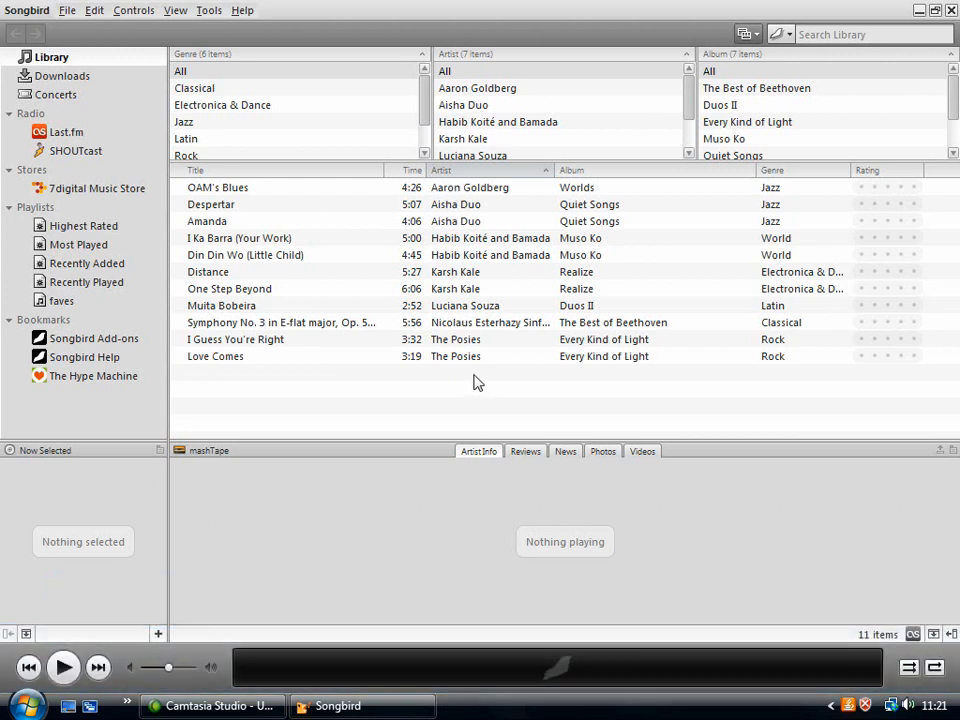
{"action": "mouse_move", "coordinate": [266, 304]}
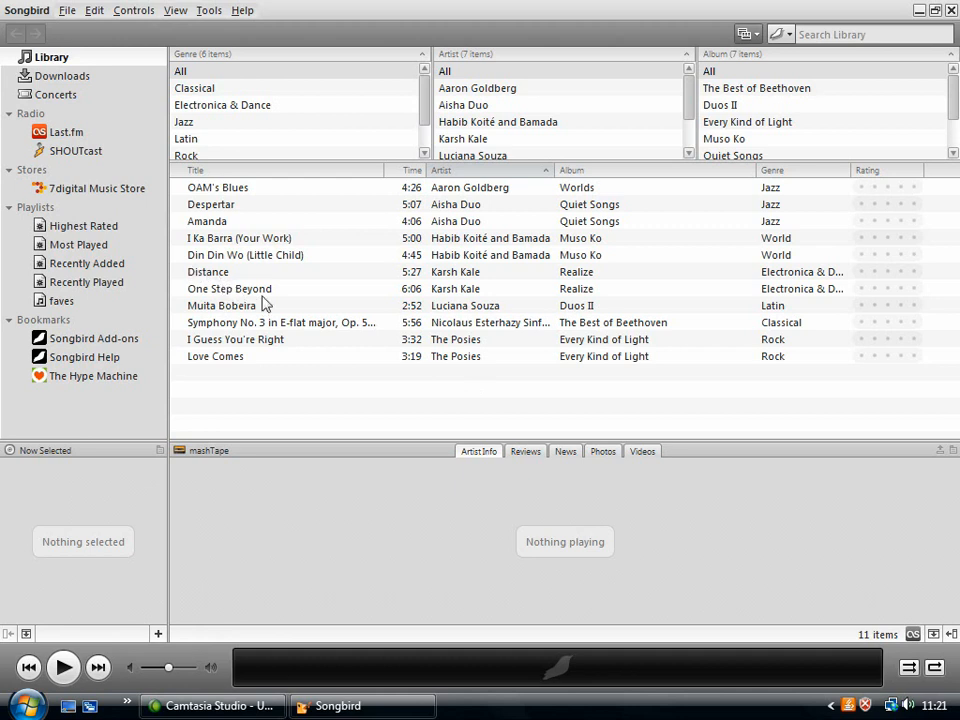
{"action": "mouse_move", "coordinate": [324, 288]}
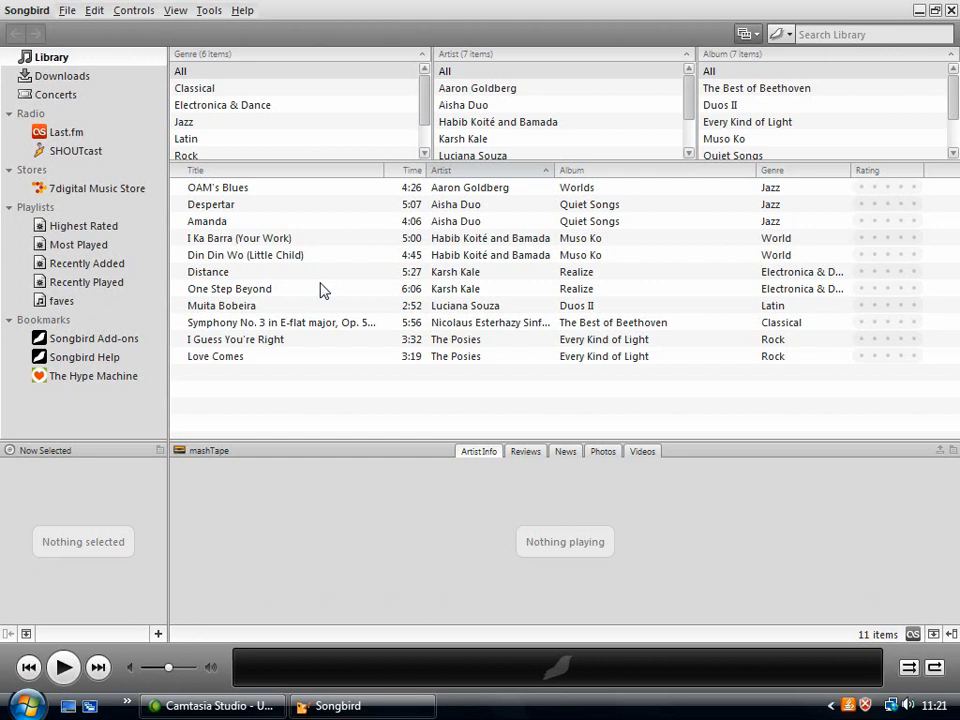
{"action": "mouse_move", "coordinate": [352, 272]}
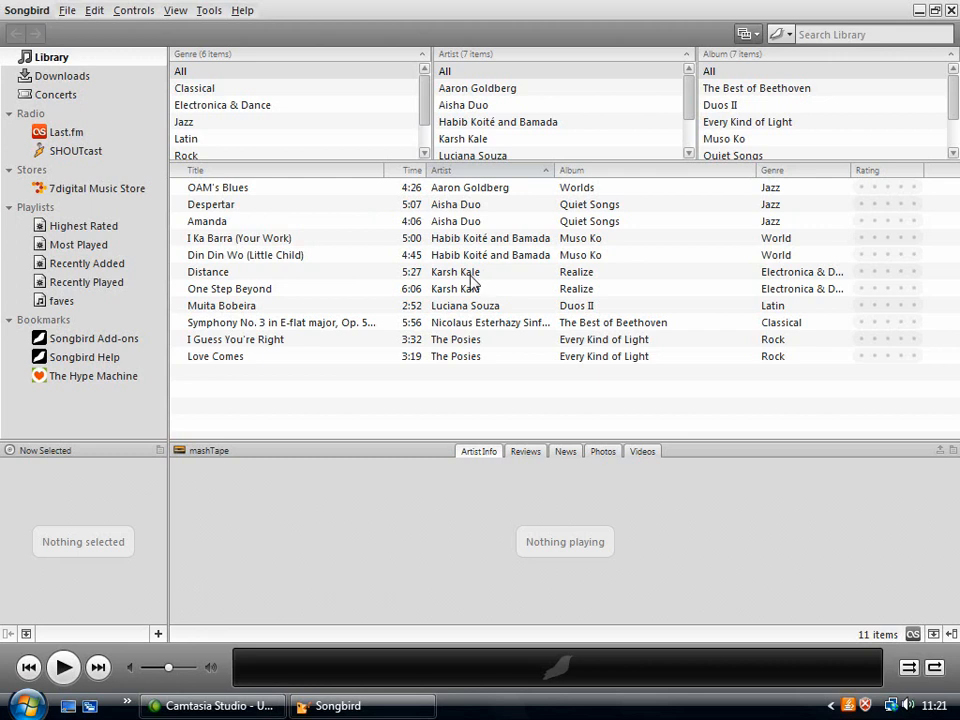
{"action": "mouse_move", "coordinate": [336, 270]}
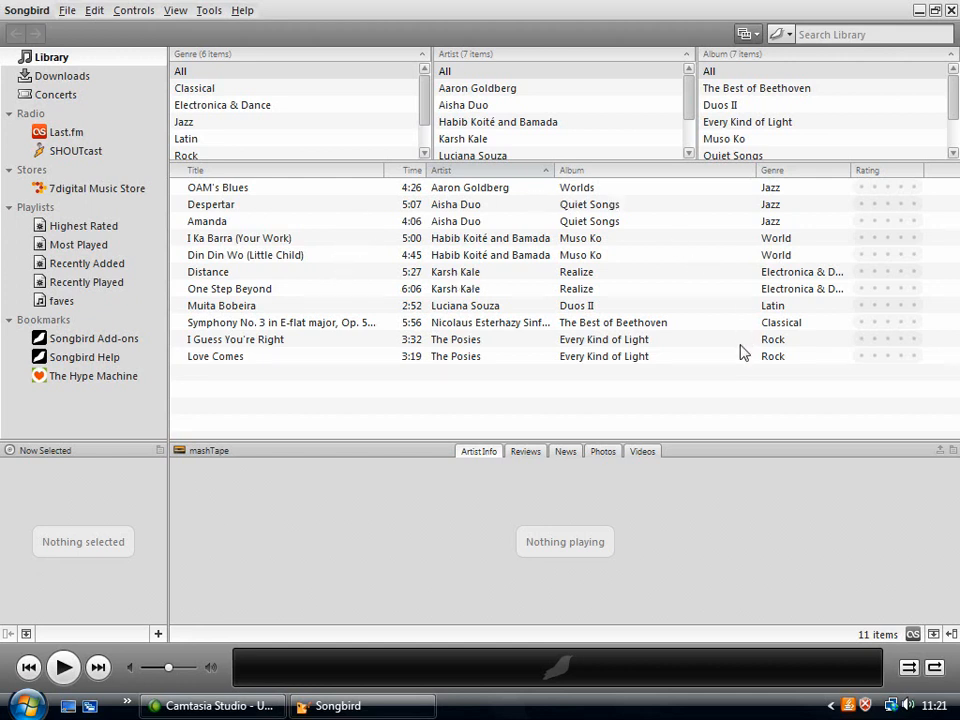
{"action": "mouse_move", "coordinate": [856, 356]}
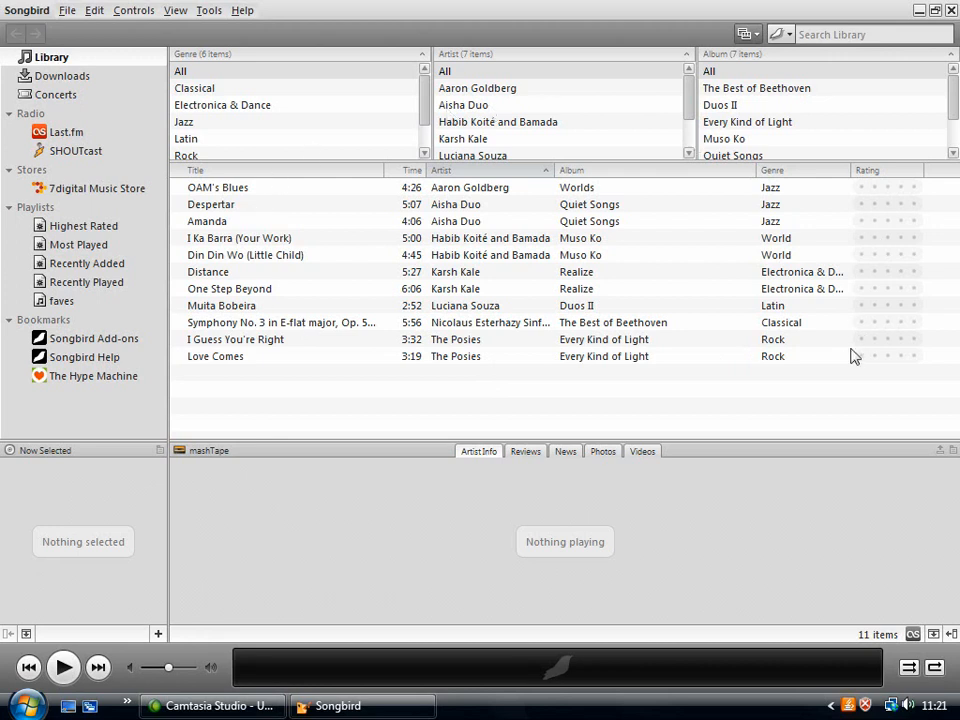
{"action": "mouse_move", "coordinate": [680, 342]}
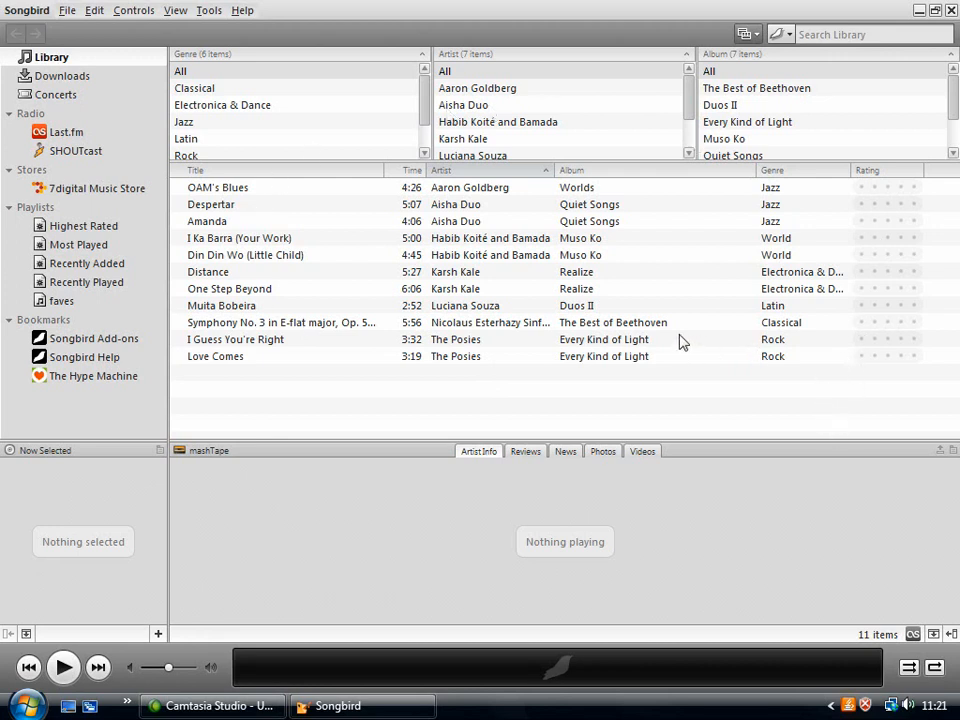
{"action": "mouse_move", "coordinate": [632, 308]}
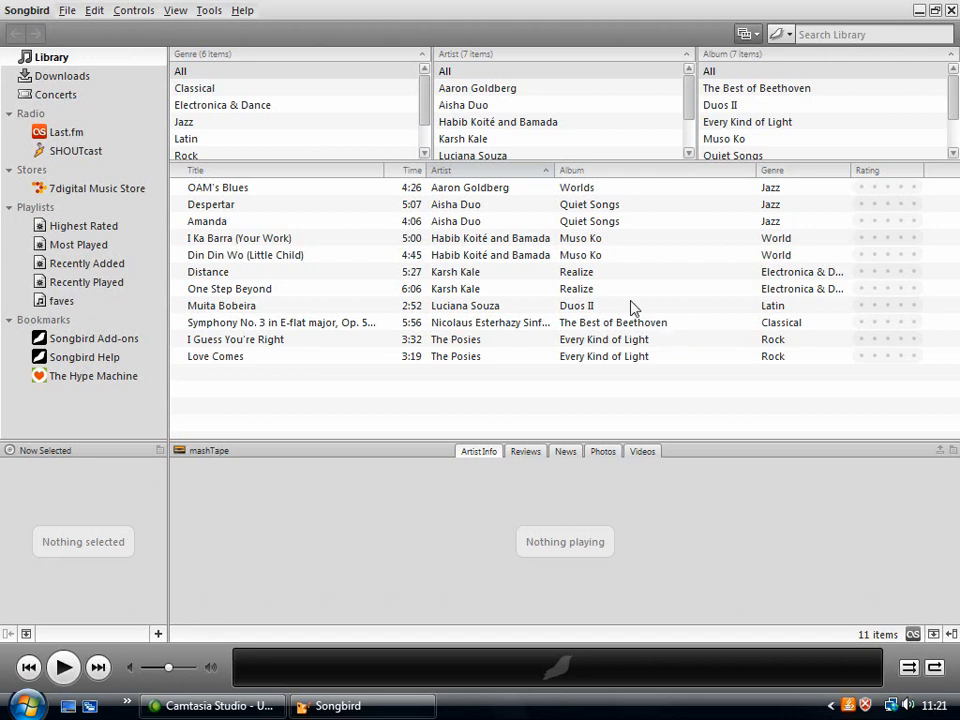
{"action": "mouse_move", "coordinate": [296, 200]}
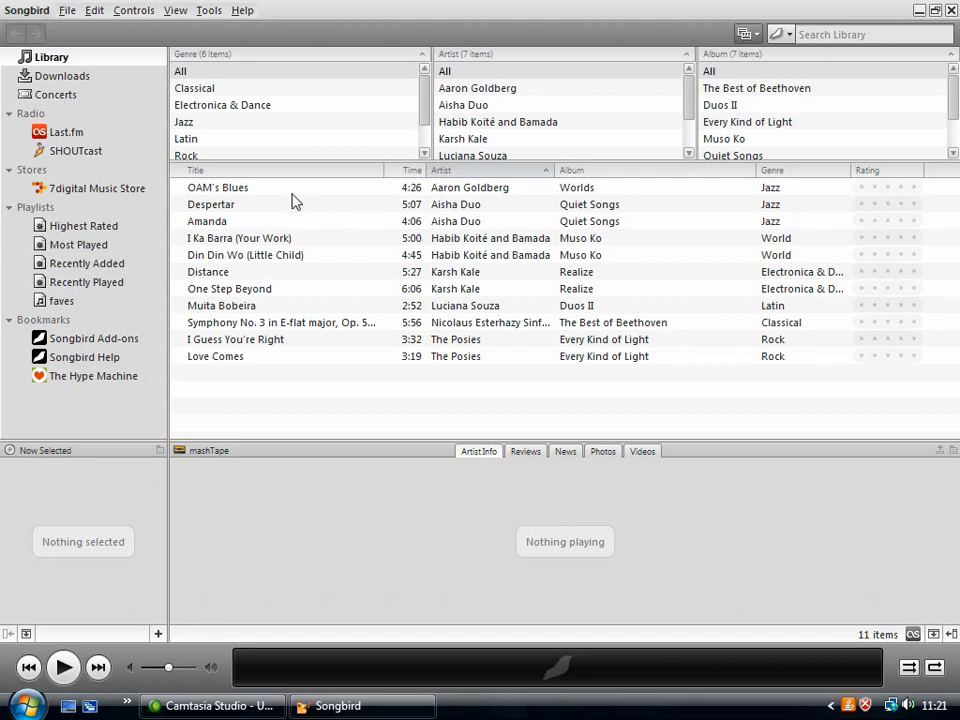
{"action": "mouse_move", "coordinate": [192, 190]}
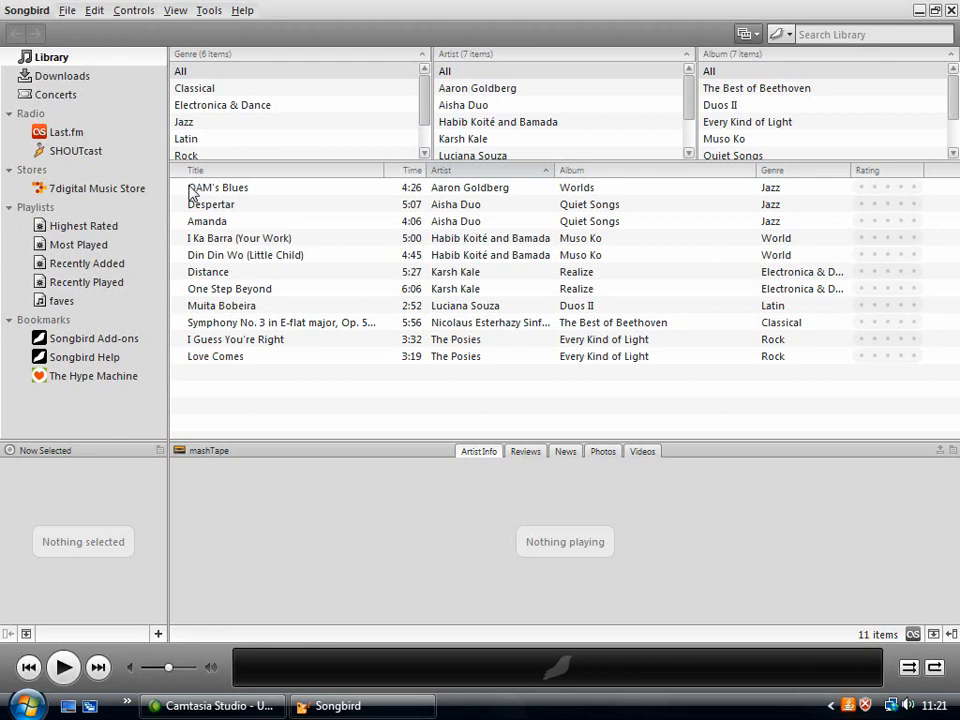
{"action": "mouse_move", "coordinate": [64, 136]}
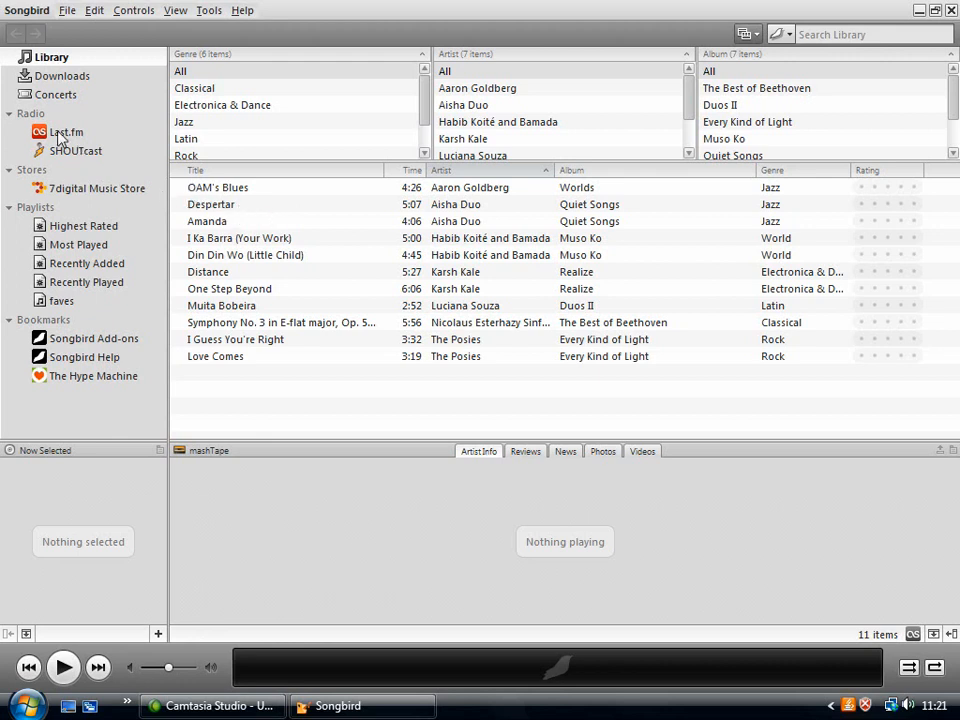
{"action": "mouse_move", "coordinate": [112, 196]}
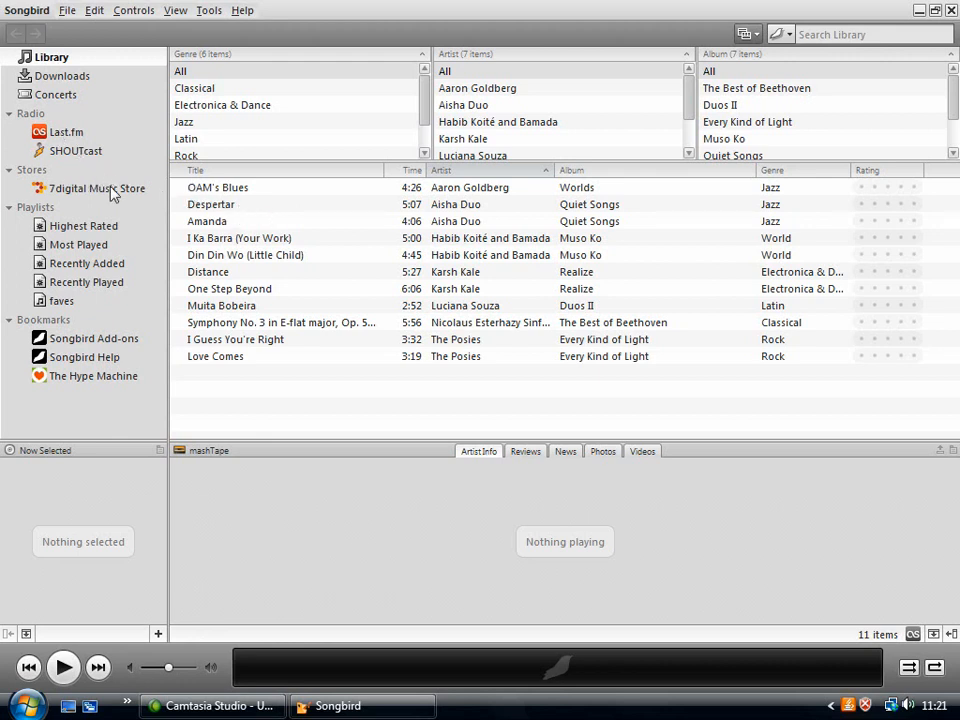
{"action": "mouse_move", "coordinate": [162, 368]}
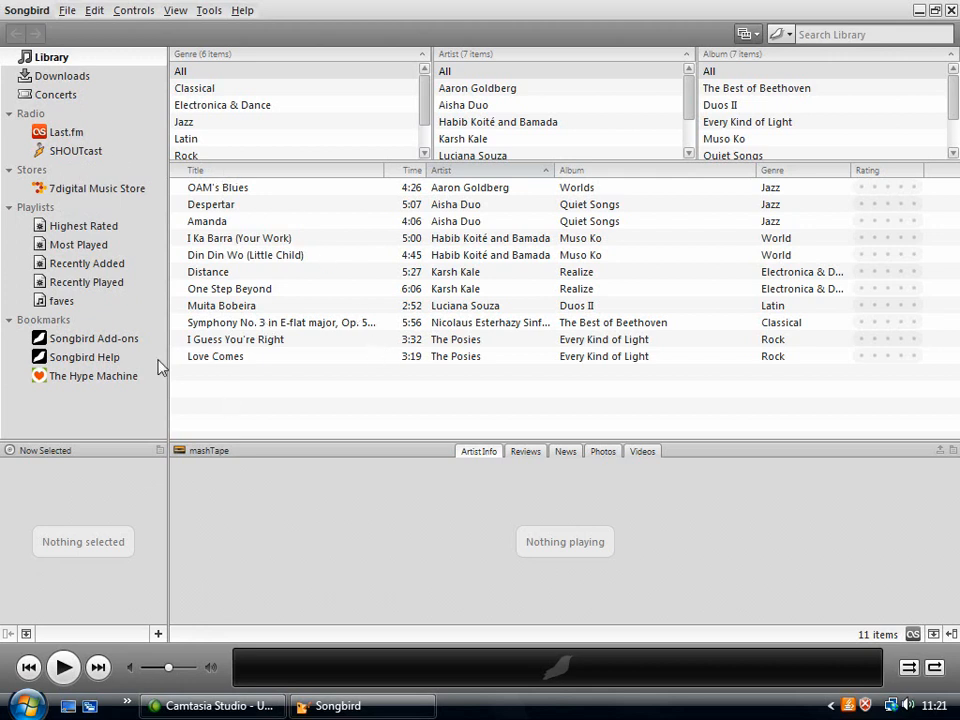
{"action": "mouse_move", "coordinate": [138, 424]}
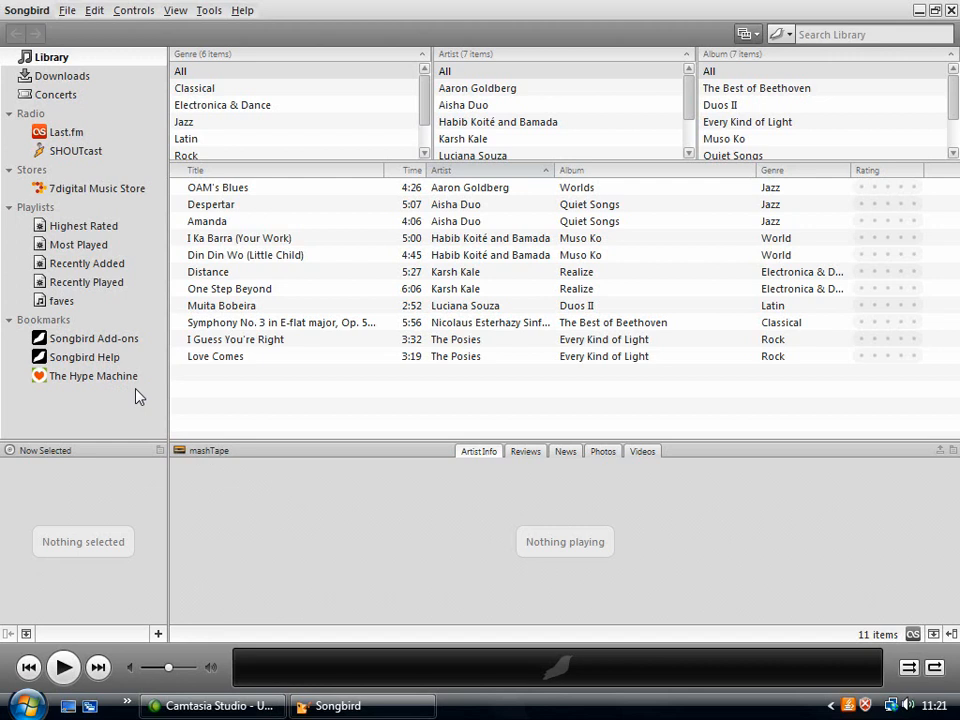
{"action": "mouse_move", "coordinate": [184, 330]}
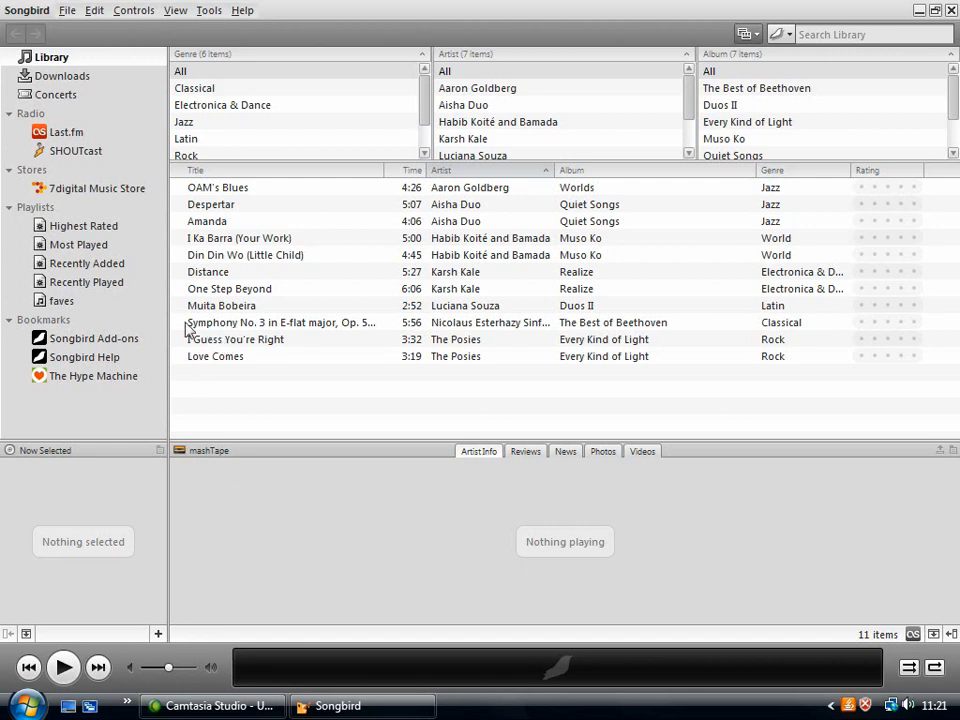
{"action": "mouse_move", "coordinate": [362, 396]}
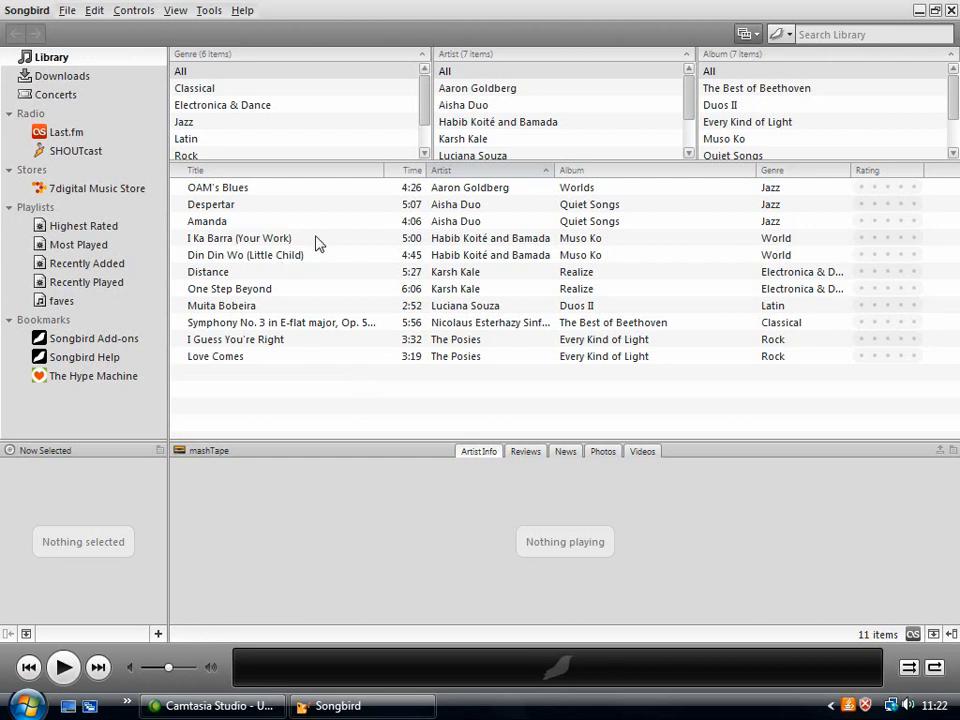
{"action": "mouse_move", "coordinate": [410, 204]}
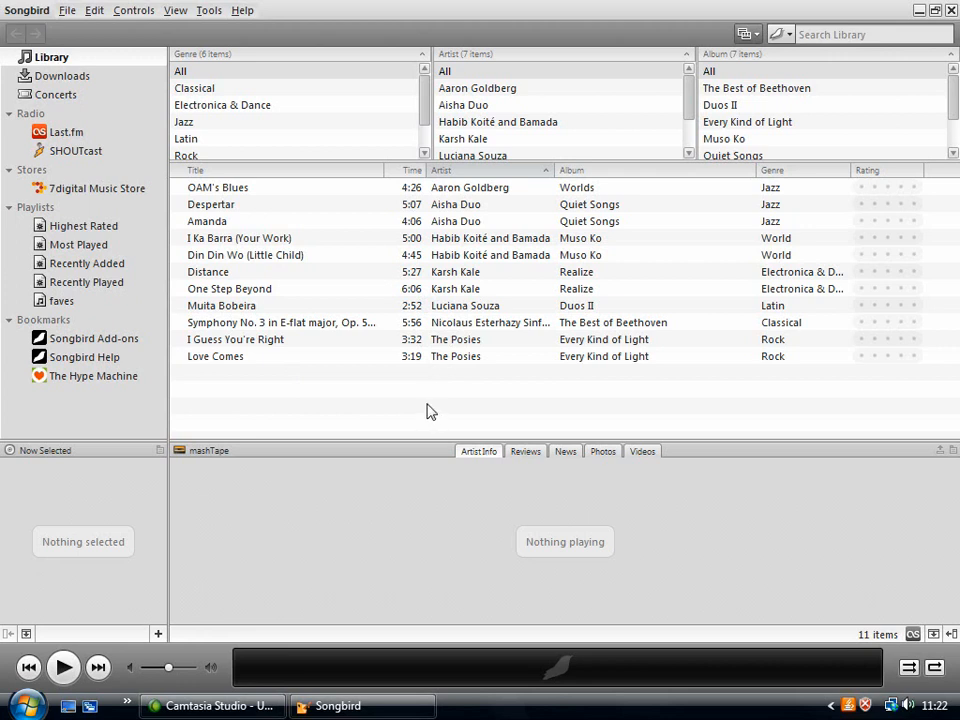
{"action": "mouse_move", "coordinate": [228, 132]}
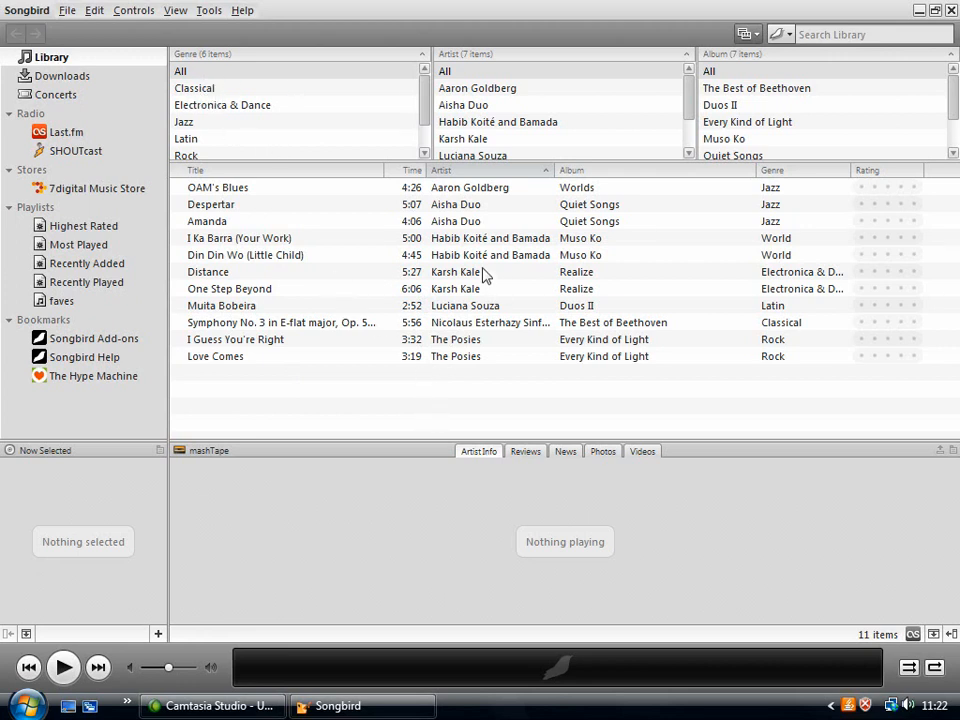
{"action": "mouse_move", "coordinate": [324, 200]}
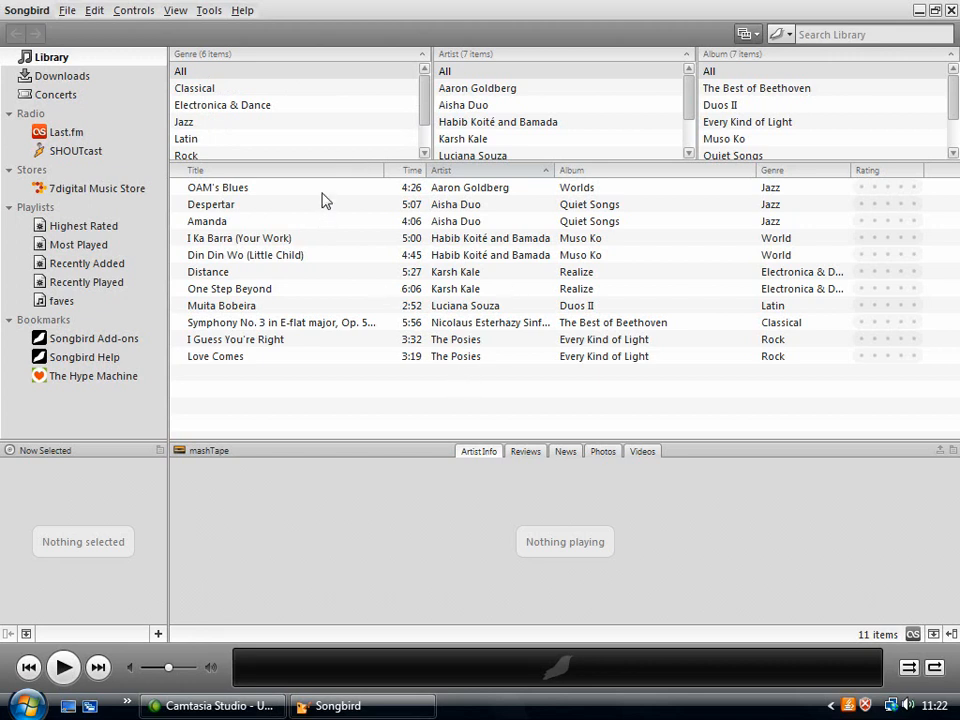
{"action": "mouse_move", "coordinate": [196, 80]}
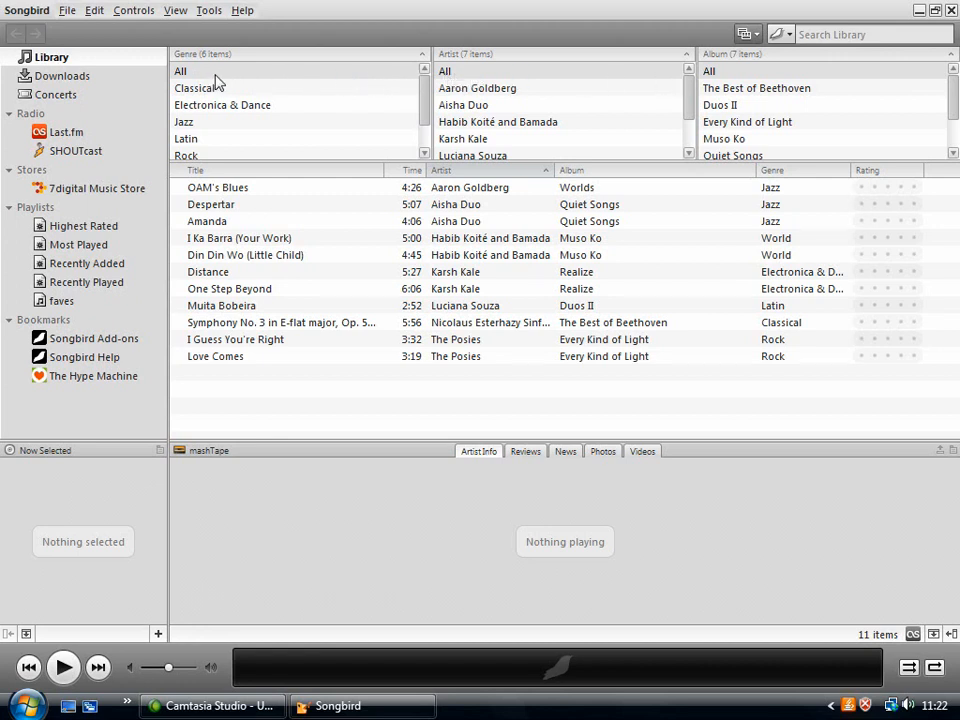
Filter the library to Jazz tracks, then narrow them to the artist Aaron Goldberg.
{"action": "left_click", "coordinate": [708, 72]}
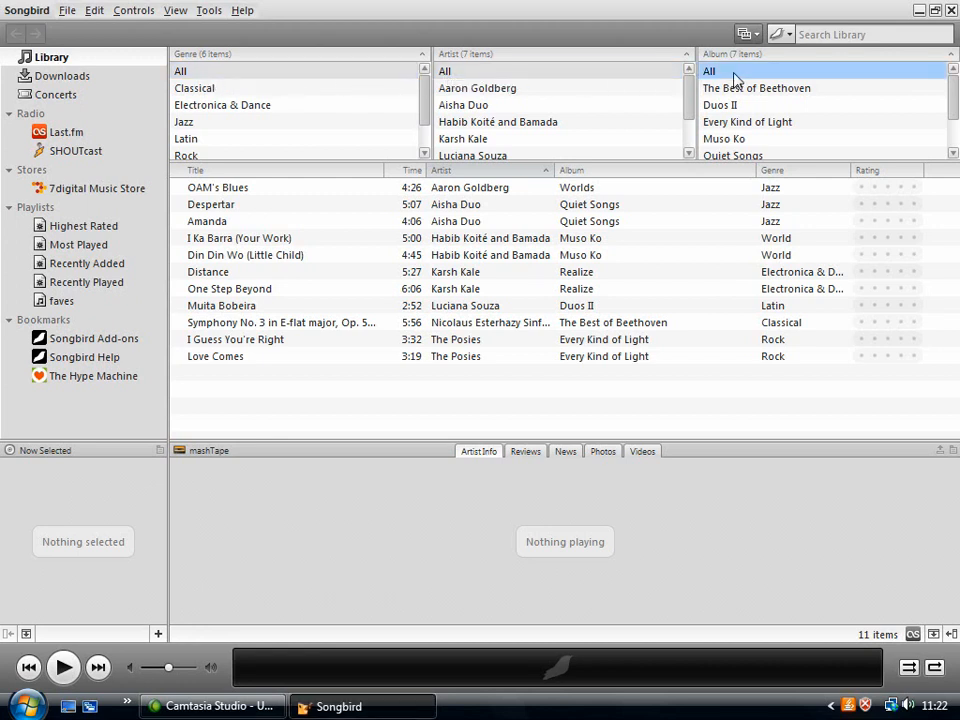
{"action": "mouse_move", "coordinate": [304, 72]}
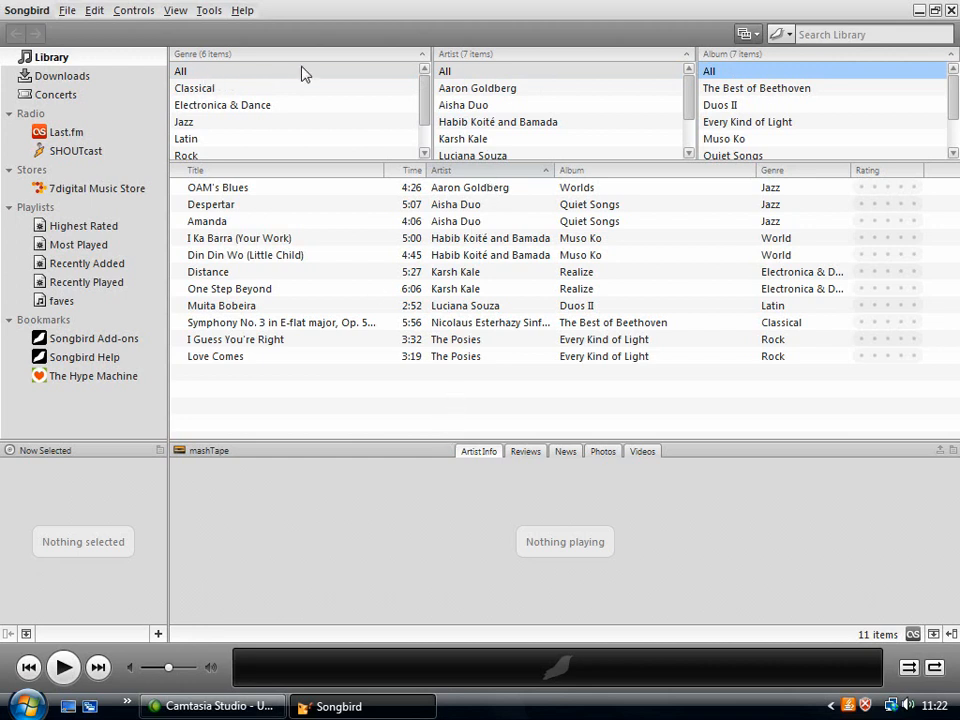
{"action": "mouse_move", "coordinate": [212, 132]}
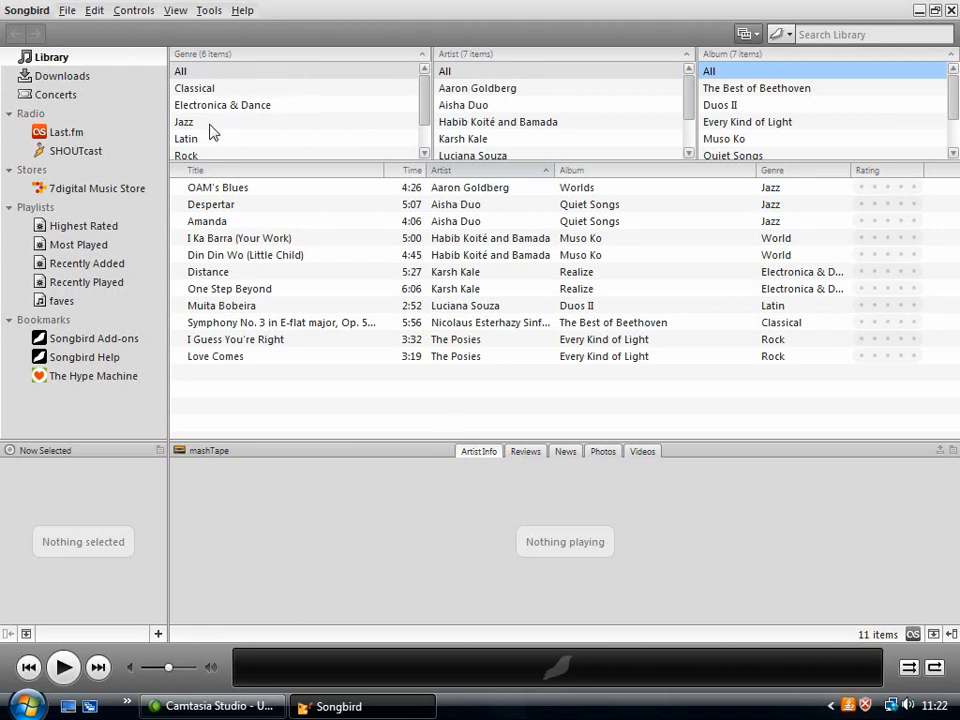
{"action": "left_click", "coordinate": [184, 122]}
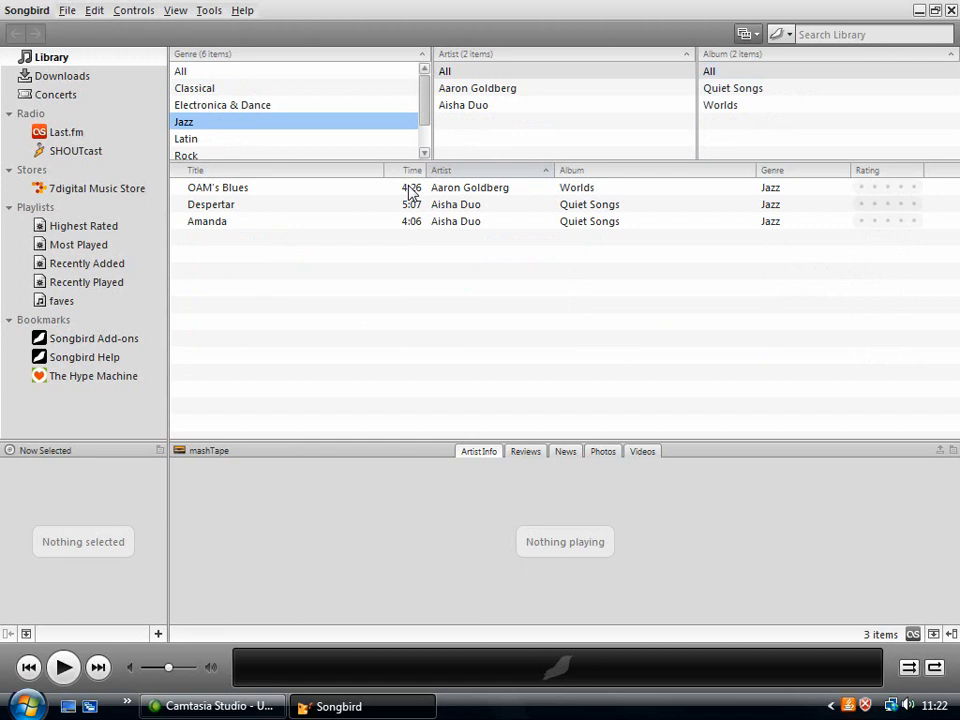
{"action": "mouse_move", "coordinate": [412, 192]}
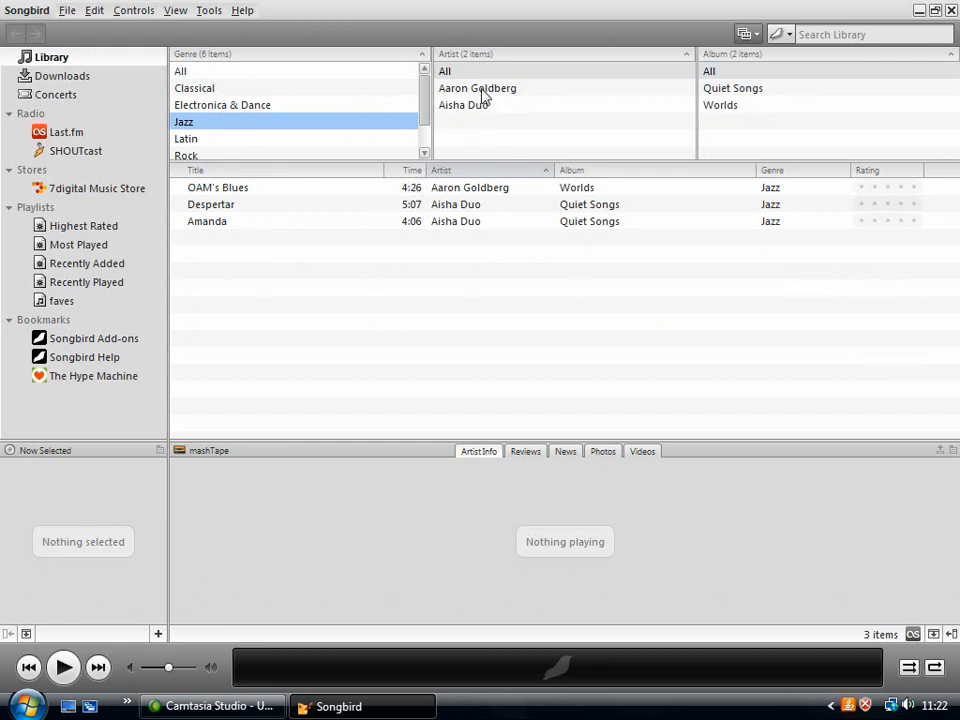
{"action": "left_click", "coordinate": [476, 88]}
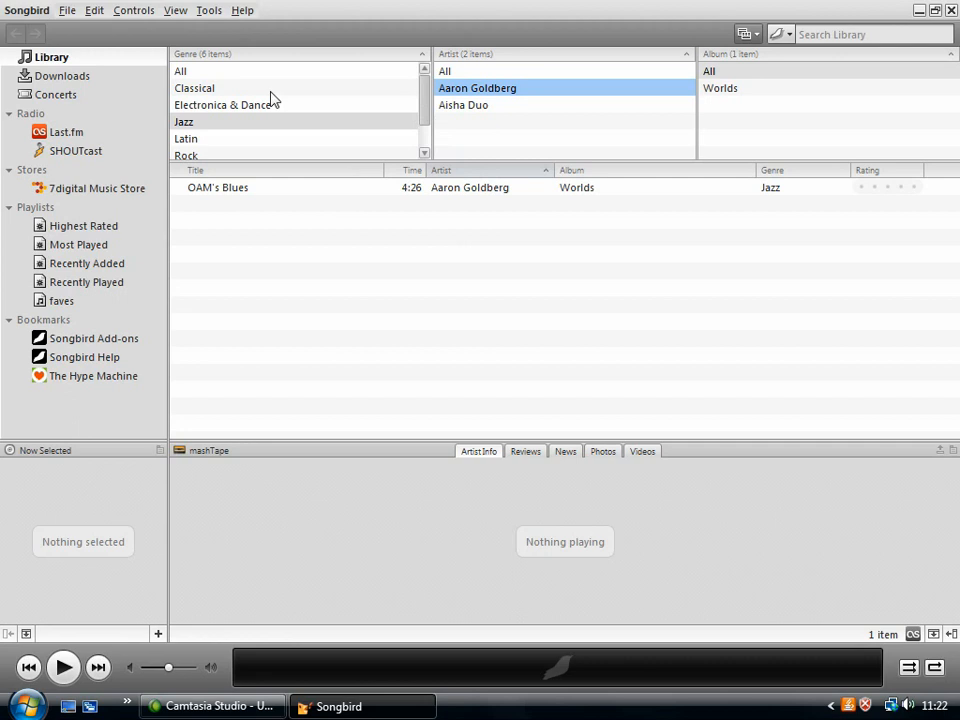
Try an album filter, then reset the artist filter so all 11 tracks are listed again.
{"action": "left_click", "coordinate": [444, 72]}
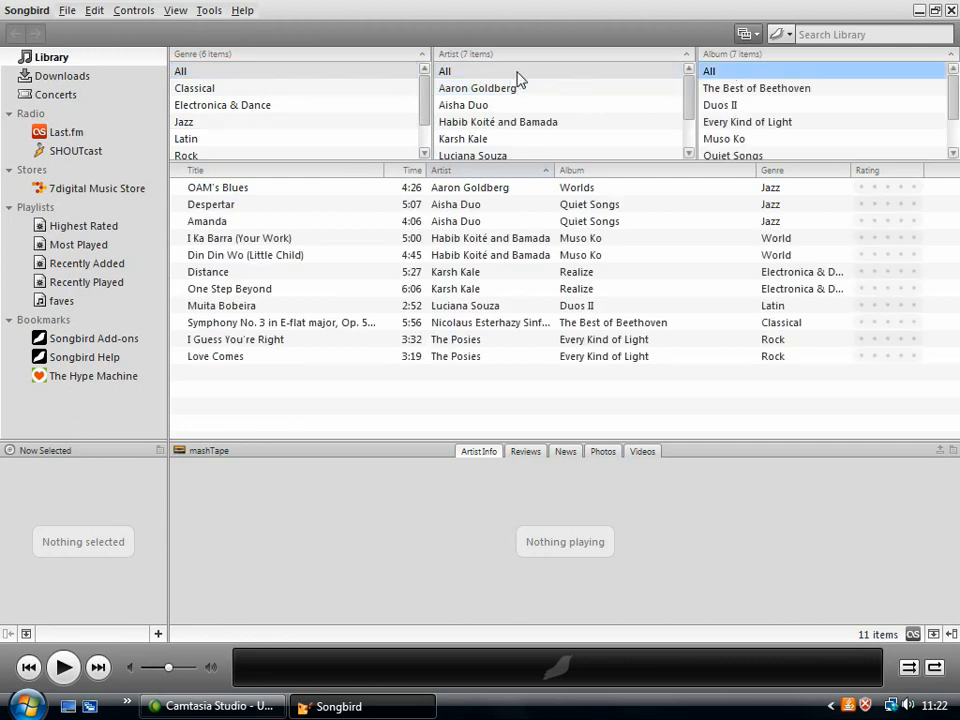
{"action": "mouse_move", "coordinate": [696, 96]}
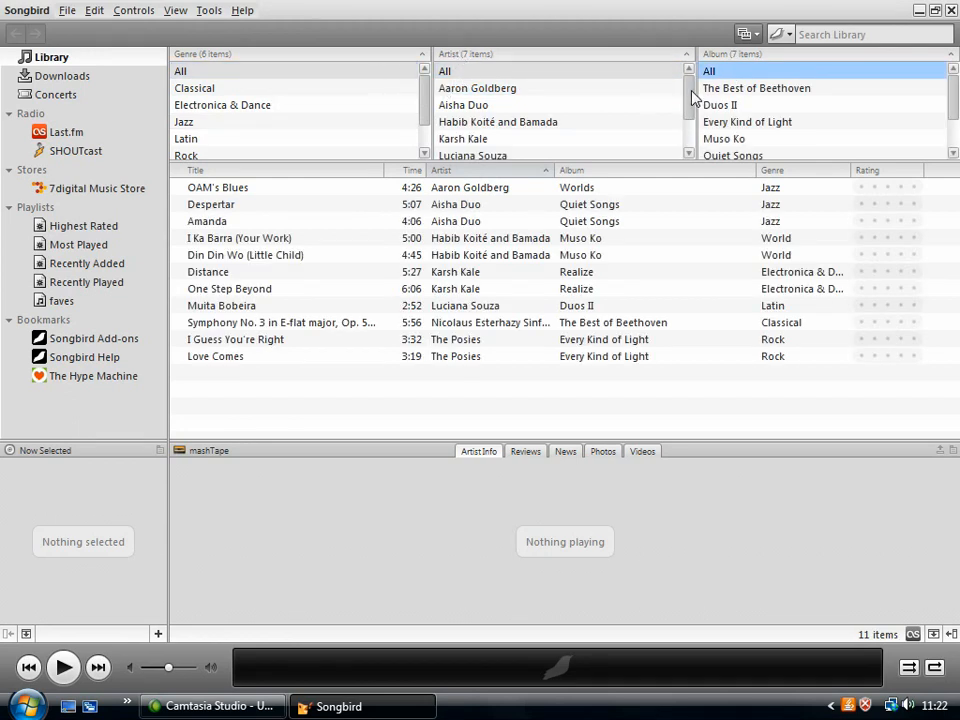
{"action": "left_click", "coordinate": [464, 138]}
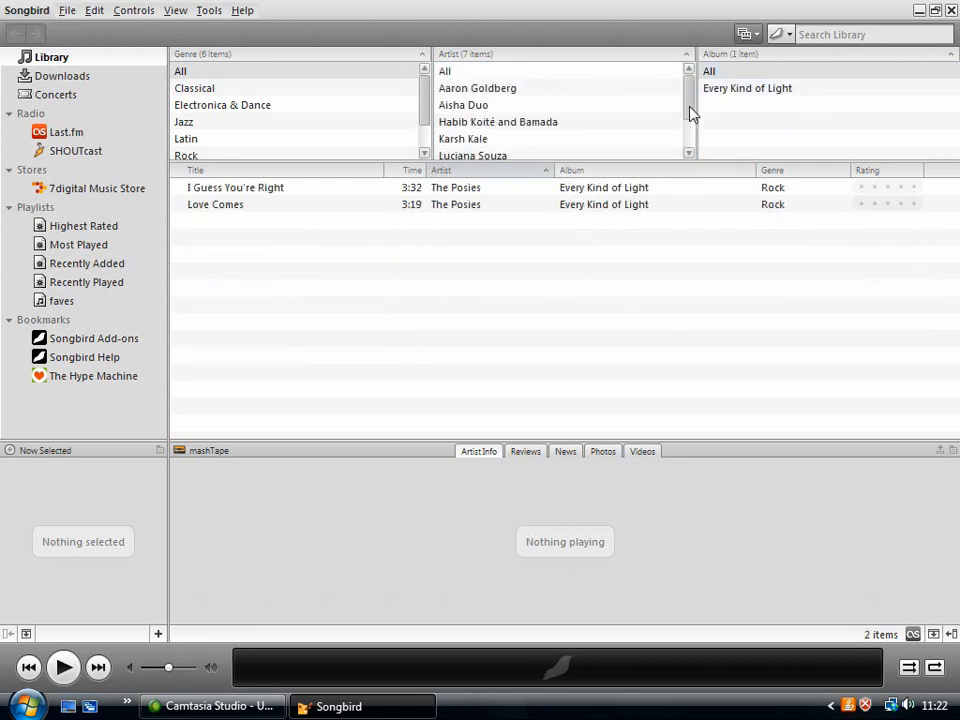
{"action": "left_click", "coordinate": [444, 72]}
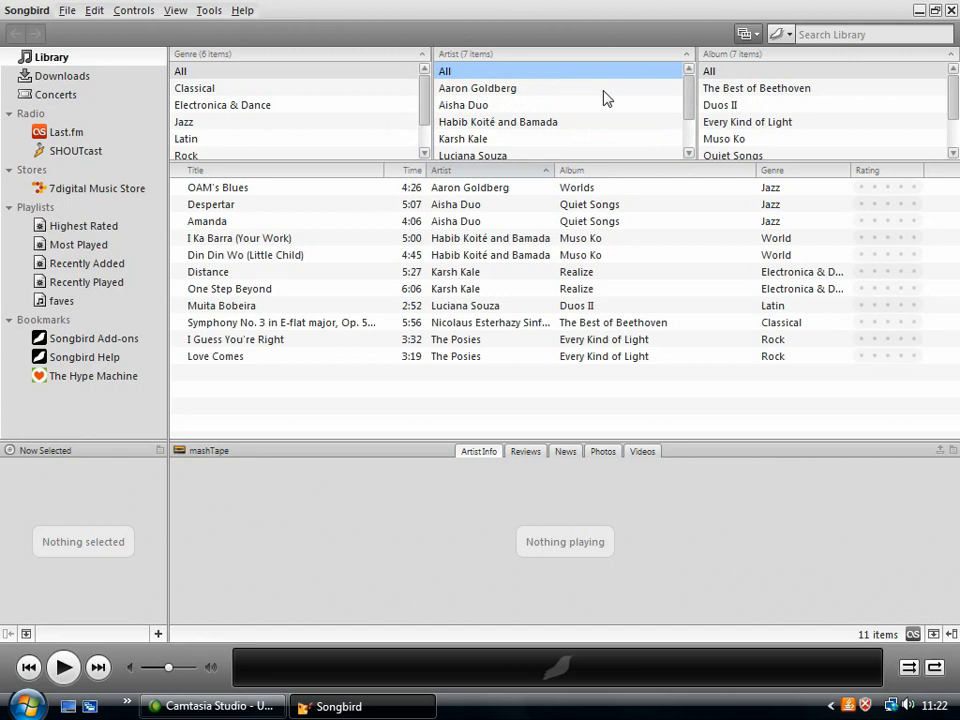
{"action": "mouse_move", "coordinate": [590, 194]}
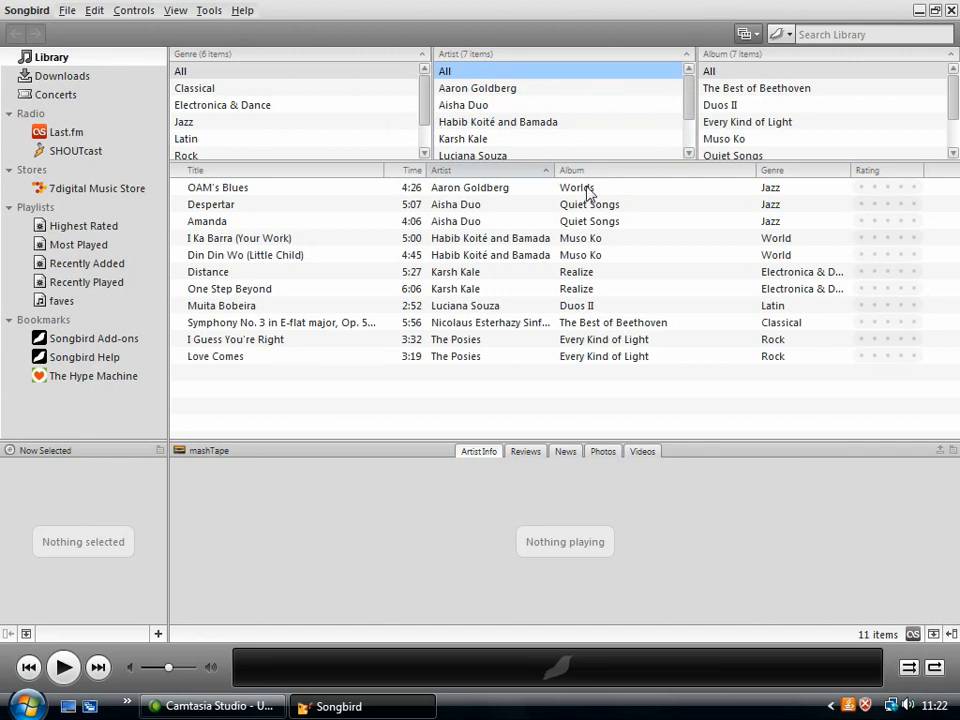
{"action": "mouse_move", "coordinate": [350, 236]}
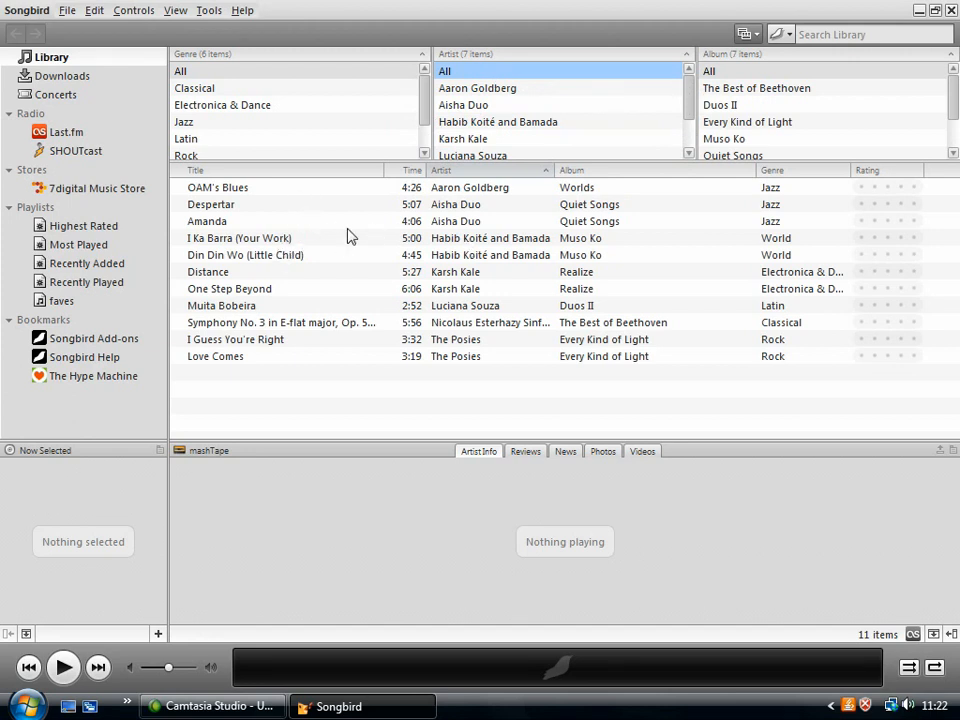
Play Despertar by Aisha Duo, pause it, and look through the mashTape artist bio.
{"action": "double_click", "coordinate": [212, 204]}
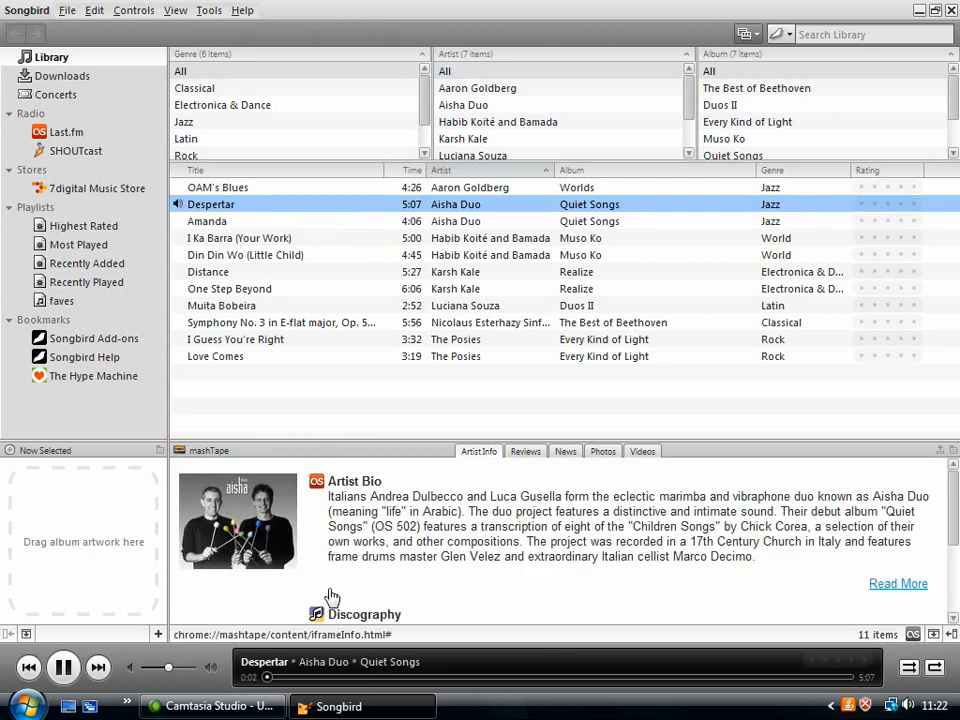
{"action": "left_click", "coordinate": [64, 668]}
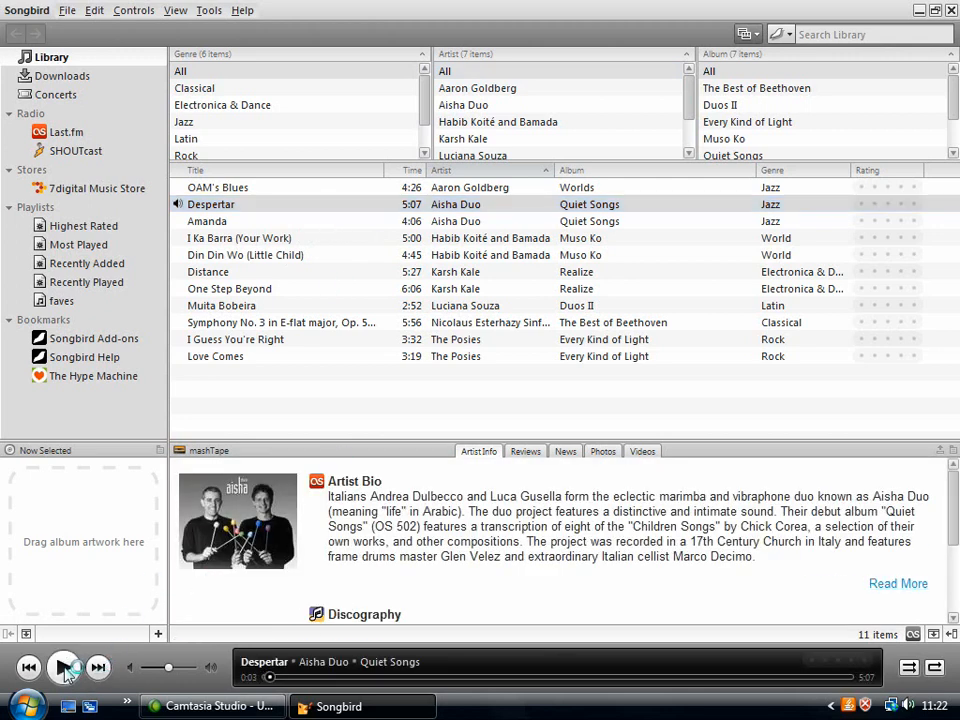
{"action": "mouse_move", "coordinate": [64, 668]}
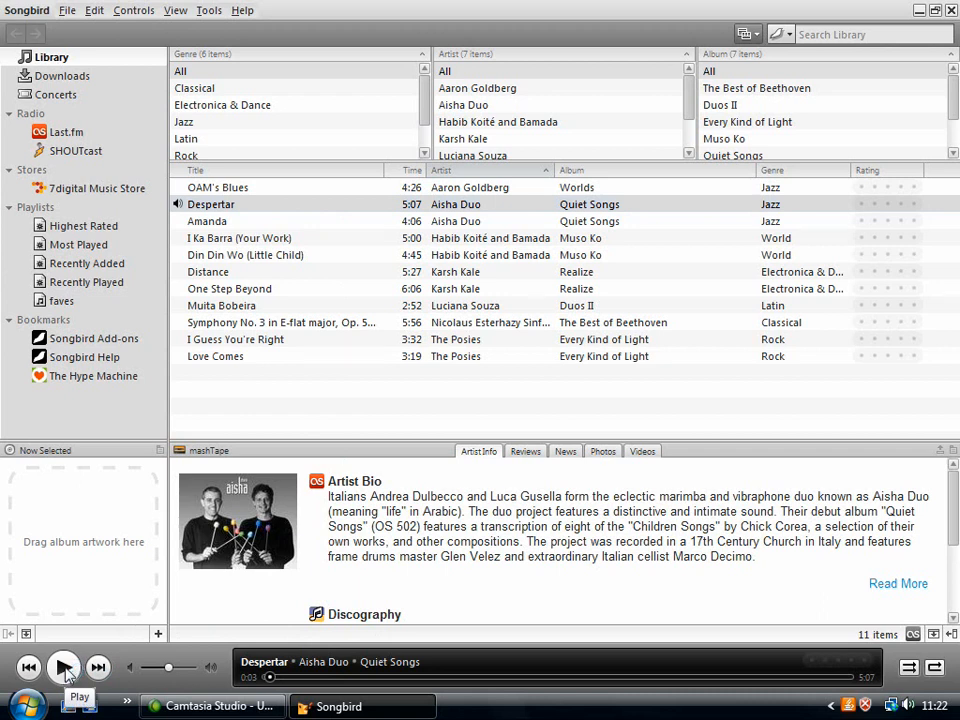
{"action": "mouse_move", "coordinate": [188, 440]}
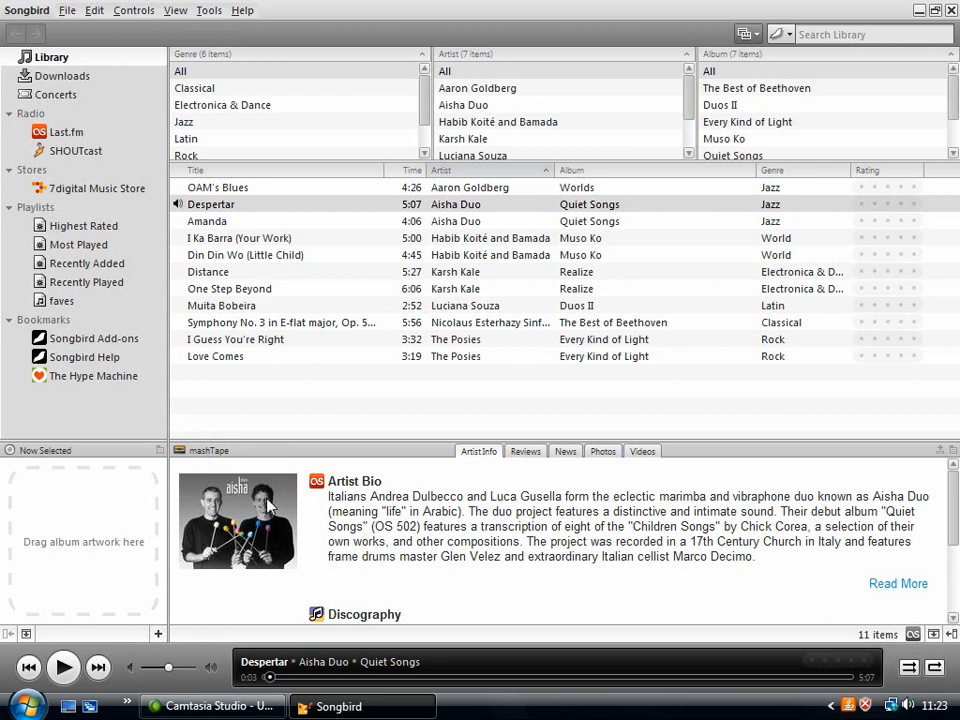
{"action": "mouse_move", "coordinate": [574, 598]}
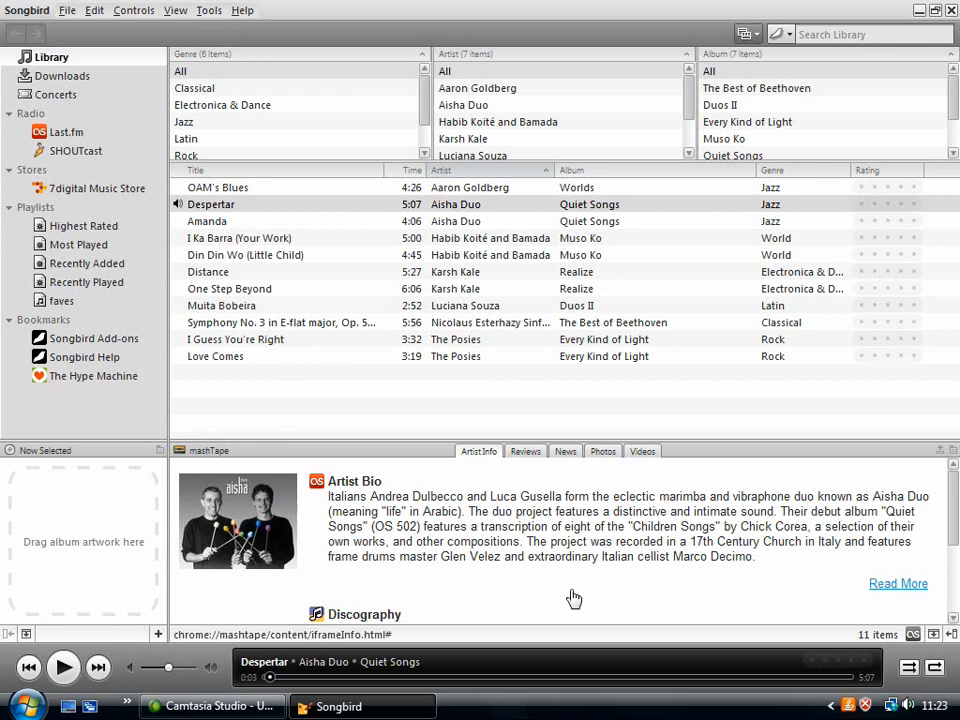
{"action": "mouse_move", "coordinate": [464, 464]}
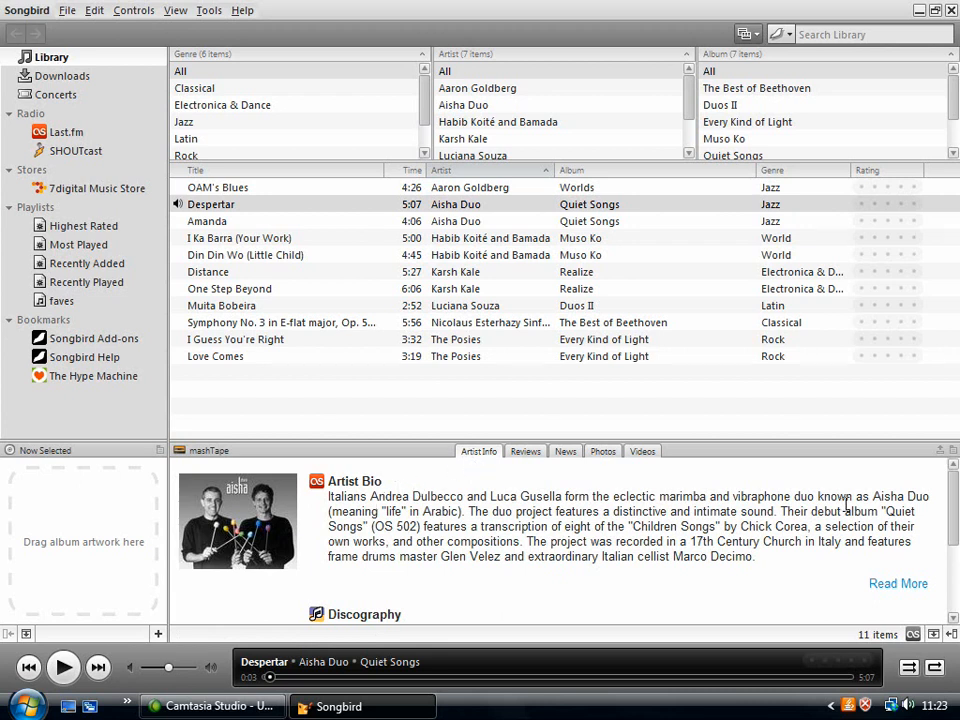
{"action": "mouse_move", "coordinate": [324, 482]}
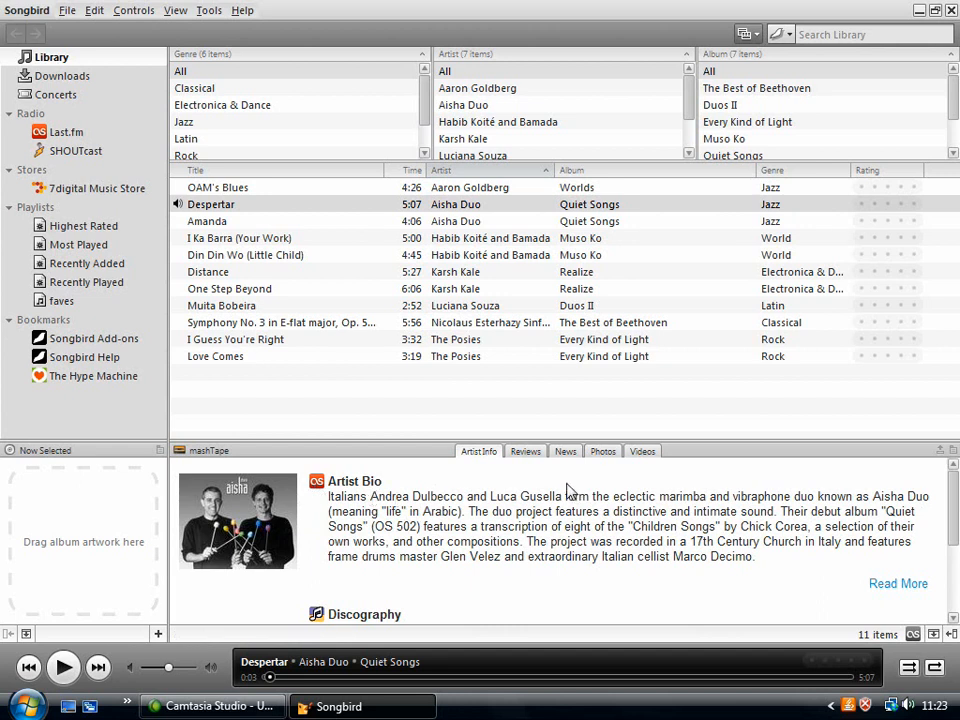
{"action": "mouse_move", "coordinate": [614, 496]}
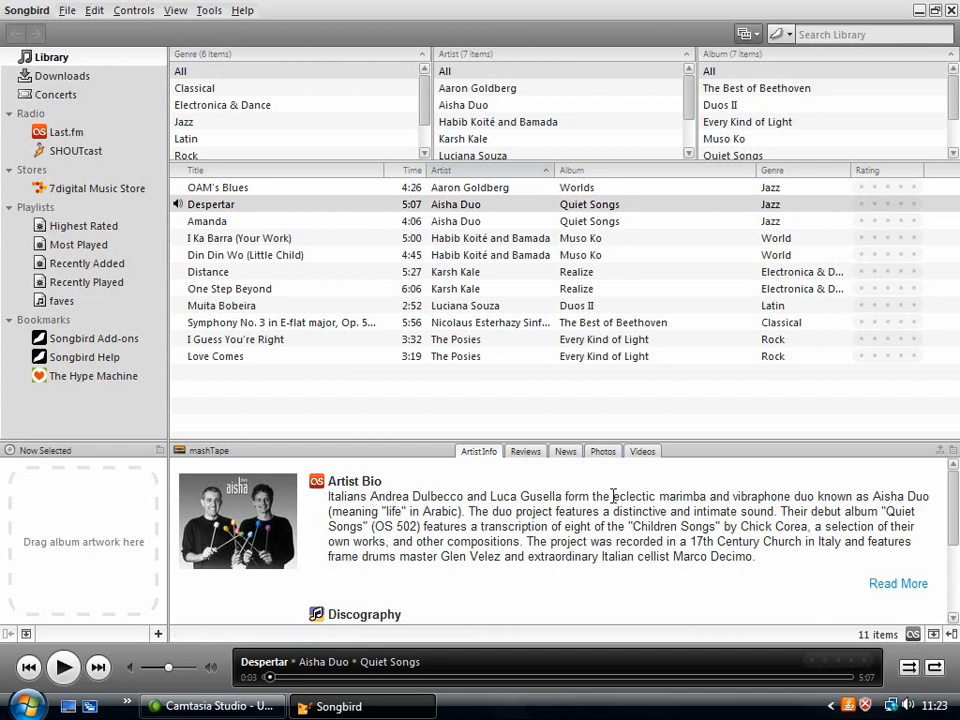
{"action": "mouse_move", "coordinate": [876, 488]}
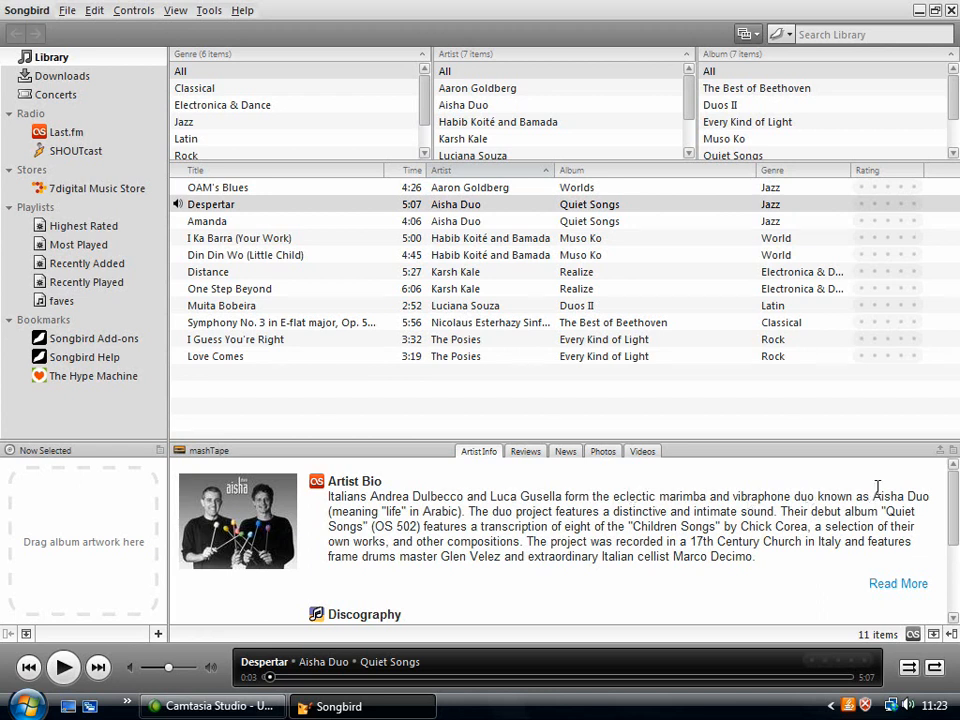
{"action": "scroll", "scroll_direction": "down", "scroll_amount": 3}
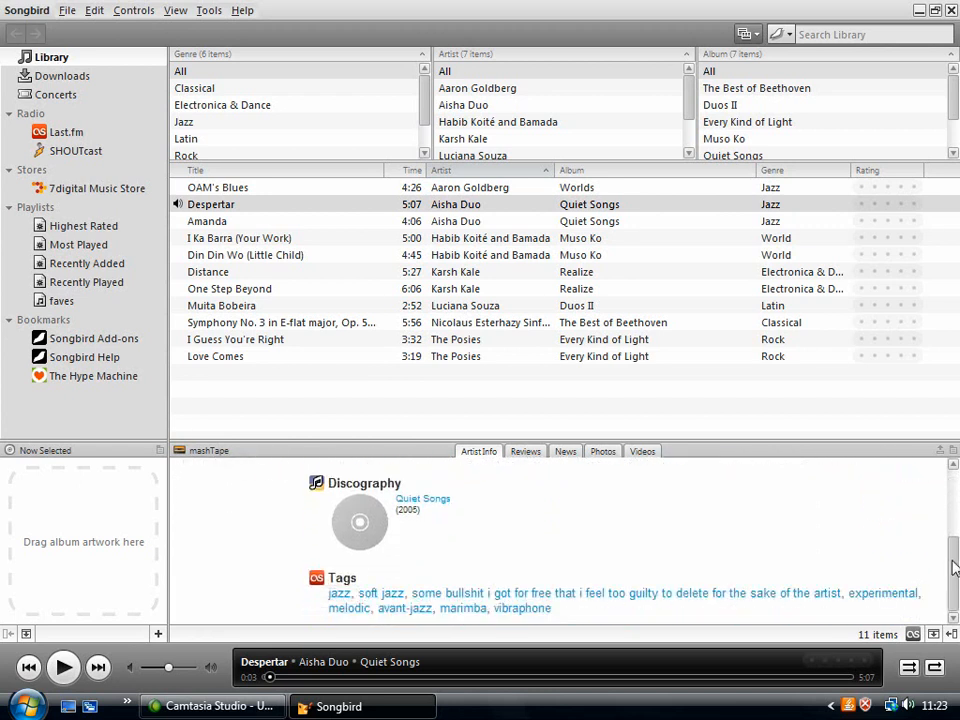
{"action": "scroll", "scroll_direction": "up", "scroll_amount": 3}
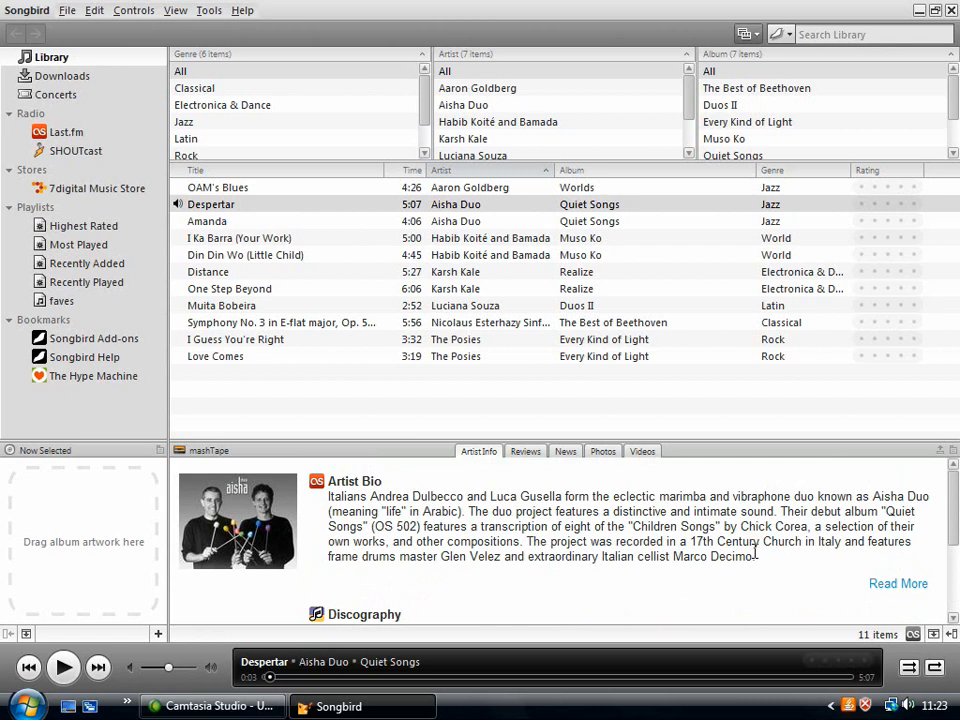
{"action": "mouse_move", "coordinate": [504, 488]}
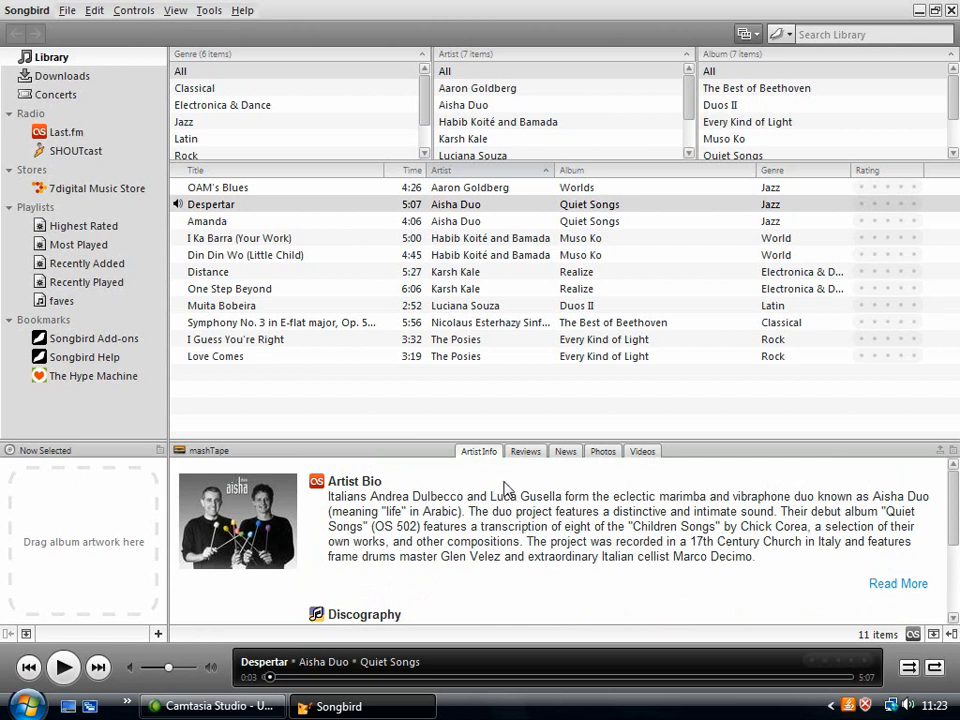
{"action": "mouse_move", "coordinate": [488, 462]}
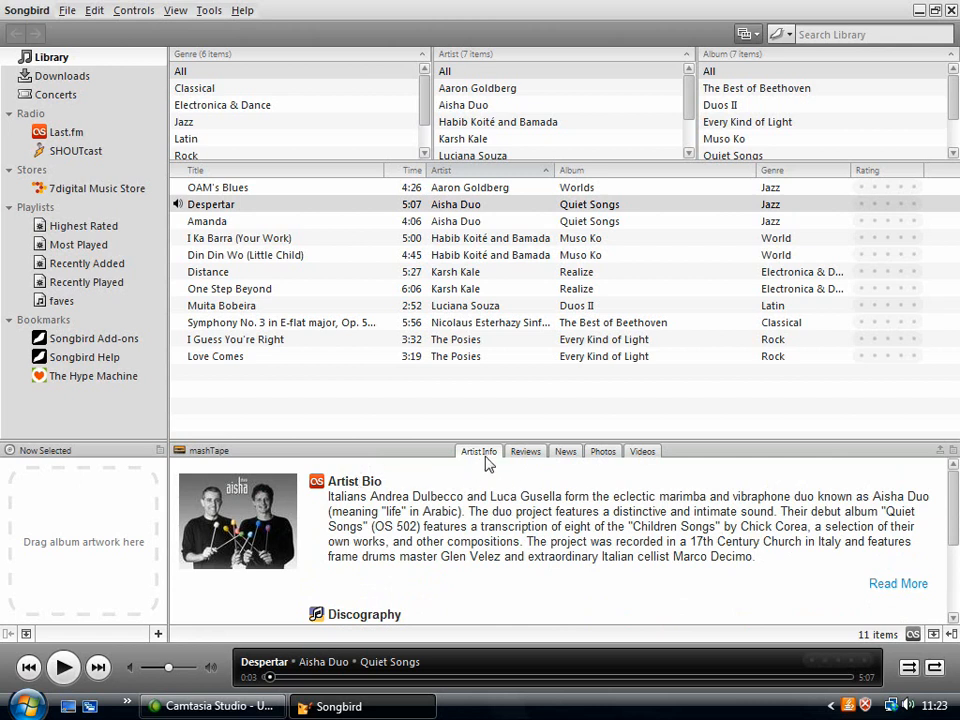
View the customer reviews of Aisha Duo's album in the mashTape pane.
{"action": "left_click", "coordinate": [524, 452]}
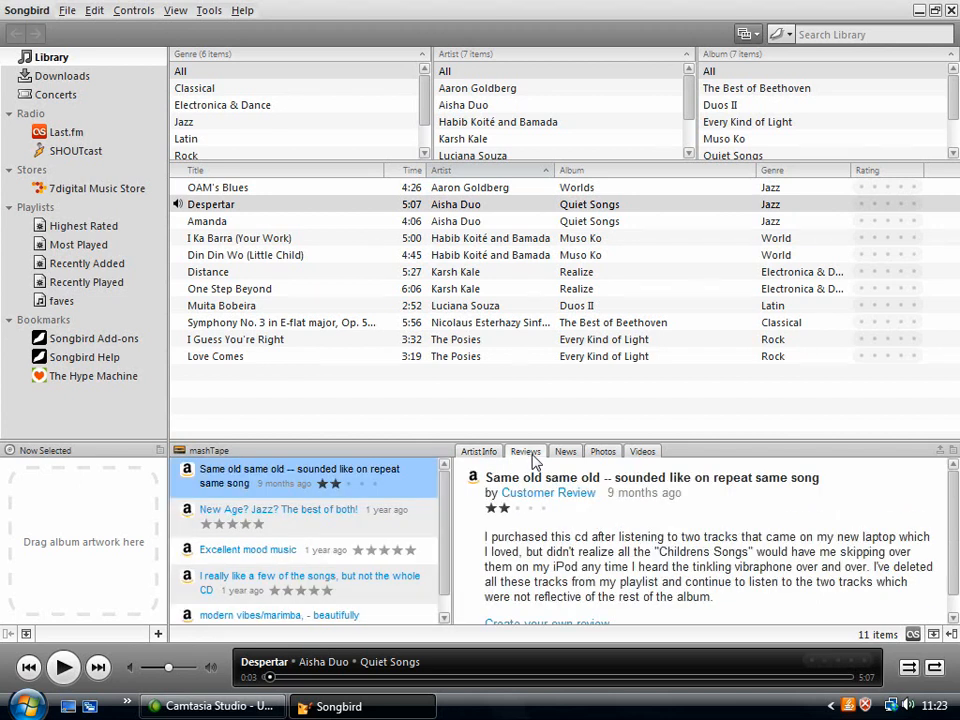
{"action": "mouse_move", "coordinate": [480, 492]}
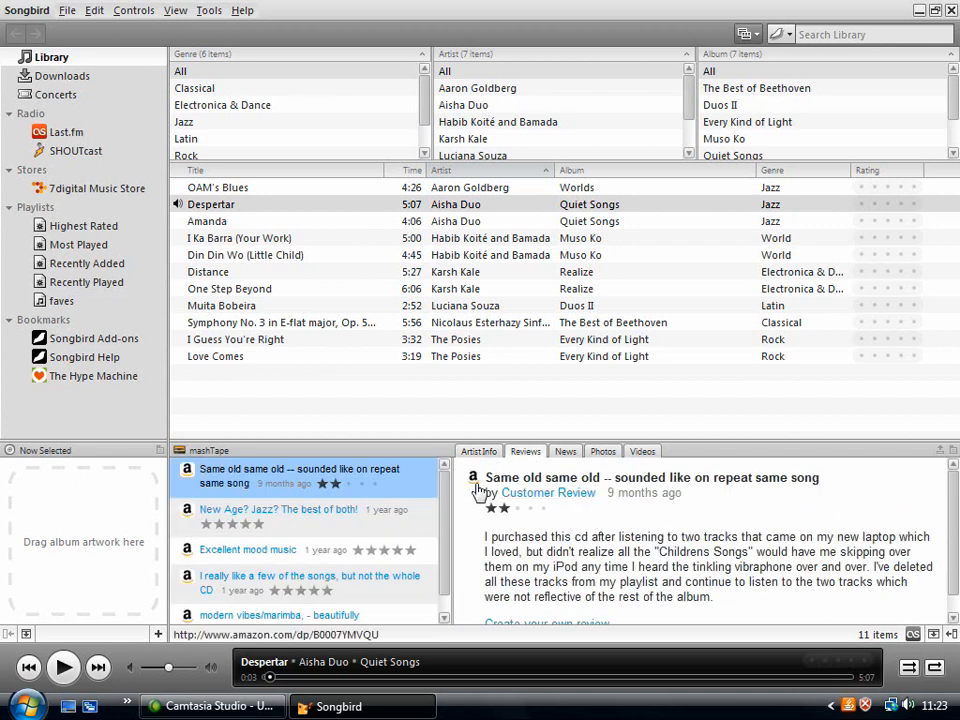
{"action": "mouse_move", "coordinate": [440, 500]}
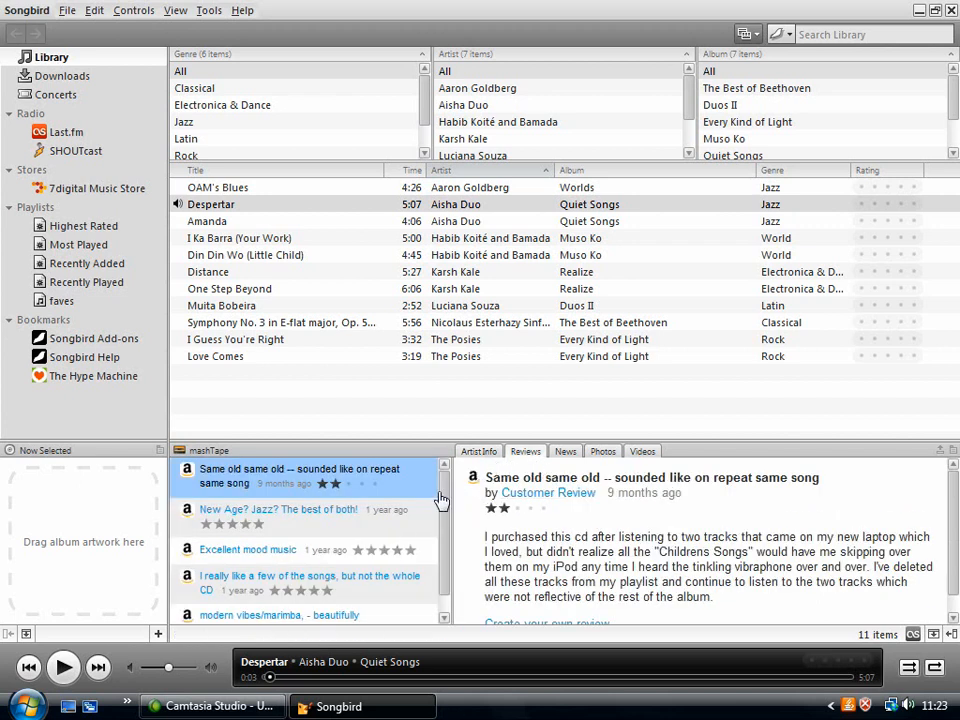
{"action": "scroll", "scroll_direction": "down", "scroll_amount": 3}
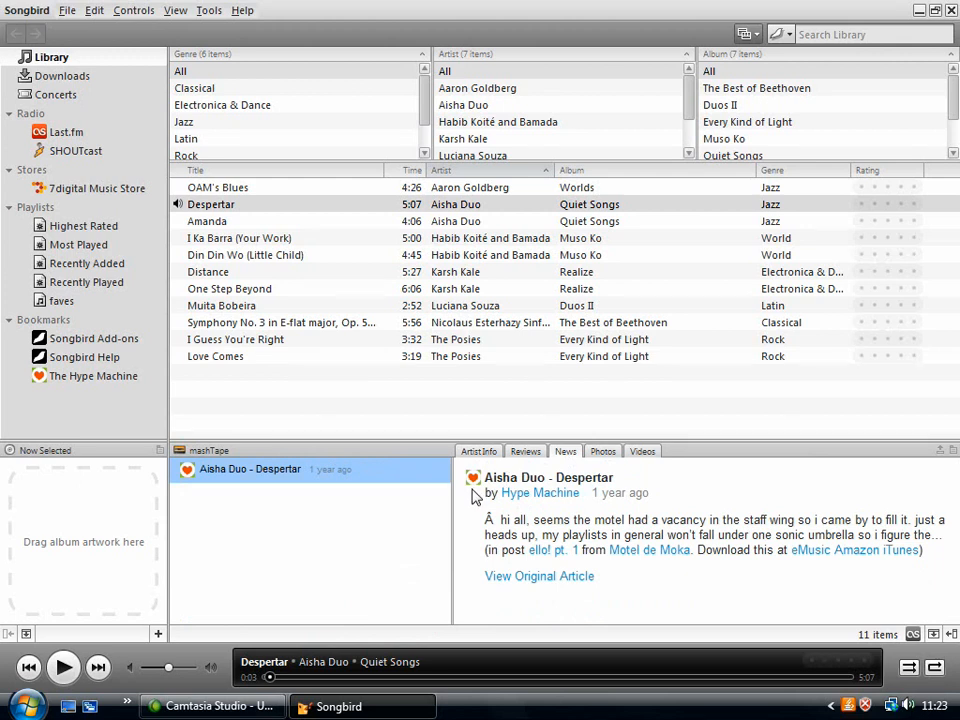
{"action": "mouse_move", "coordinate": [470, 490]}
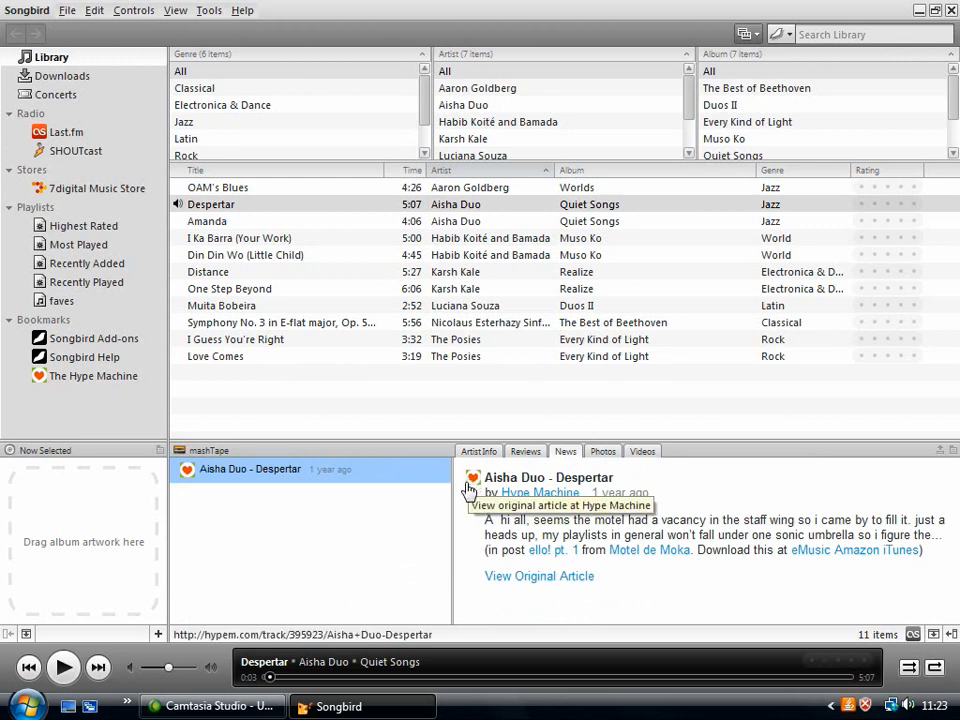
{"action": "mouse_move", "coordinate": [476, 496]}
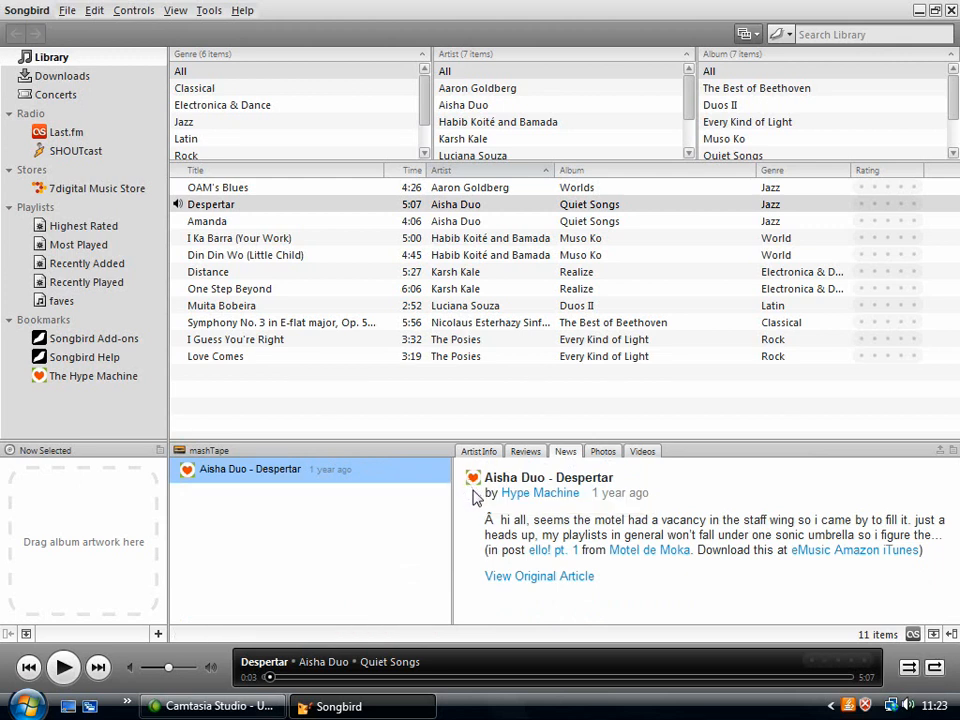
{"action": "mouse_move", "coordinate": [730, 504]}
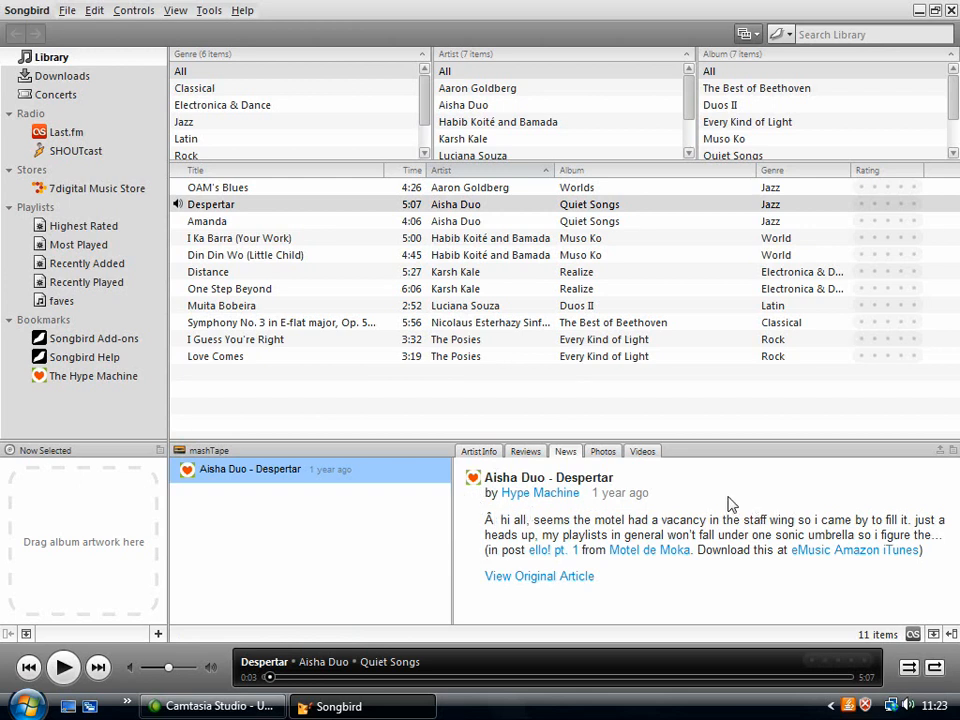
{"action": "mouse_move", "coordinate": [552, 472]}
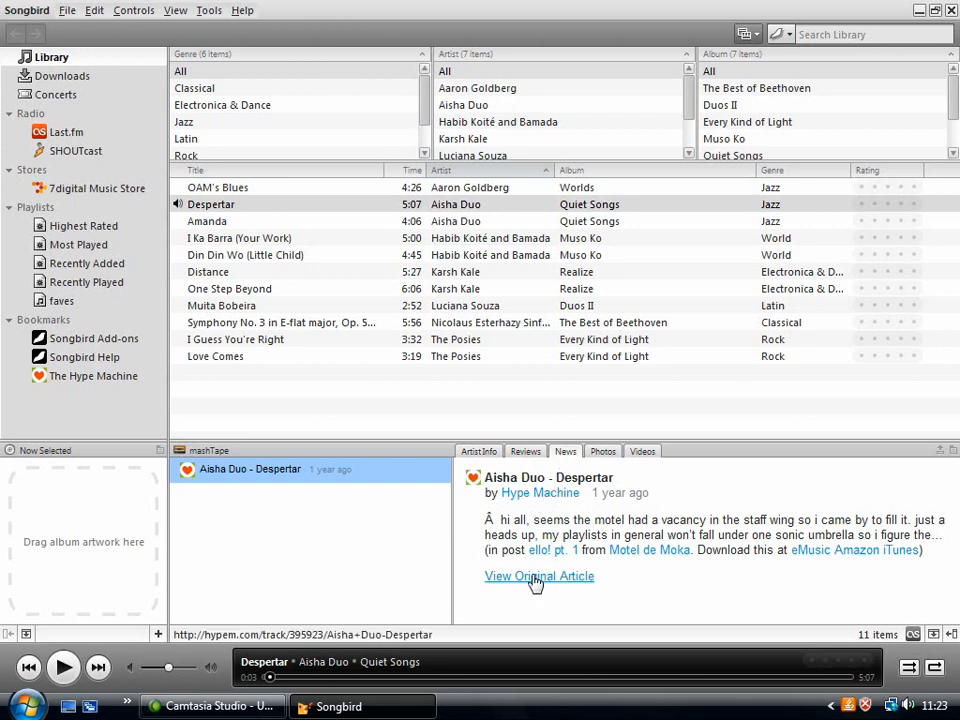
{"action": "mouse_move", "coordinate": [508, 578]}
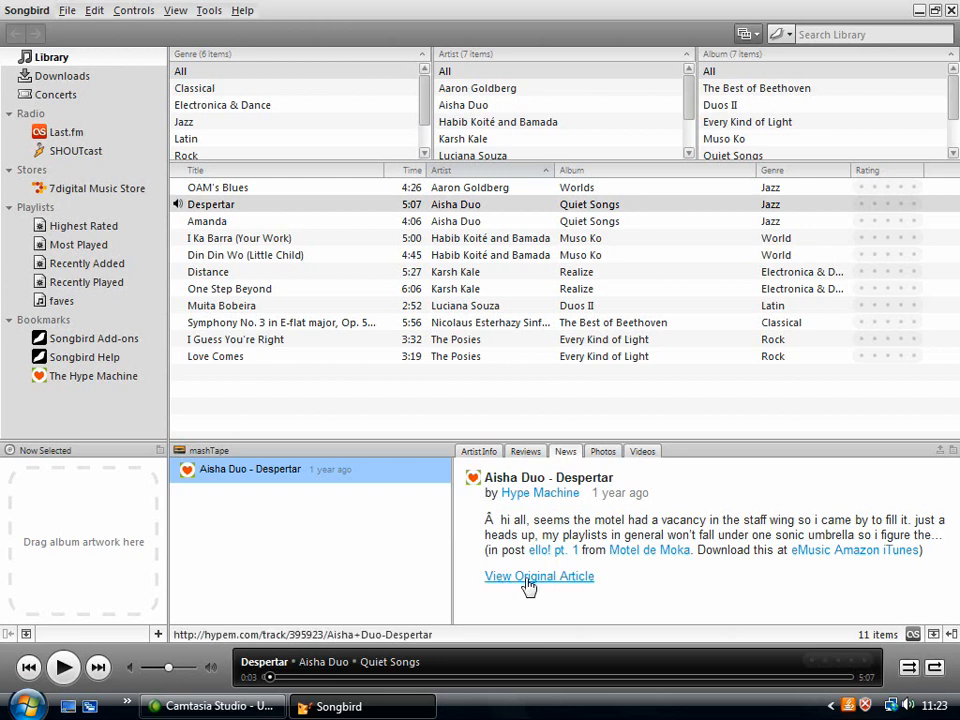
Open the original Hype Machine article for Despertar in a browser tab.
{"action": "left_click", "coordinate": [540, 576]}
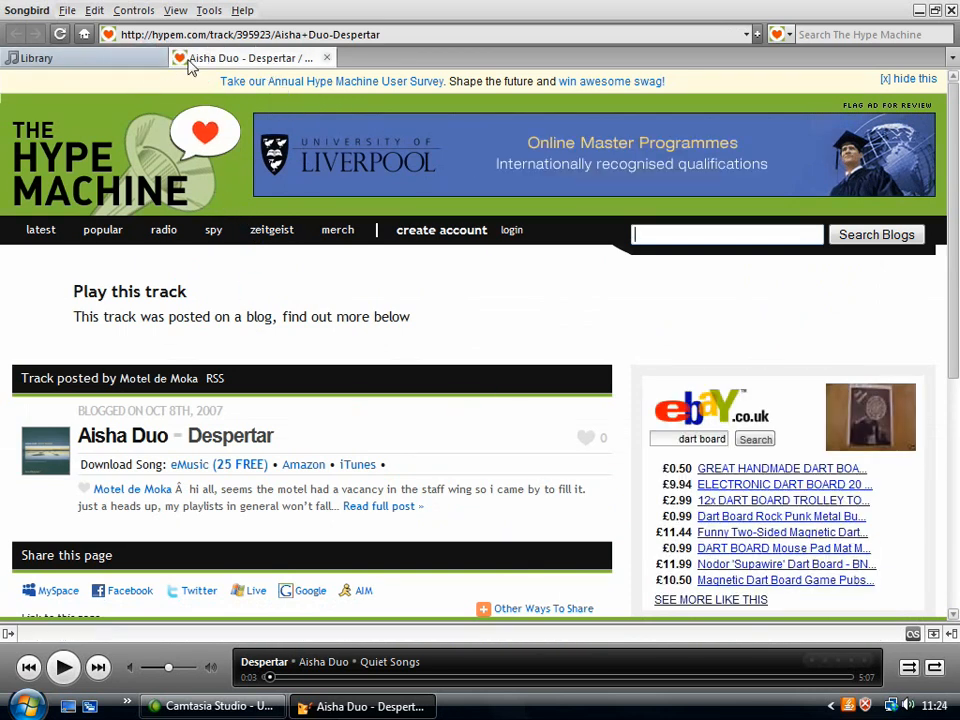
Return to the library and browse the mashTape YouTube videos list for Aisha Duo.
{"action": "left_click", "coordinate": [44, 56]}
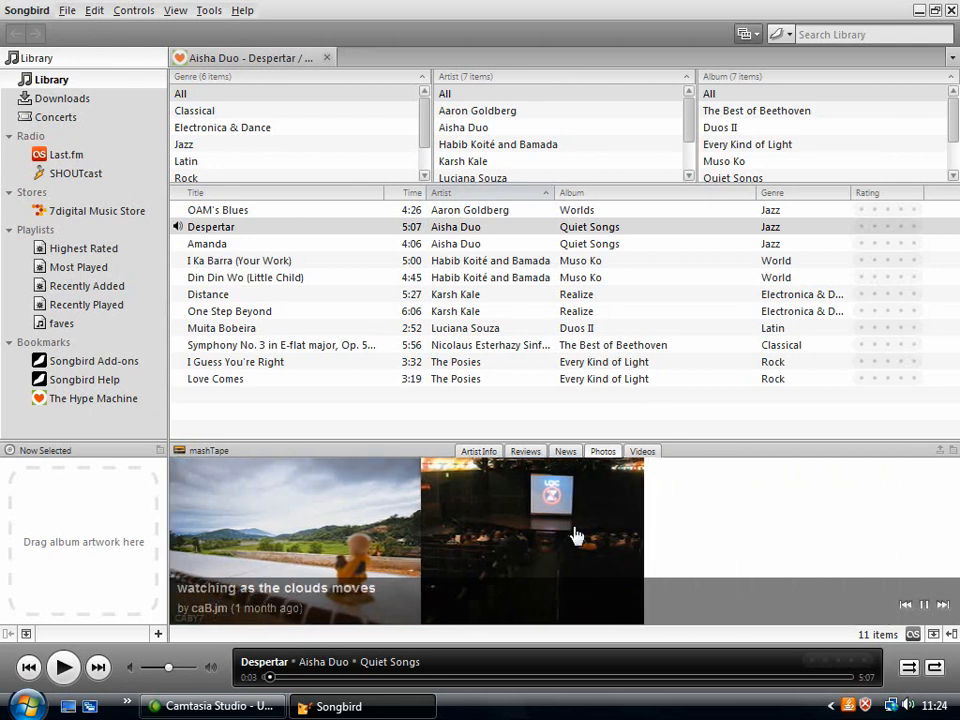
{"action": "left_click", "coordinate": [642, 452]}
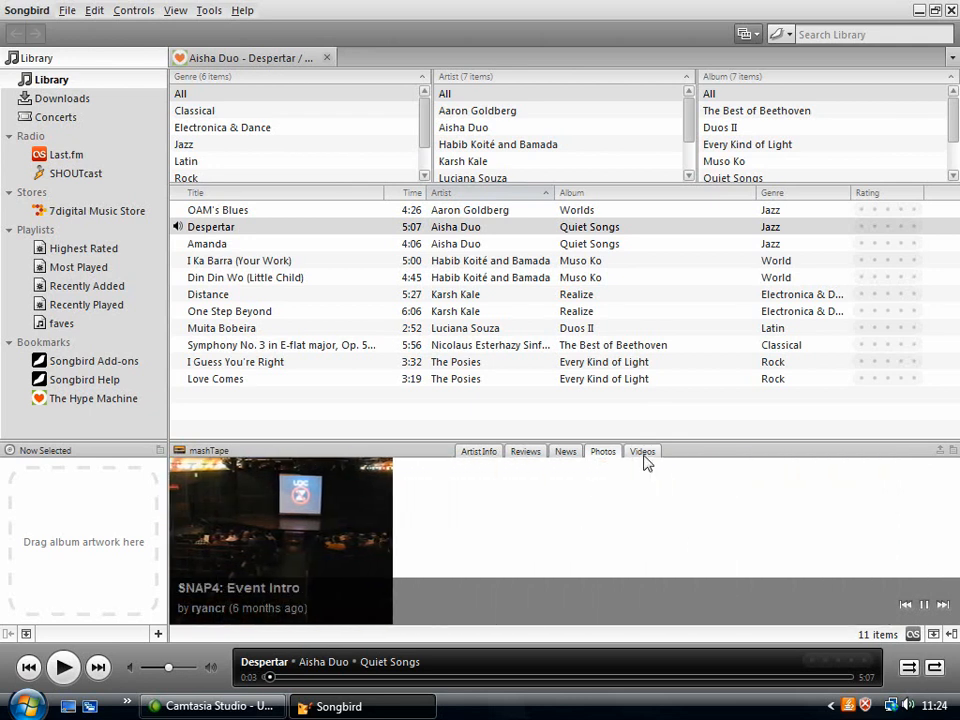
{"action": "left_click", "coordinate": [642, 452]}
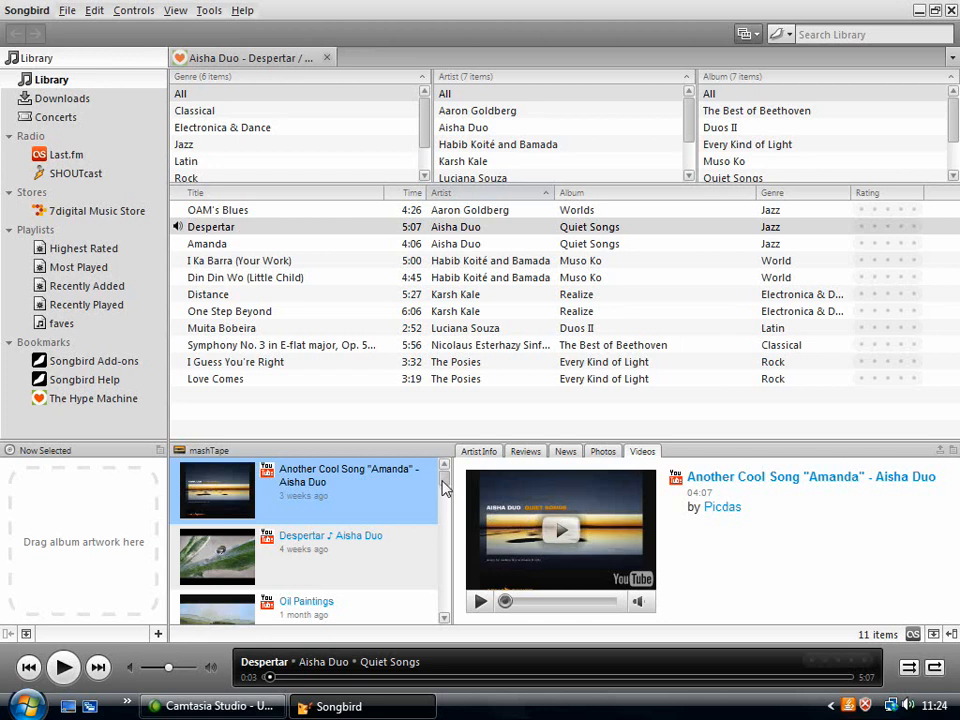
{"action": "scroll", "scroll_direction": "down", "scroll_amount": 3}
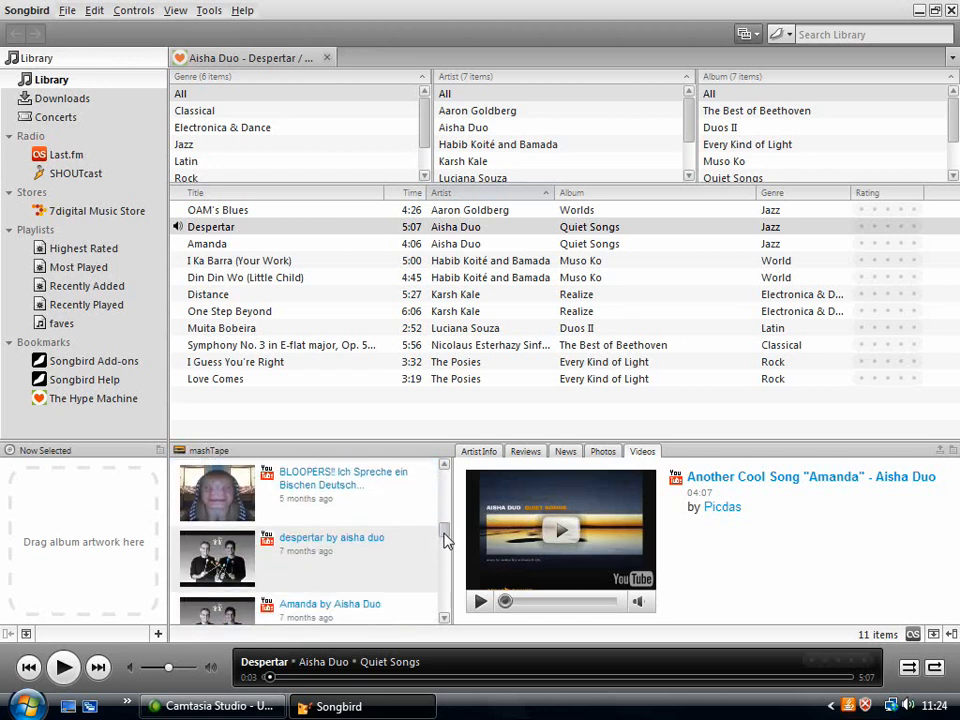
{"action": "scroll", "scroll_direction": "down", "scroll_amount": 3}
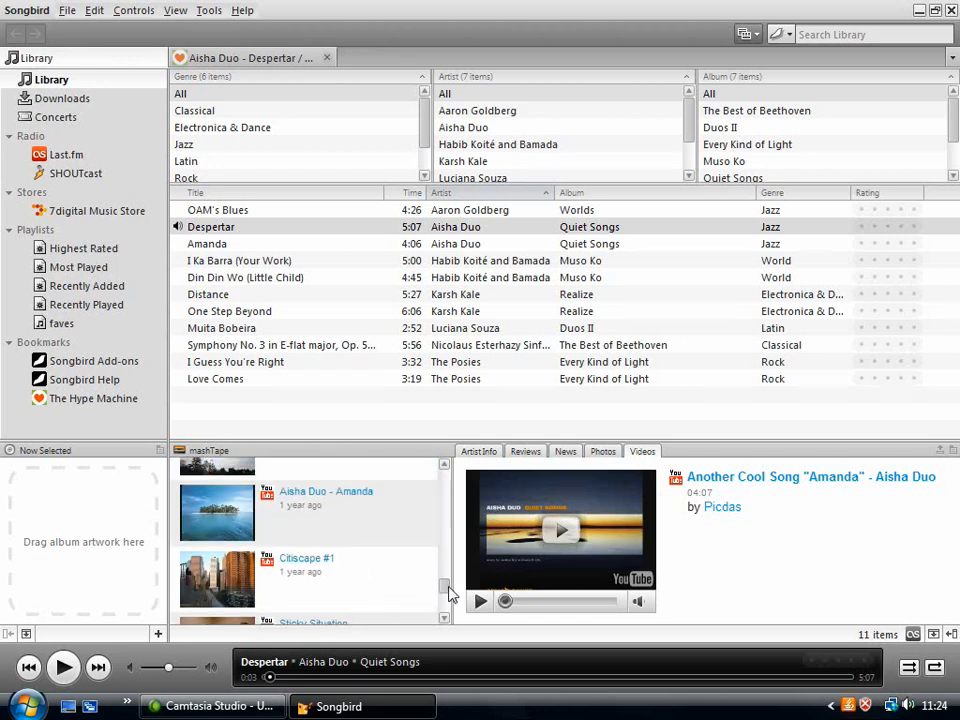
{"action": "scroll", "scroll_direction": "up", "scroll_amount": 3}
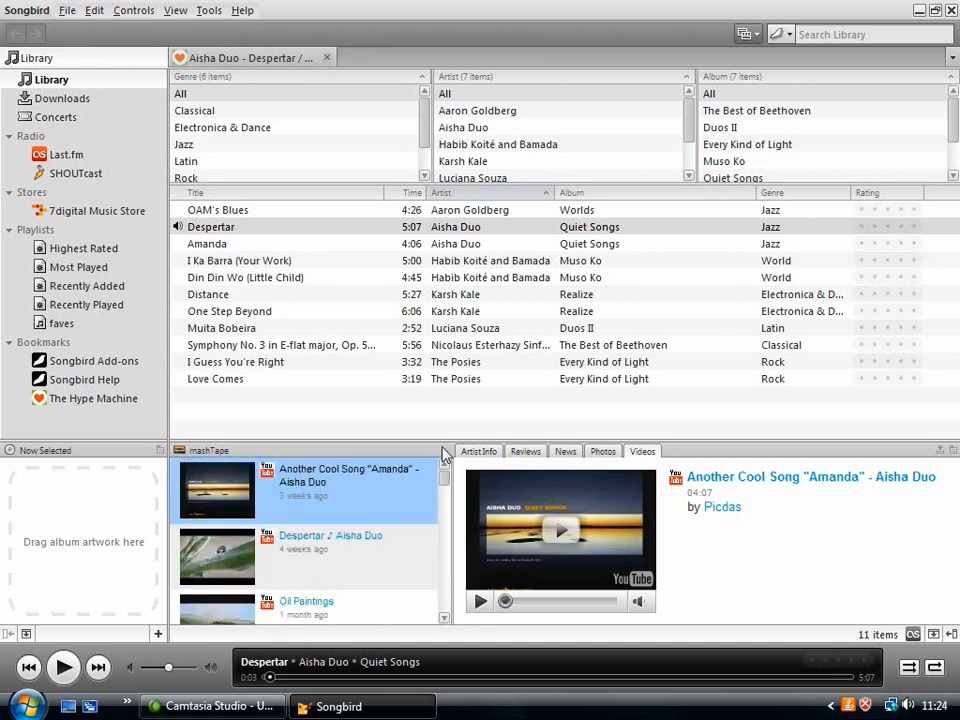
{"action": "mouse_move", "coordinate": [368, 336]}
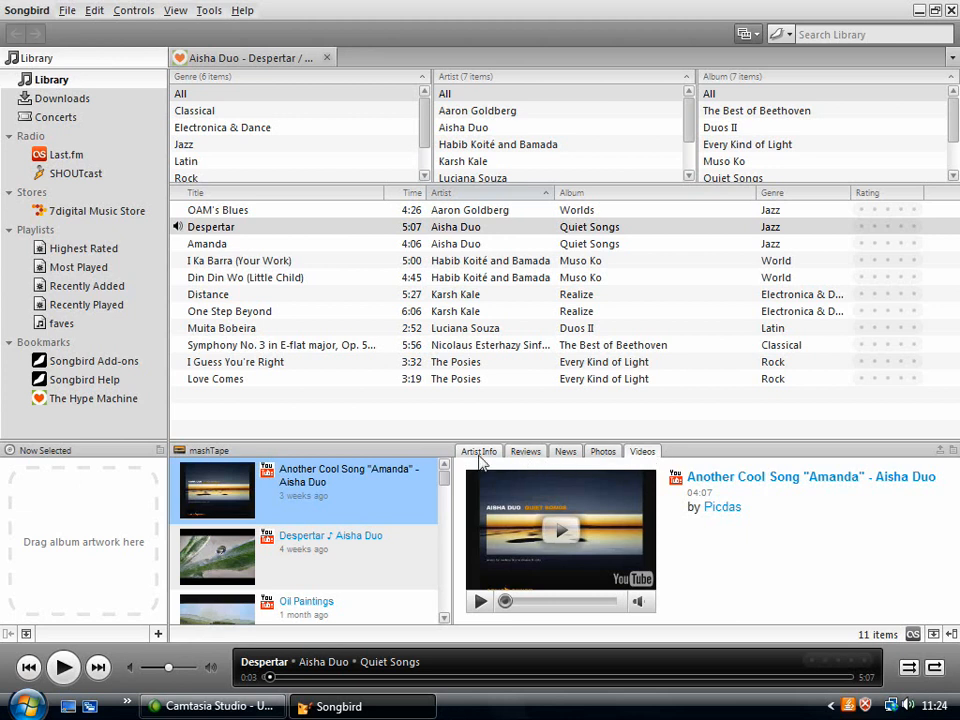
{"action": "mouse_move", "coordinate": [404, 468]}
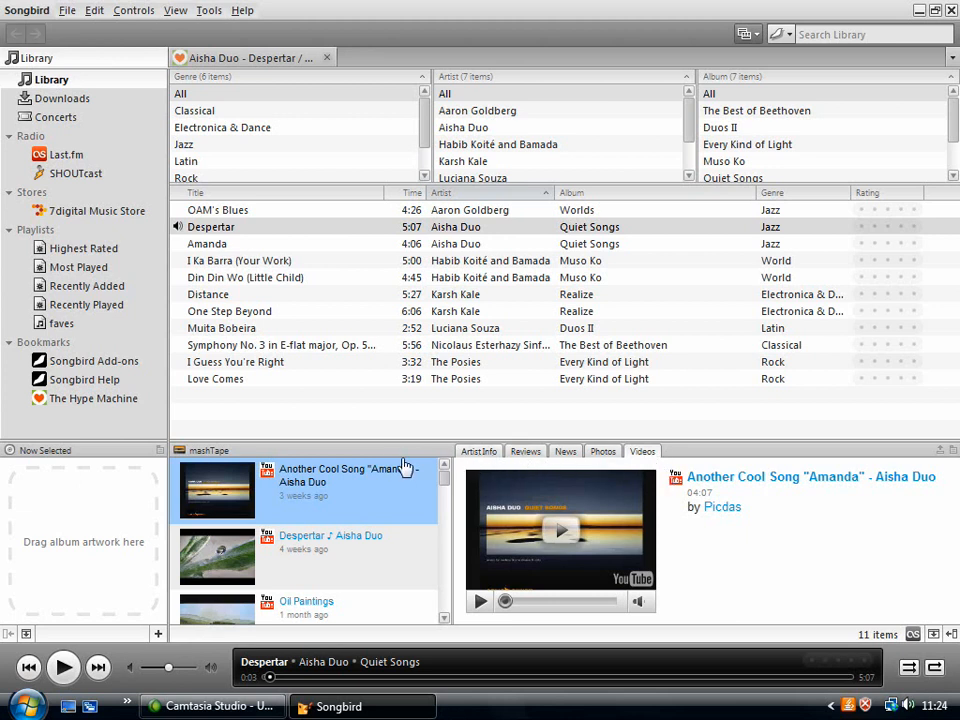
{"action": "mouse_move", "coordinate": [512, 464]}
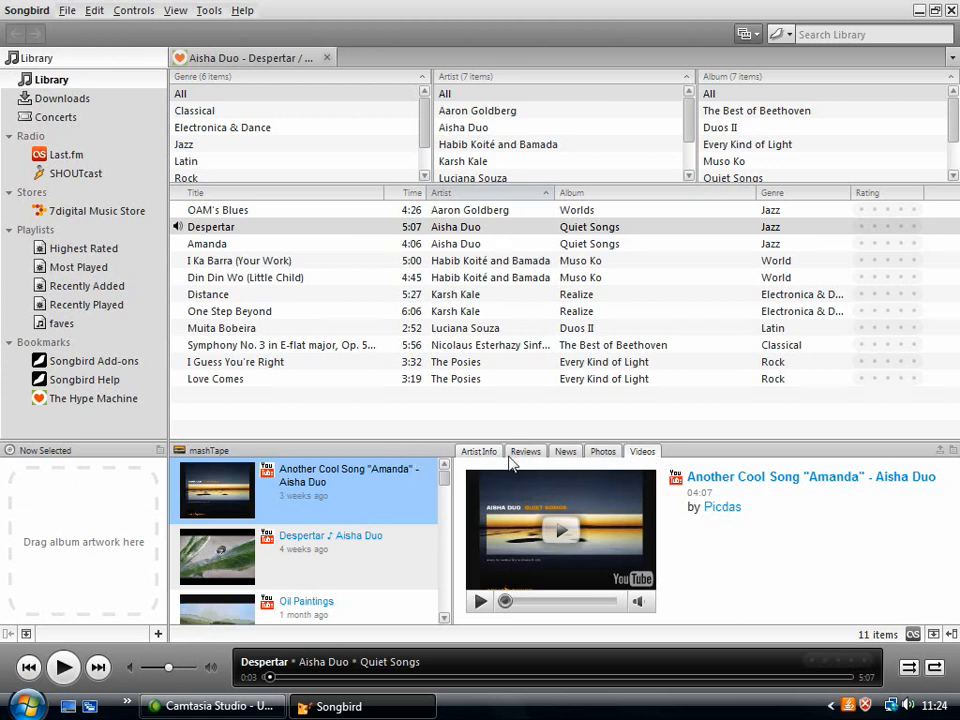
{"action": "mouse_move", "coordinate": [436, 432]}
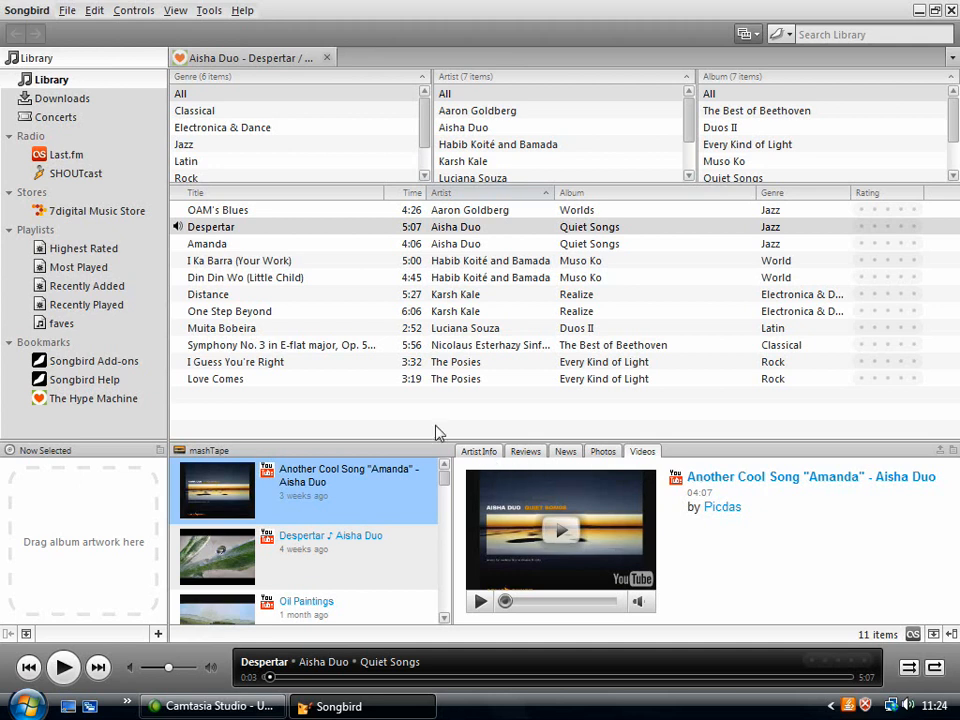
{"action": "mouse_move", "coordinate": [378, 368]}
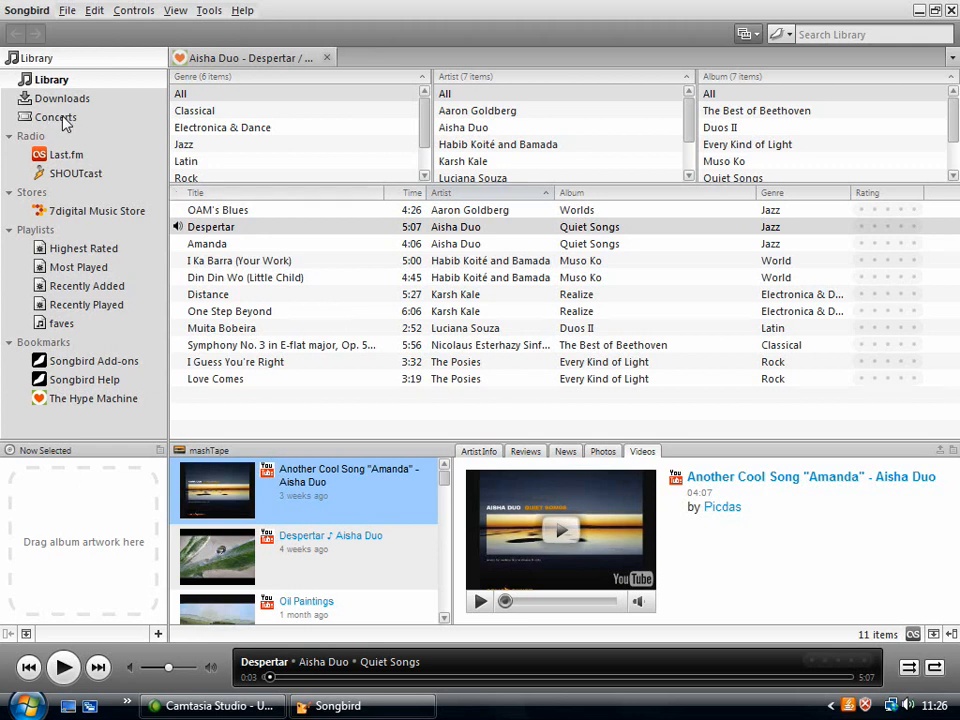
Open the Concerts page and set its location to UK, Bristol.
{"action": "left_click", "coordinate": [56, 116]}
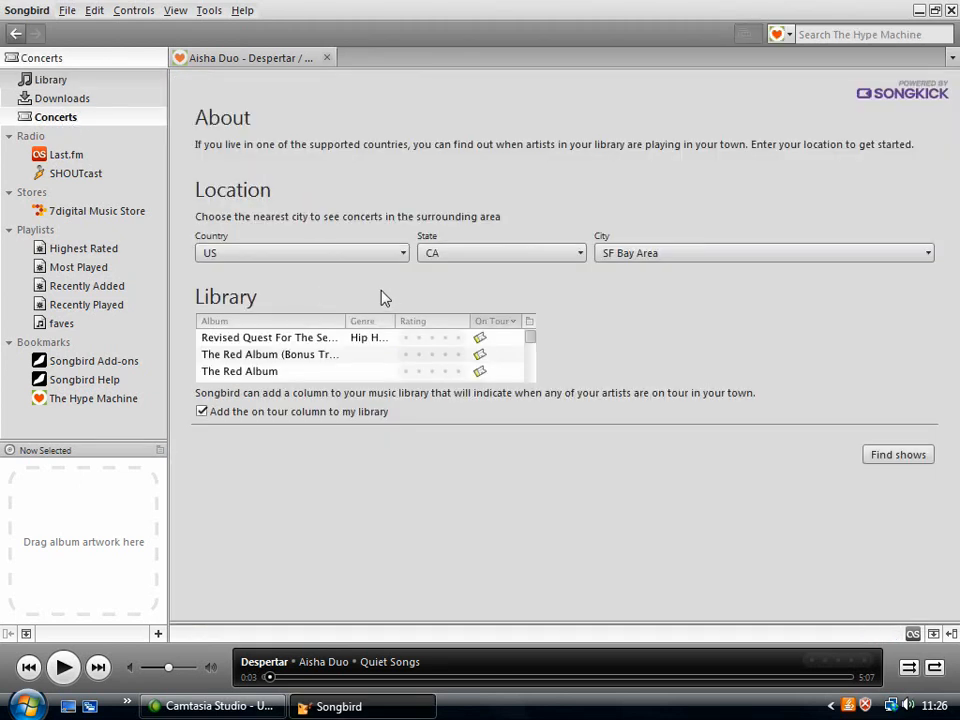
{"action": "mouse_move", "coordinate": [408, 288]}
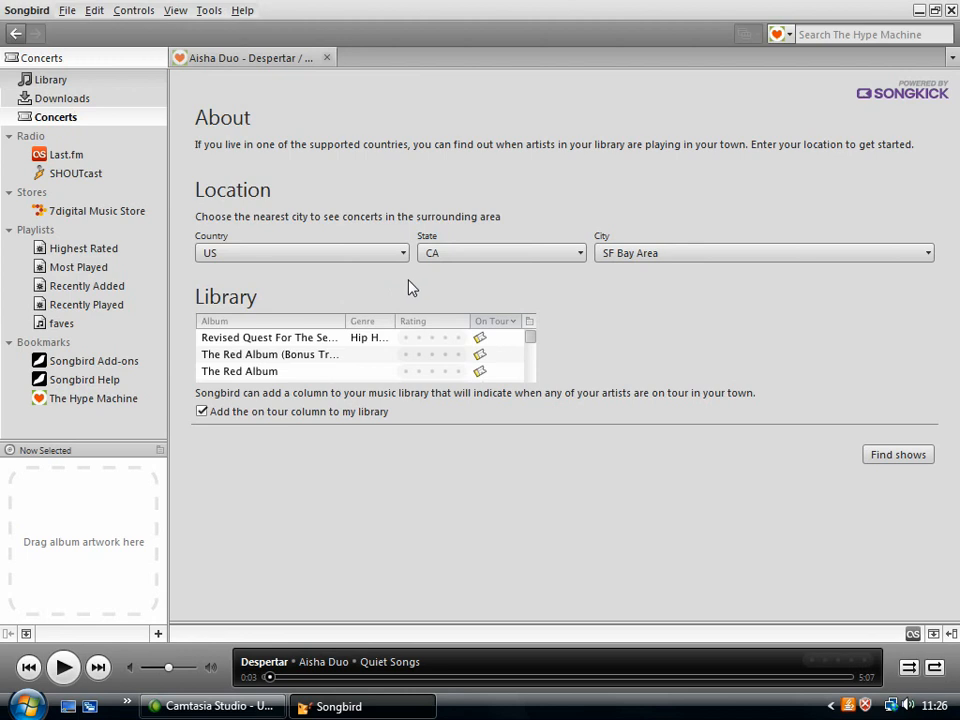
{"action": "left_click", "coordinate": [300, 252]}
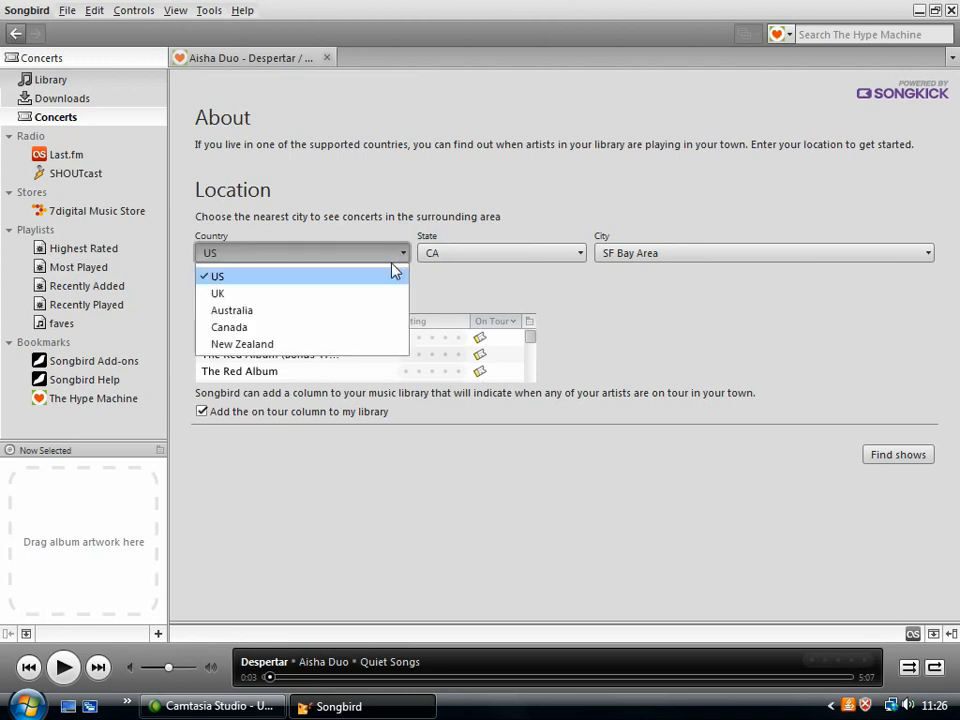
{"action": "left_click", "coordinate": [216, 292]}
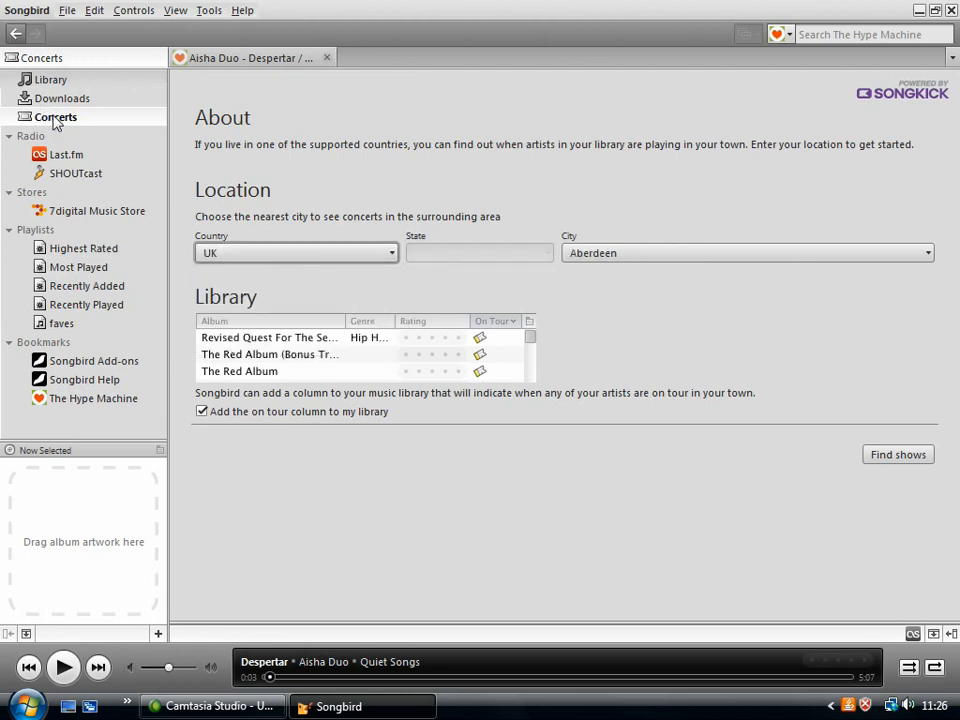
{"action": "mouse_move", "coordinate": [352, 250]}
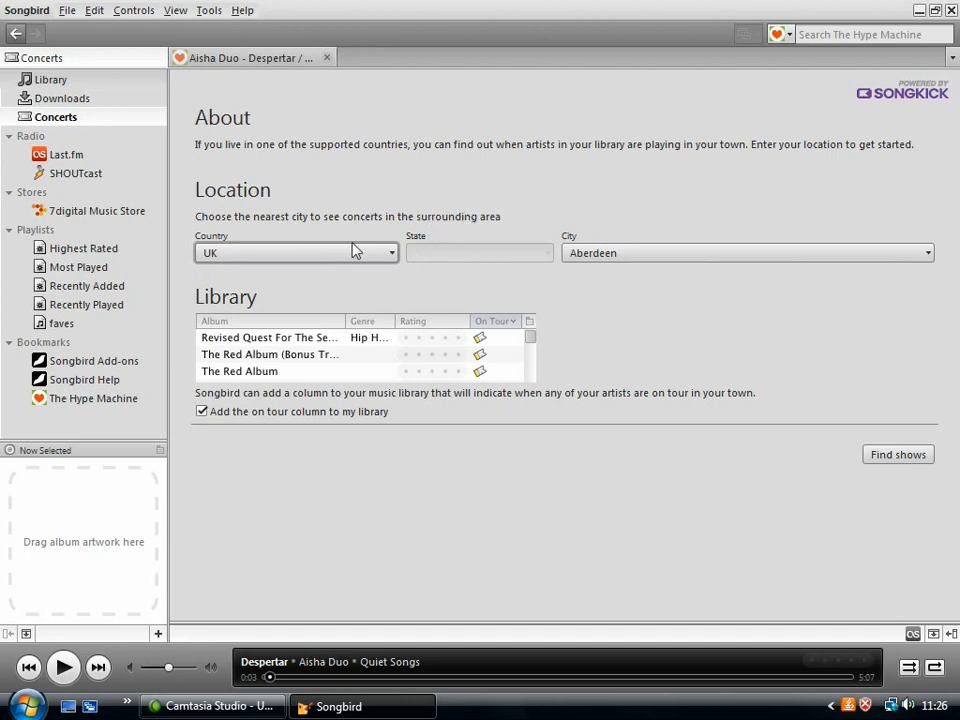
{"action": "left_click", "coordinate": [924, 252]}
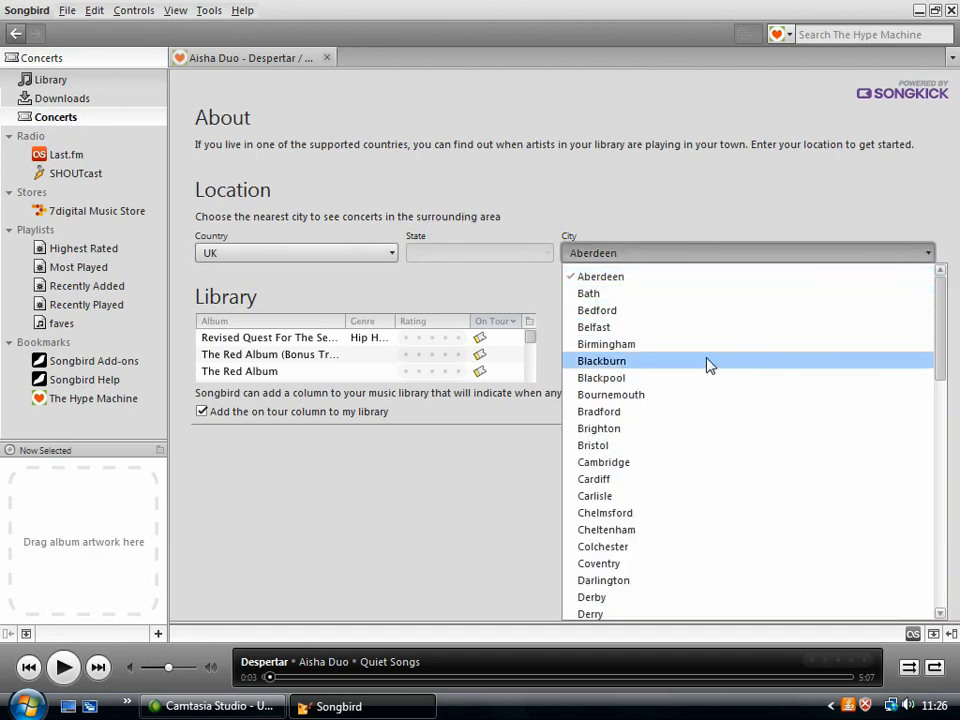
{"action": "mouse_move", "coordinate": [710, 444]}
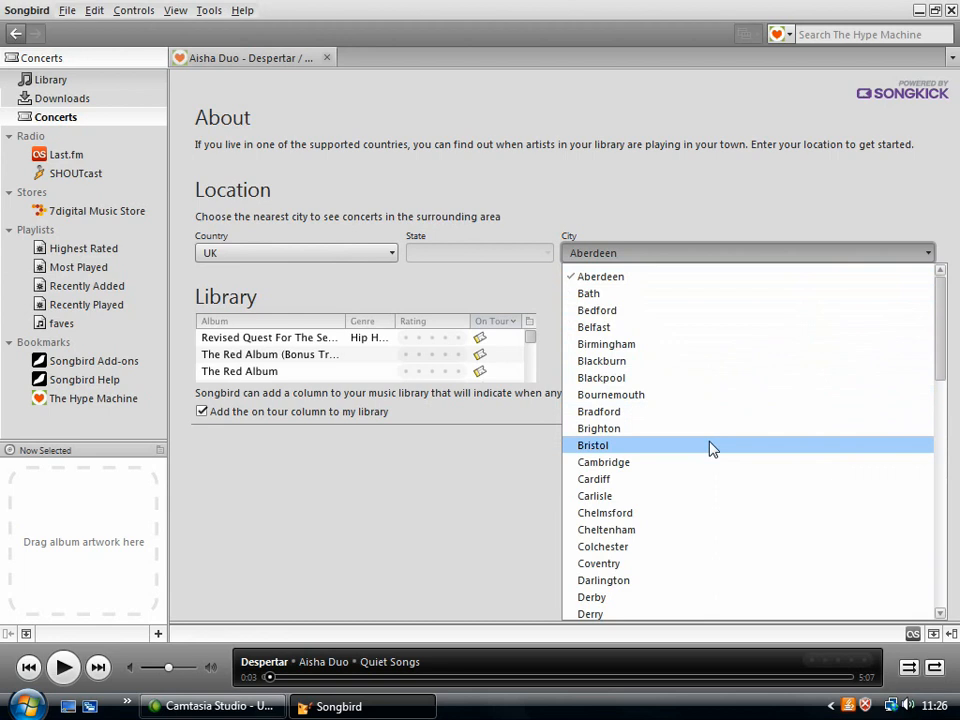
{"action": "left_click", "coordinate": [592, 444]}
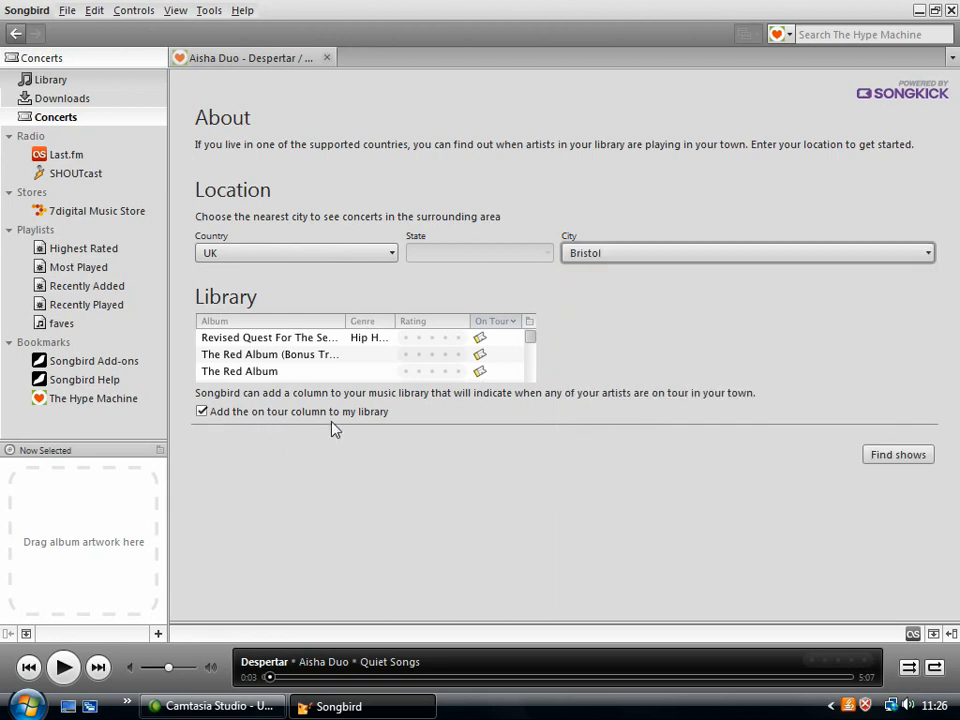
{"action": "mouse_move", "coordinate": [360, 420]}
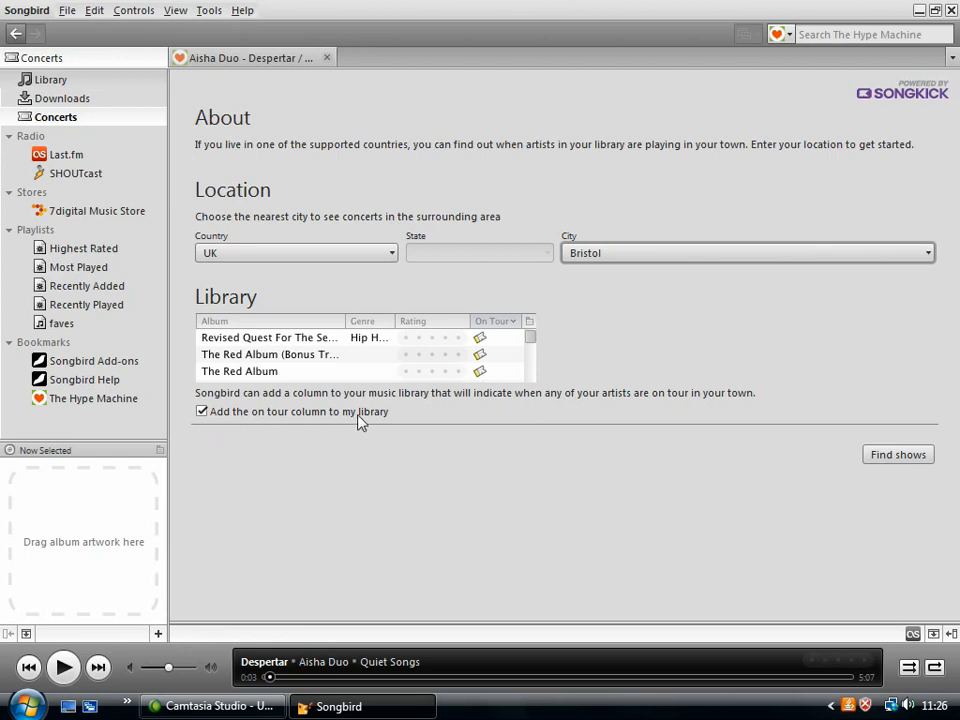
{"action": "mouse_move", "coordinate": [490, 344]}
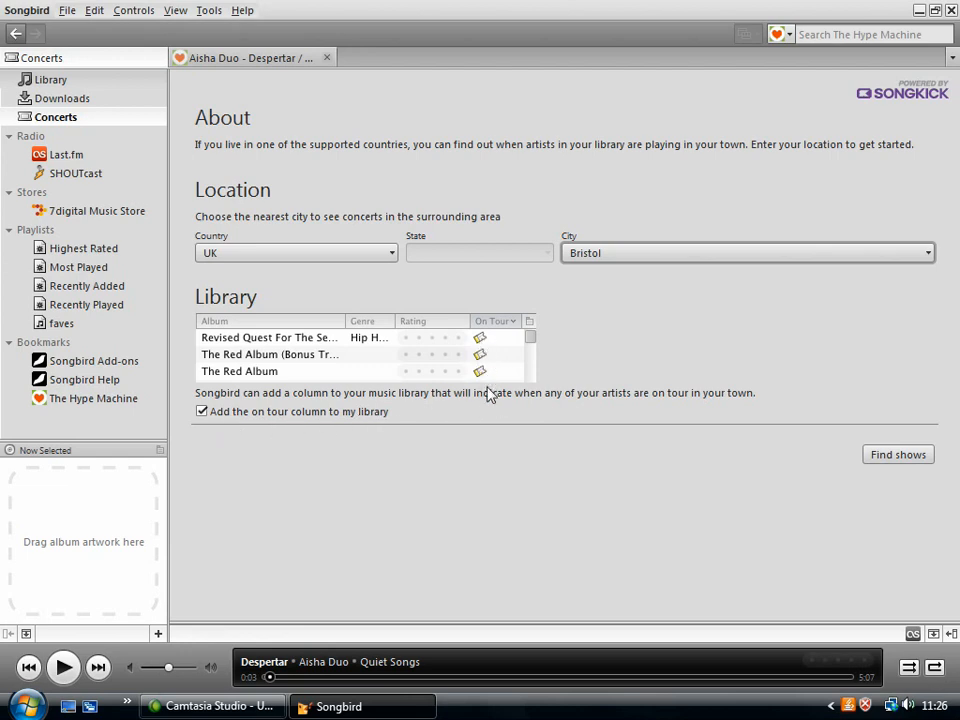
{"action": "mouse_move", "coordinate": [538, 442]}
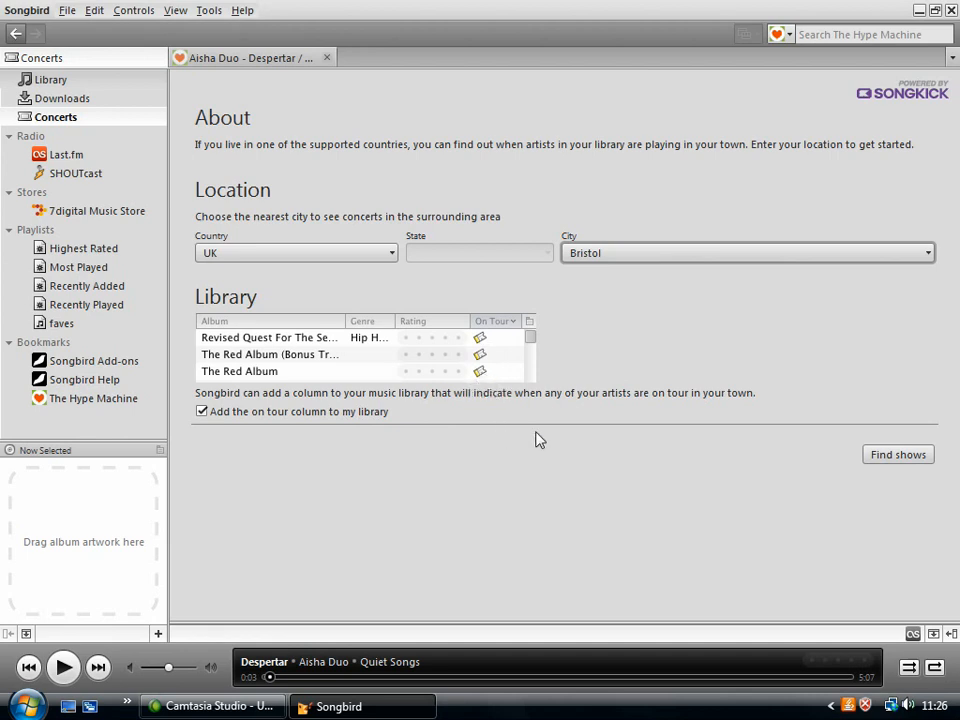
{"action": "mouse_move", "coordinate": [856, 468]}
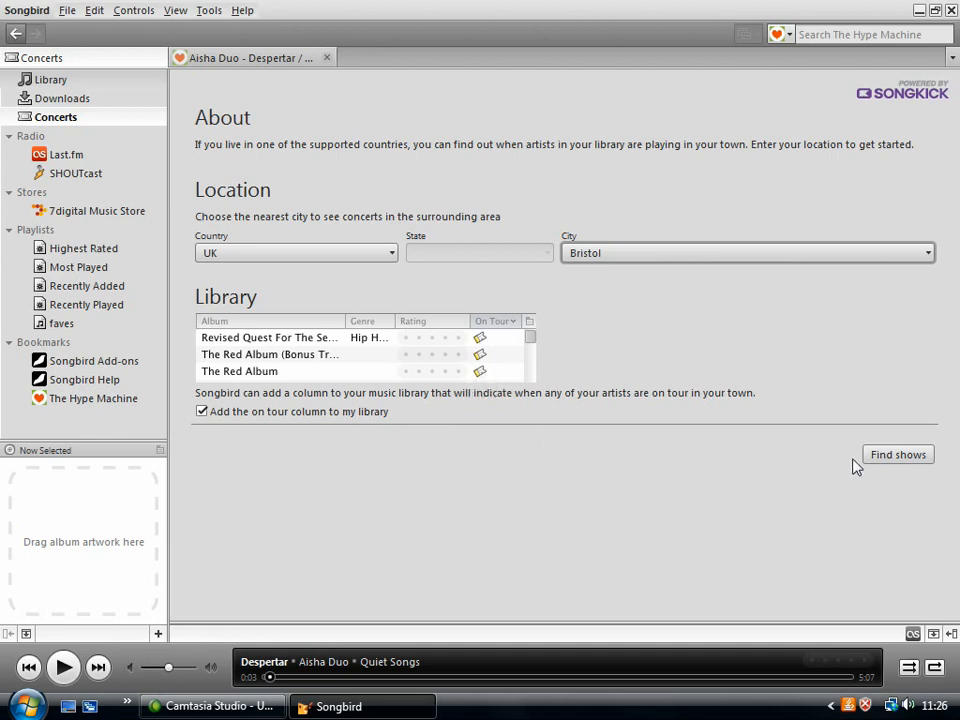
{"action": "left_click", "coordinate": [896, 454]}
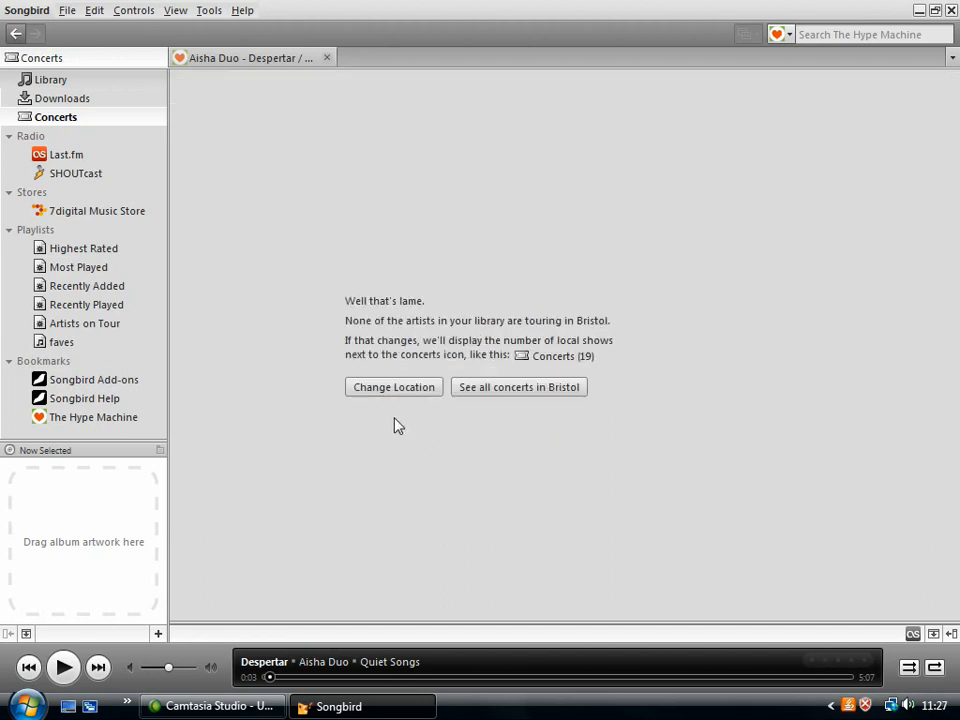
{"action": "mouse_move", "coordinate": [424, 432]}
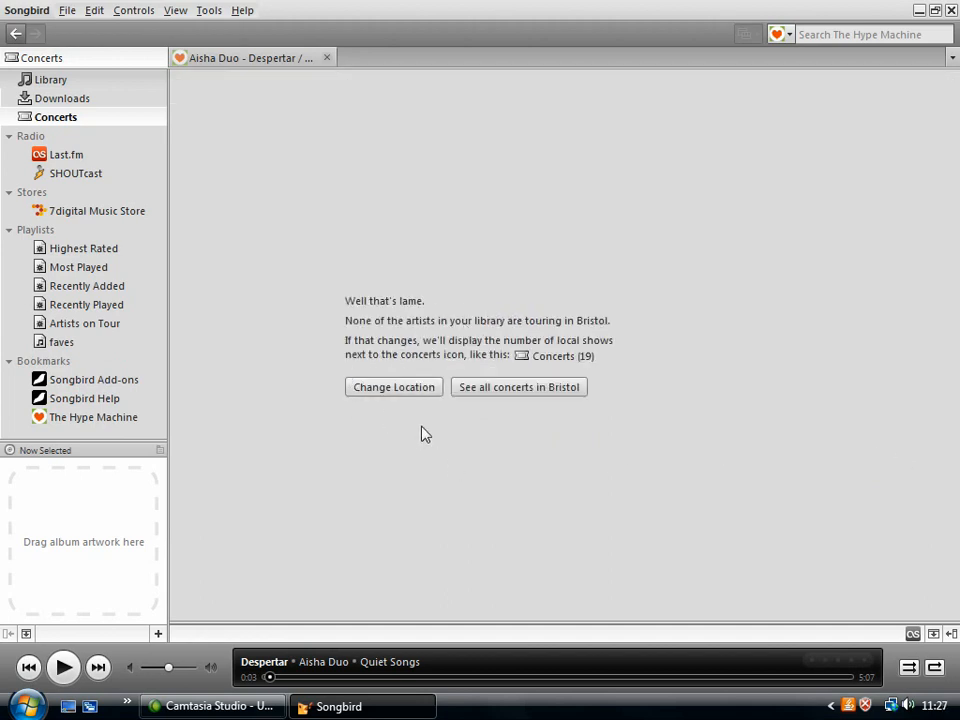
{"action": "mouse_move", "coordinate": [518, 400]}
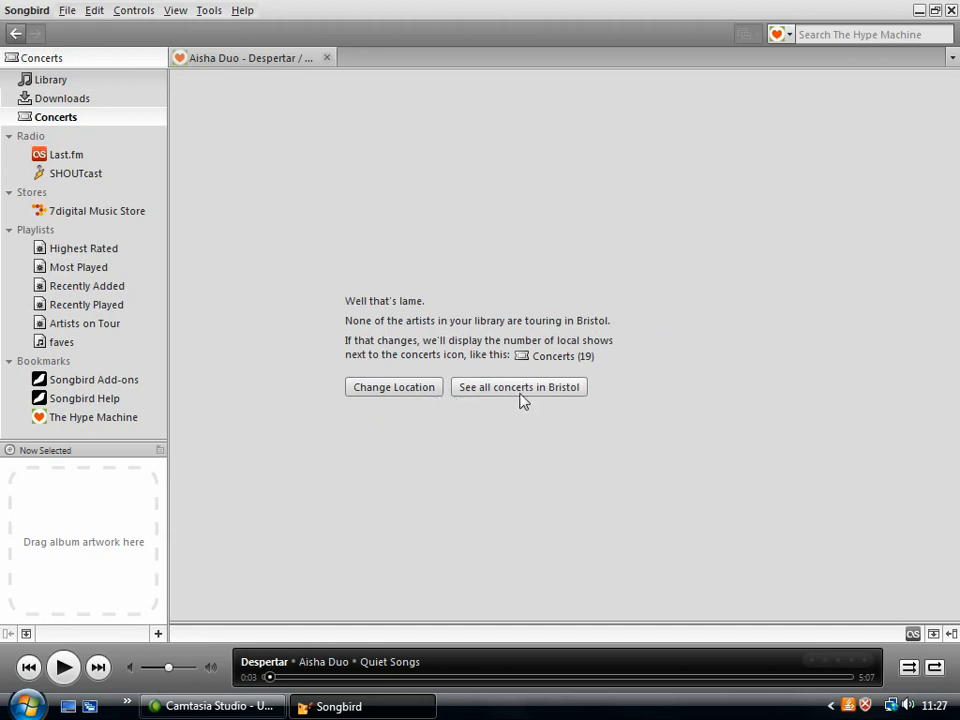
{"action": "mouse_move", "coordinate": [460, 308]}
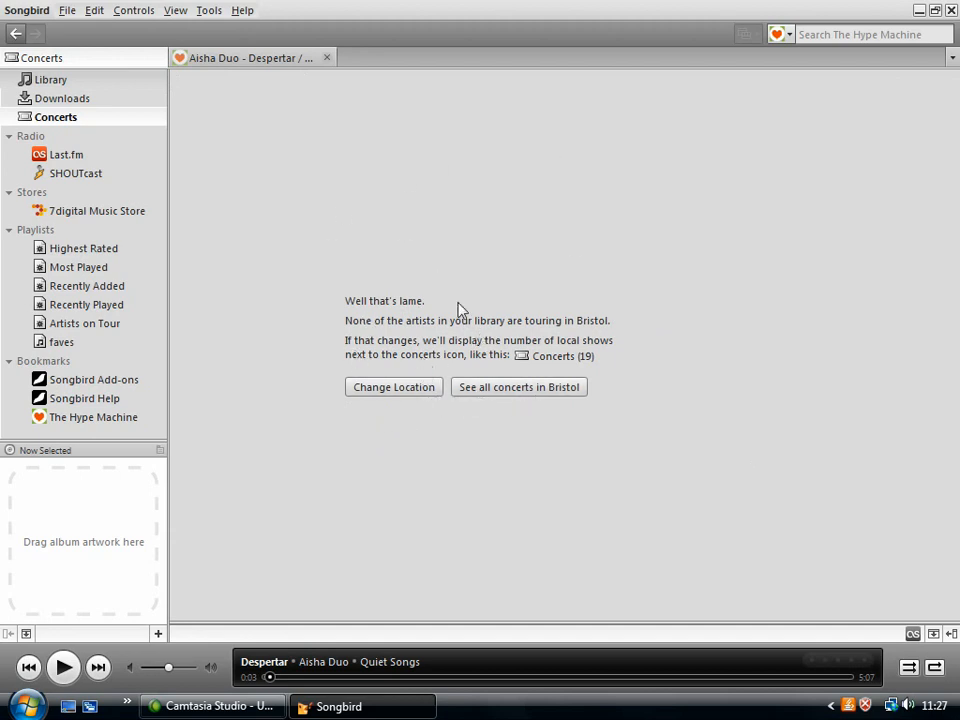
{"action": "left_click", "coordinate": [518, 388]}
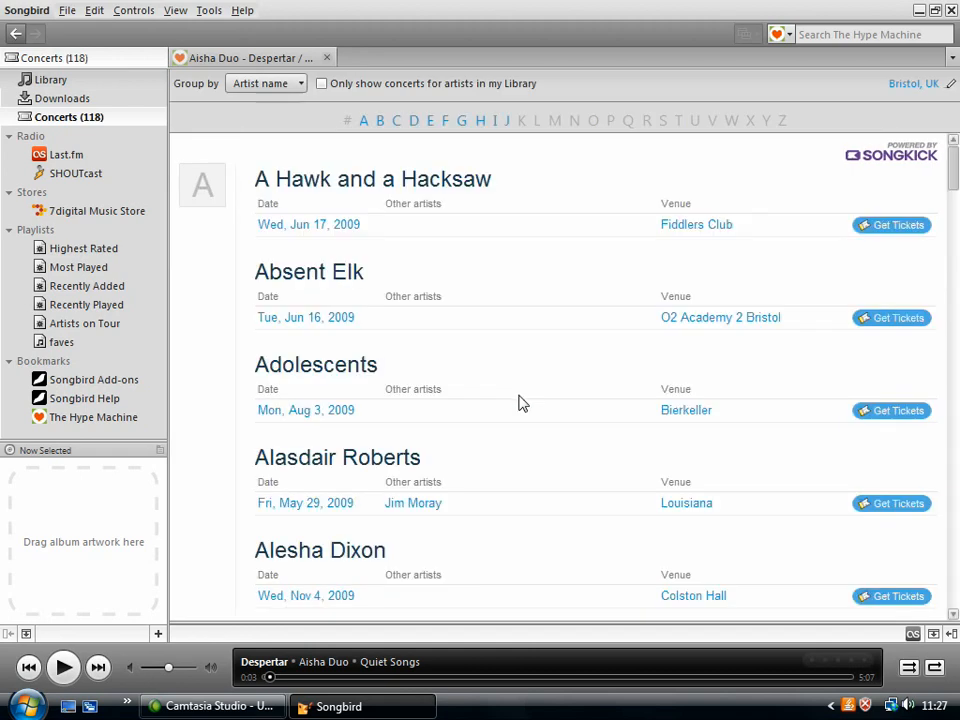
{"action": "mouse_move", "coordinate": [640, 262]}
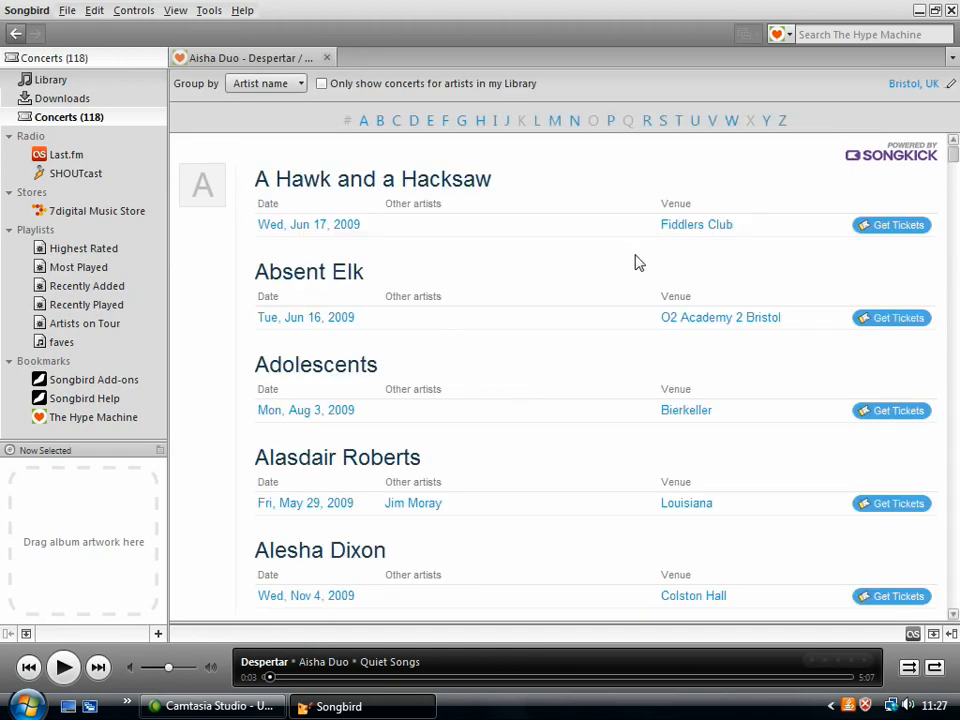
{"action": "mouse_move", "coordinate": [956, 160]}
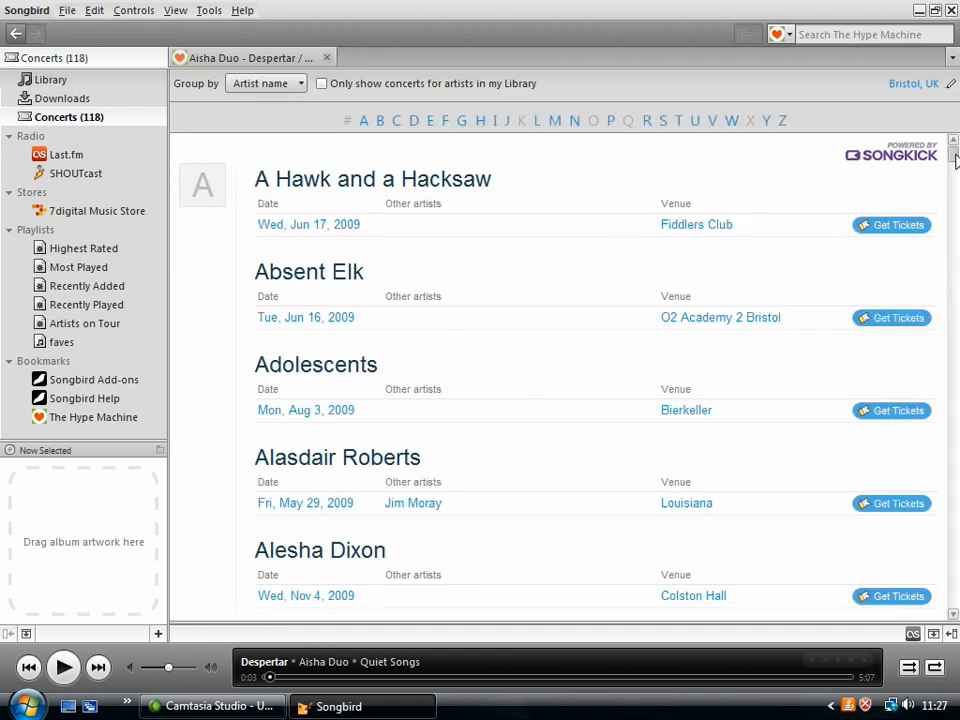
{"action": "scroll", "scroll_direction": "down", "scroll_amount": 3}
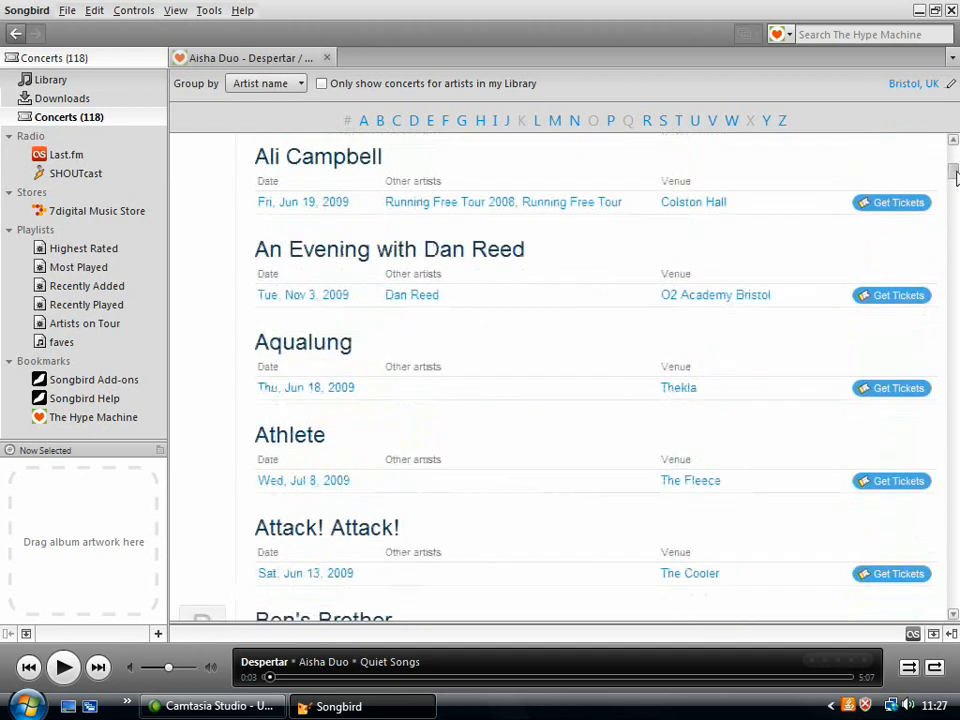
{"action": "scroll", "scroll_direction": "down", "scroll_amount": 3}
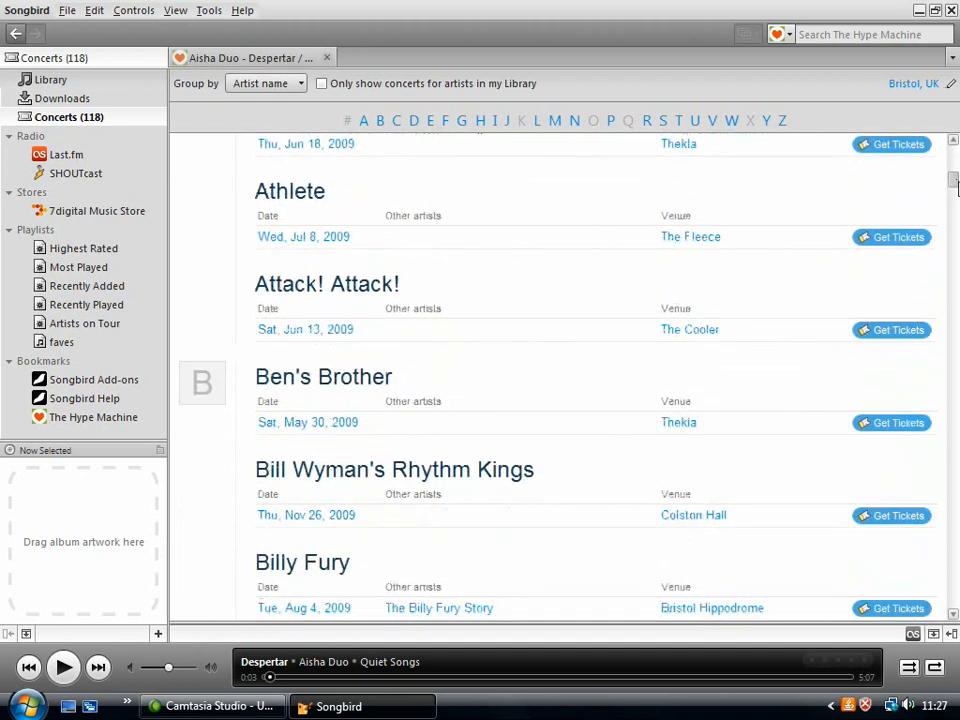
{"action": "scroll", "scroll_direction": "down", "scroll_amount": 3}
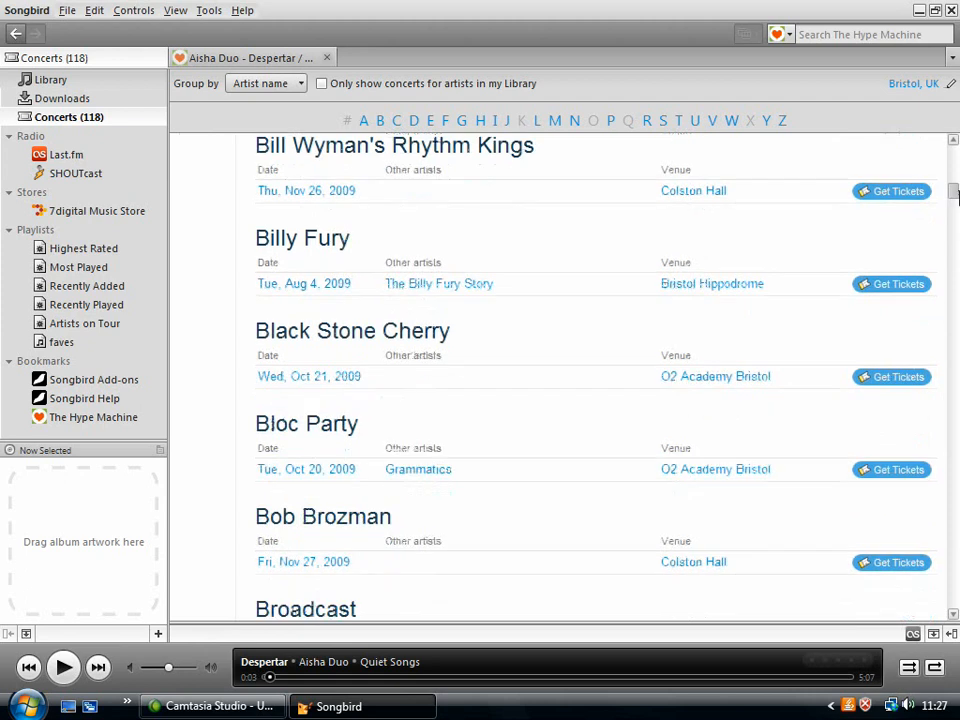
{"action": "scroll", "scroll_direction": "down", "scroll_amount": 3}
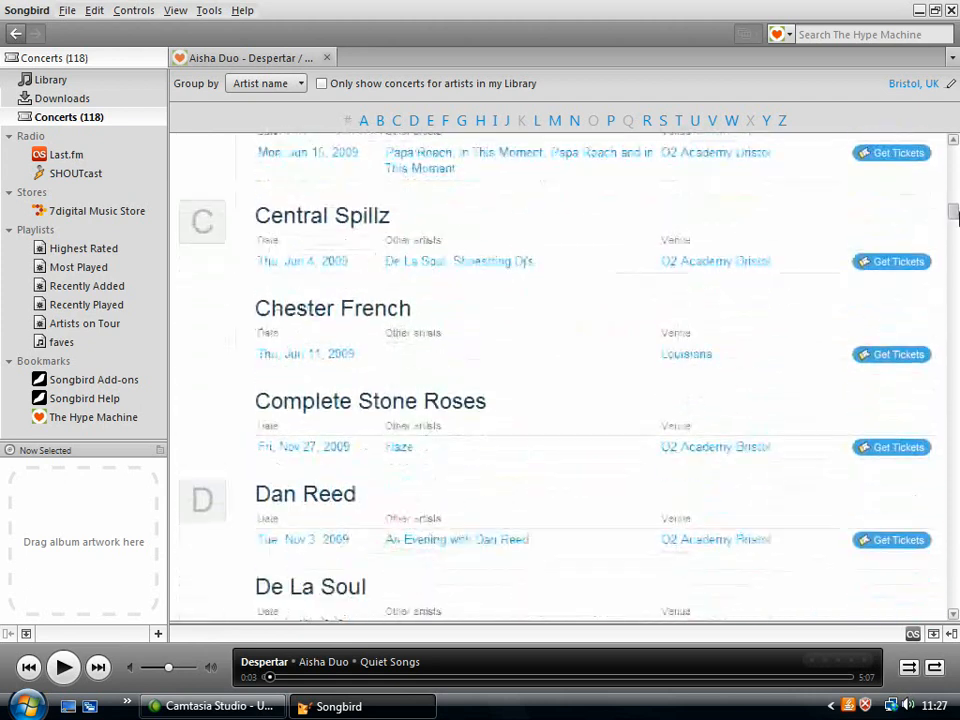
{"action": "scroll", "scroll_direction": "up", "scroll_amount": 3}
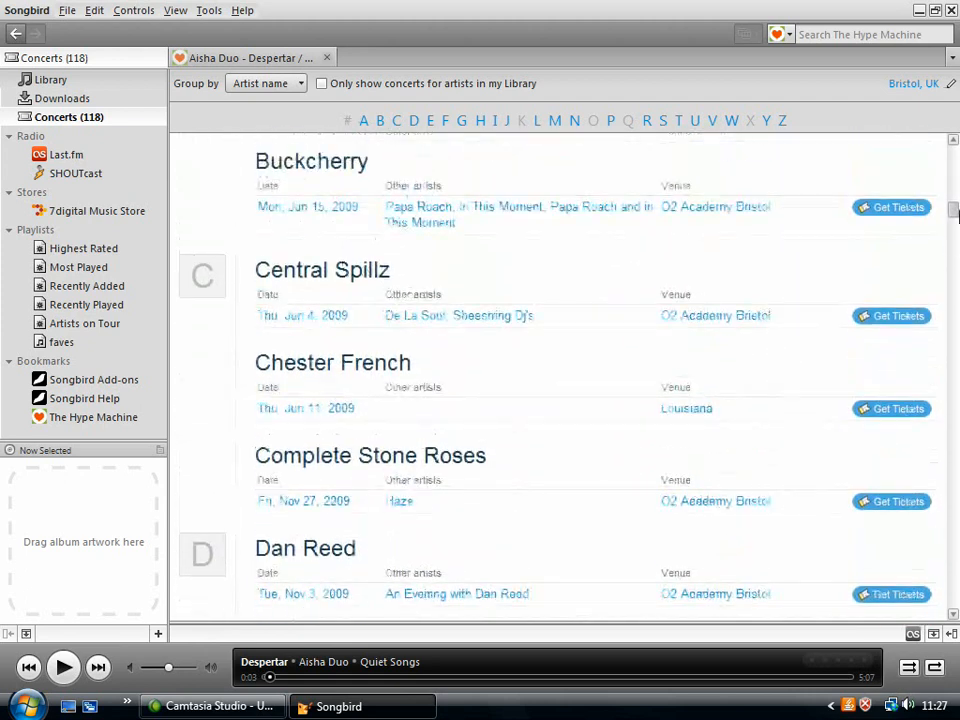
{"action": "scroll", "scroll_direction": "up", "scroll_amount": 3}
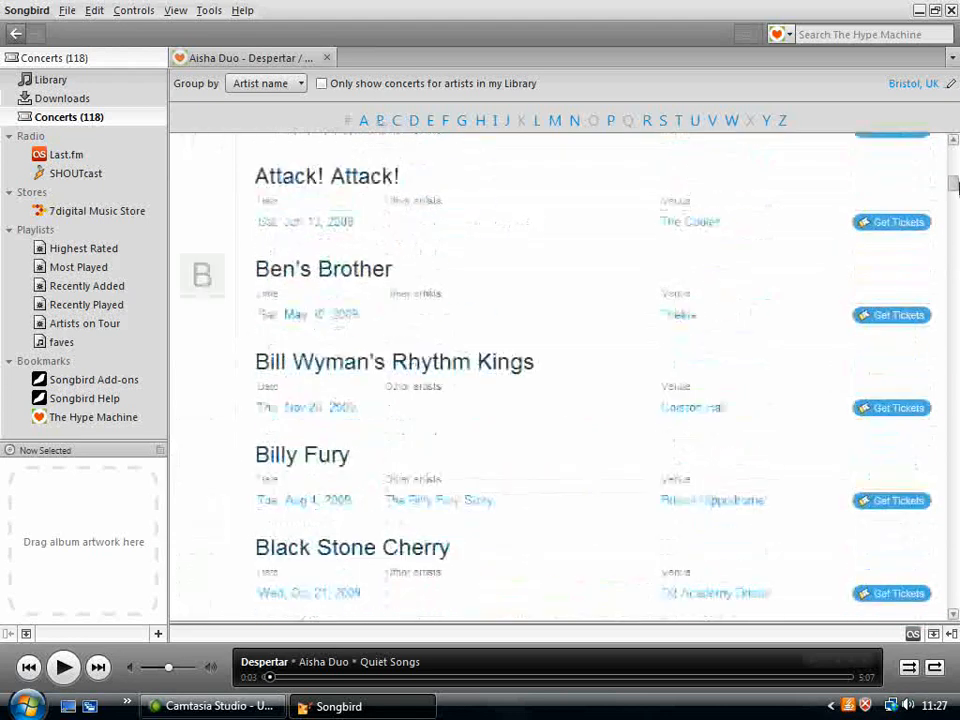
{"action": "scroll", "scroll_direction": "up", "scroll_amount": 3}
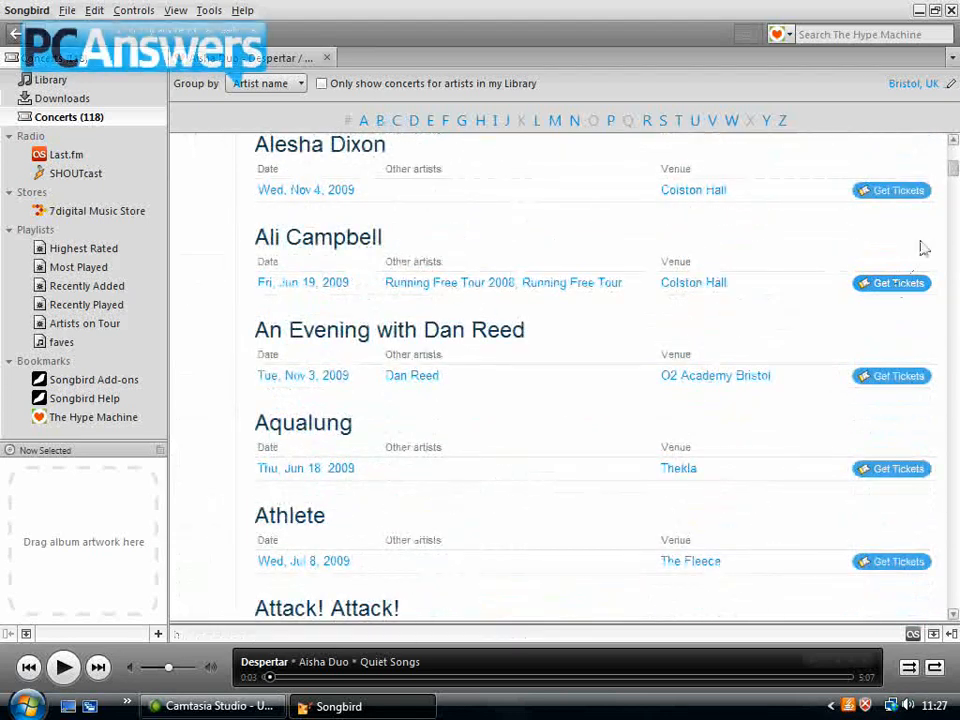
{"action": "scroll", "scroll_direction": "up", "scroll_amount": 3}
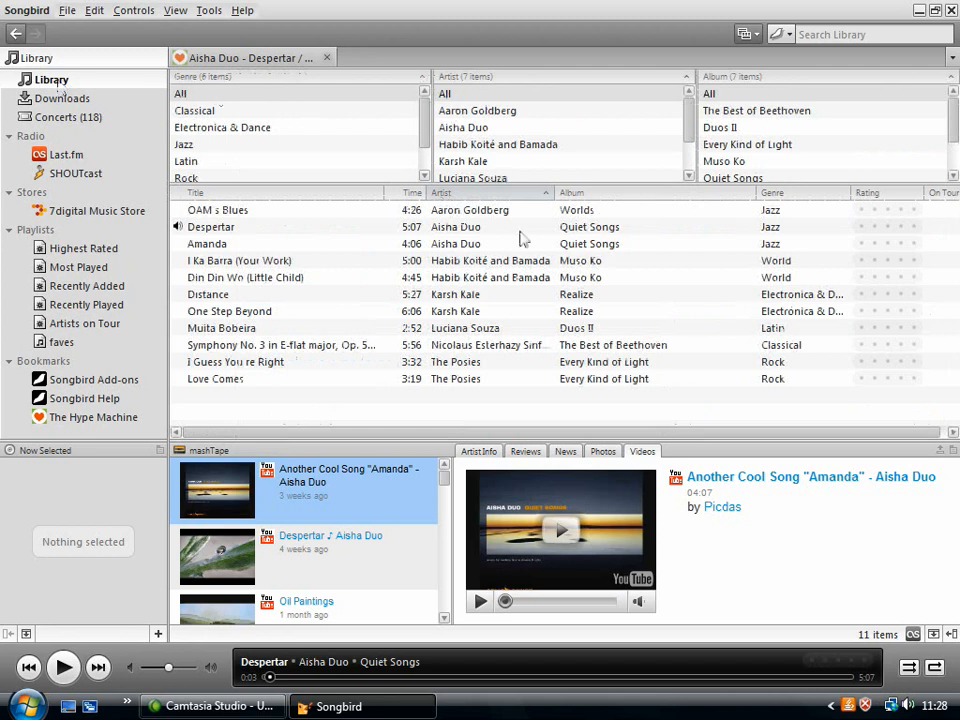
{"action": "mouse_move", "coordinate": [584, 258]}
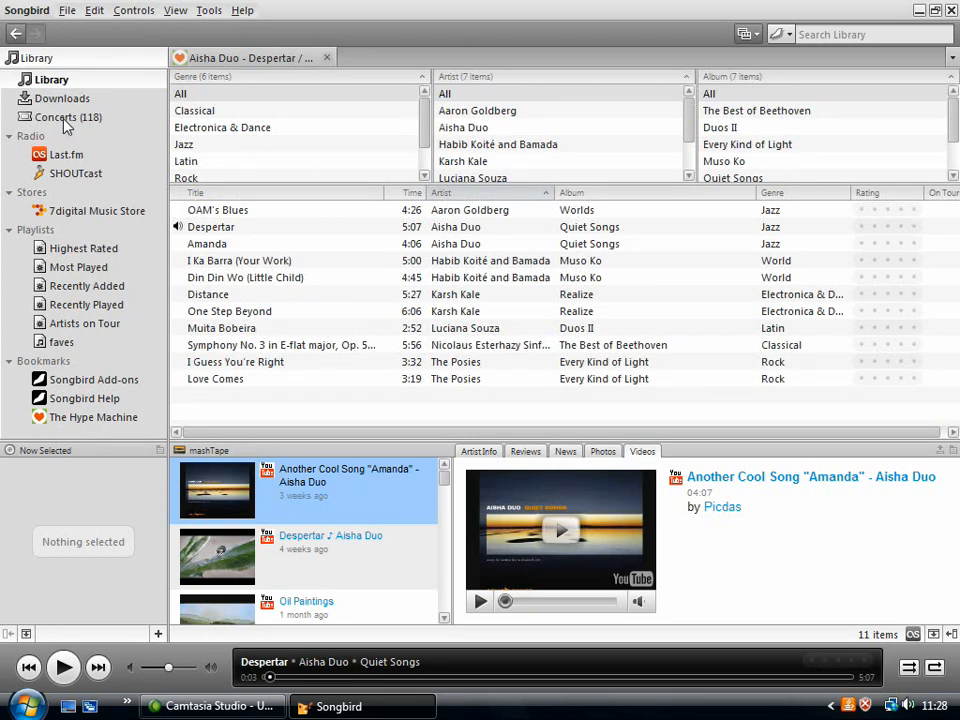
Open the Concerts page listing the 118 upcoming Bristol gigs.
{"action": "left_click", "coordinate": [68, 116]}
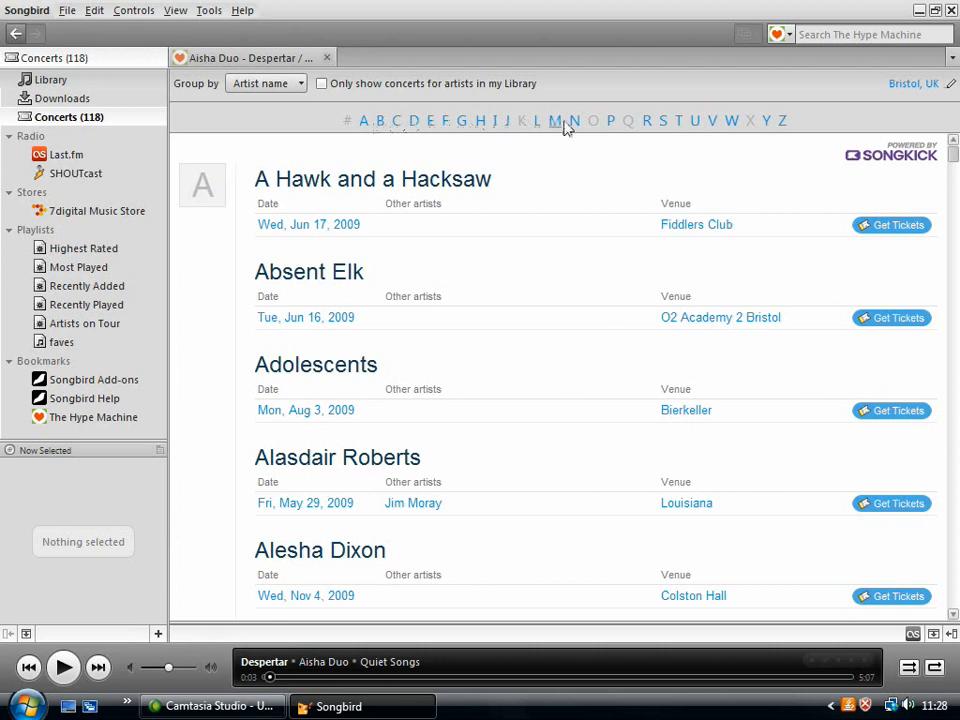
{"action": "mouse_move", "coordinate": [330, 132]}
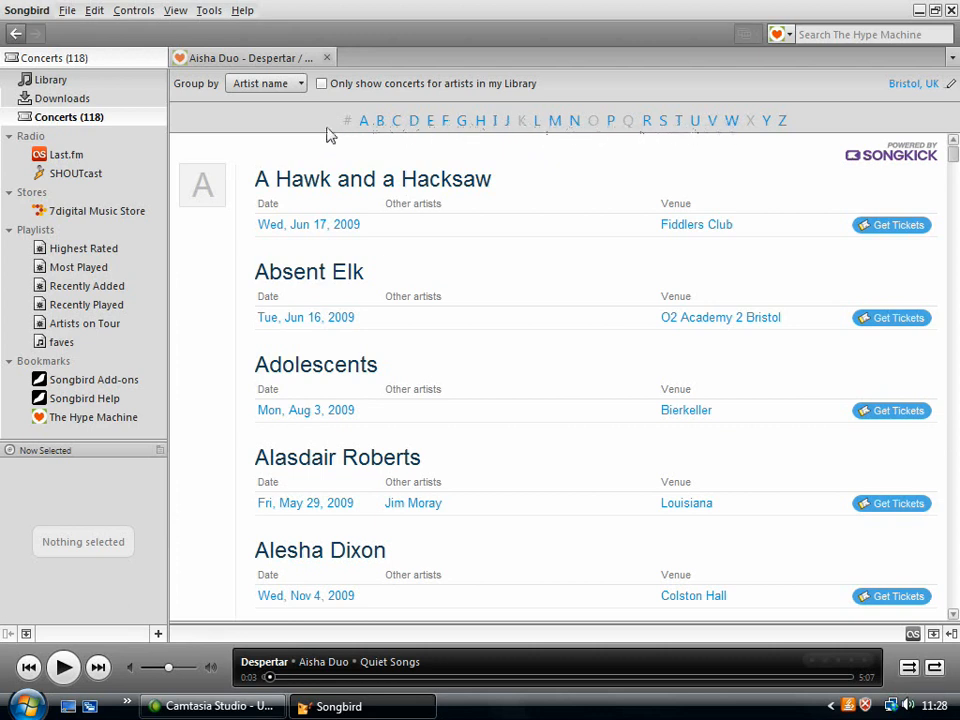
{"action": "mouse_move", "coordinate": [108, 156]}
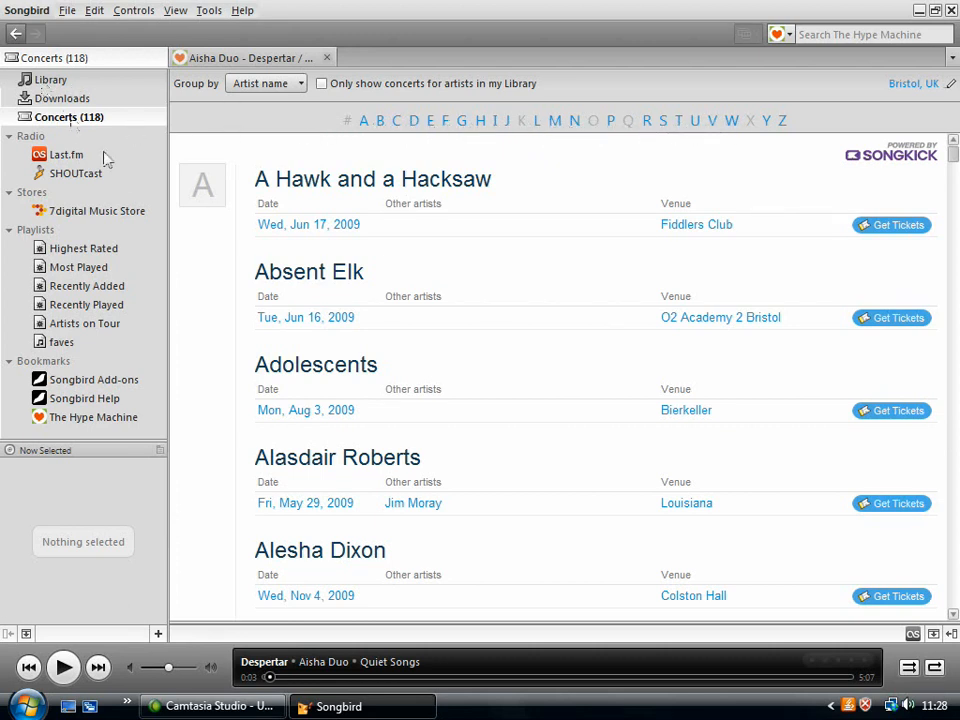
Open Last.fm radio and show its Top Tags list (rock, indie, jazz).
{"action": "left_click", "coordinate": [68, 154]}
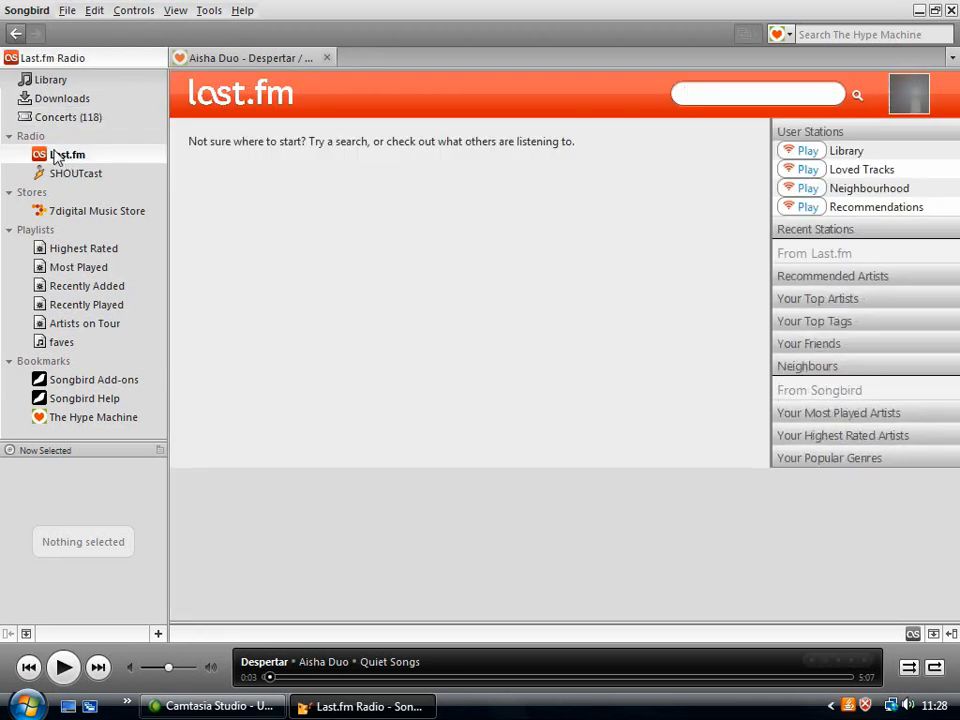
{"action": "mouse_move", "coordinate": [448, 232]}
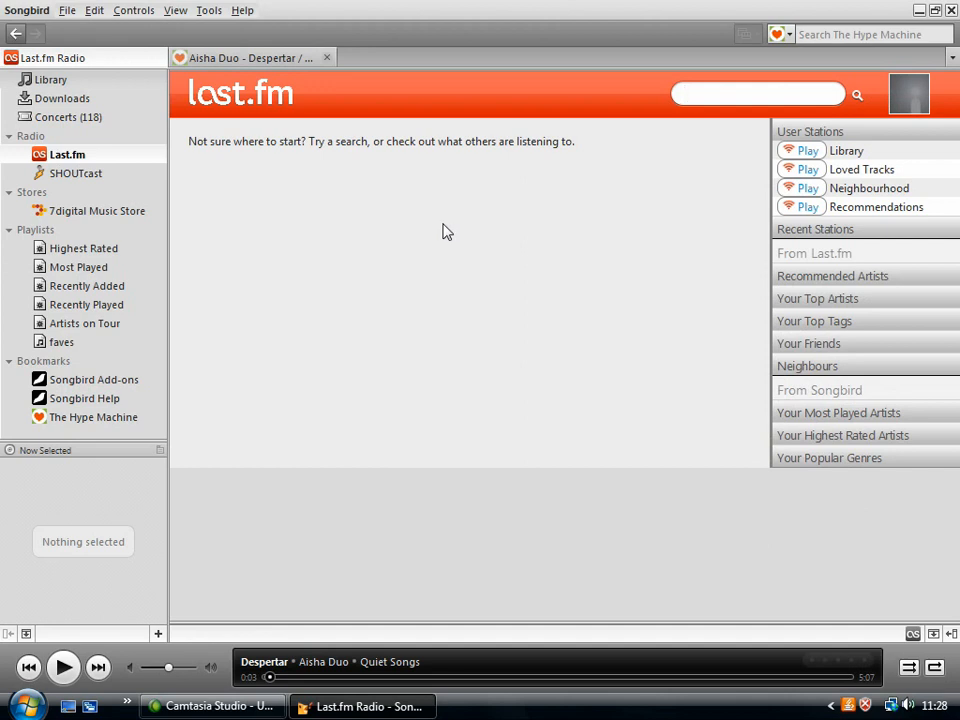
{"action": "left_click", "coordinate": [240, 94]}
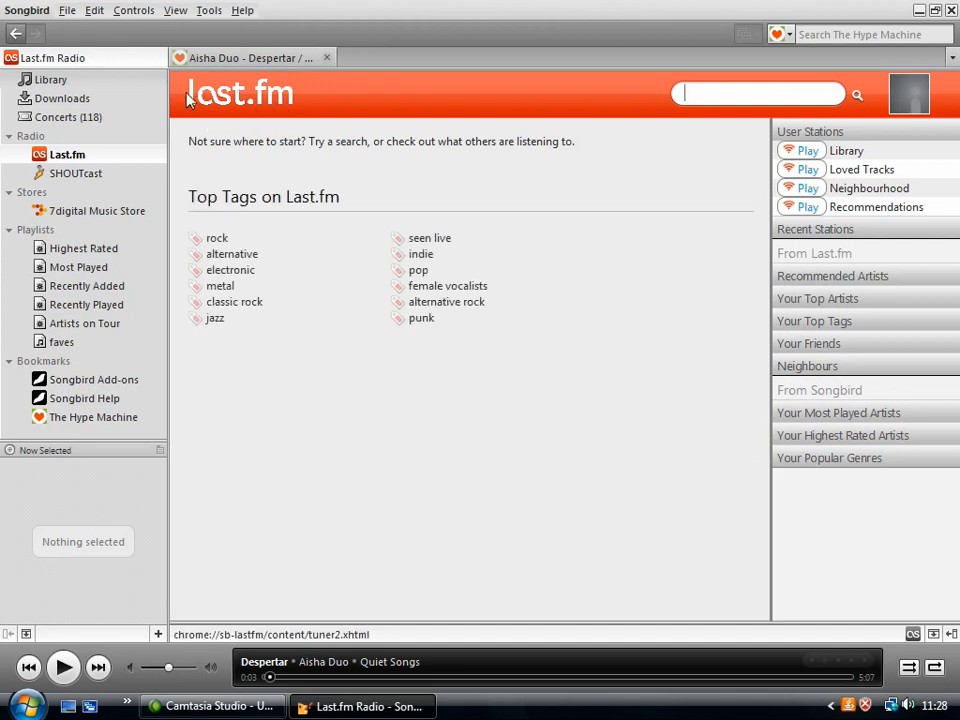
{"action": "mouse_move", "coordinate": [334, 356]}
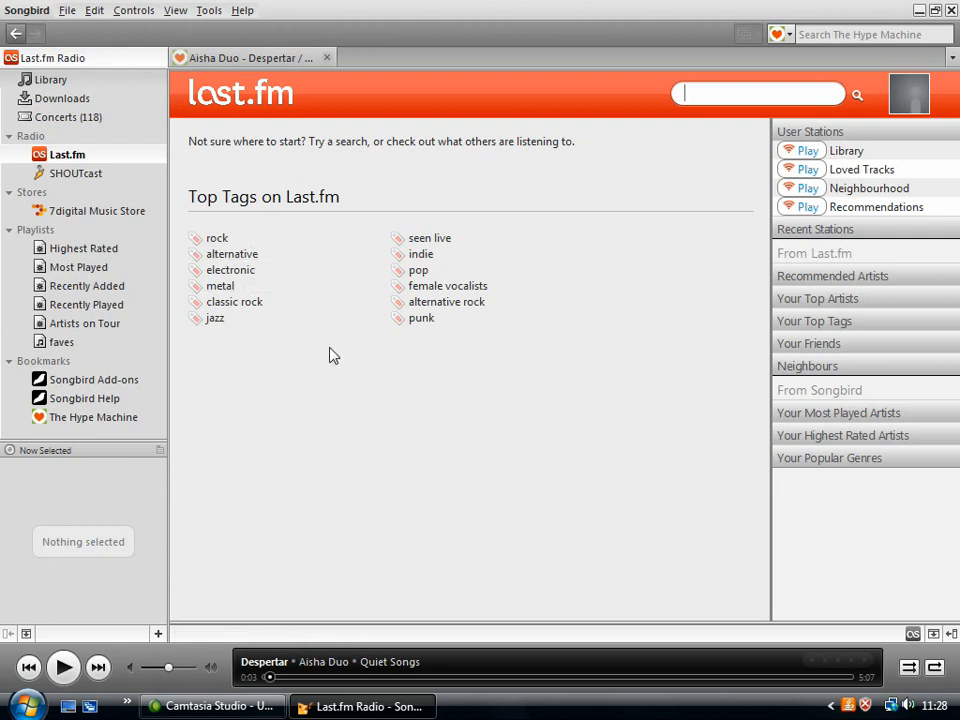
{"action": "mouse_move", "coordinate": [646, 438]}
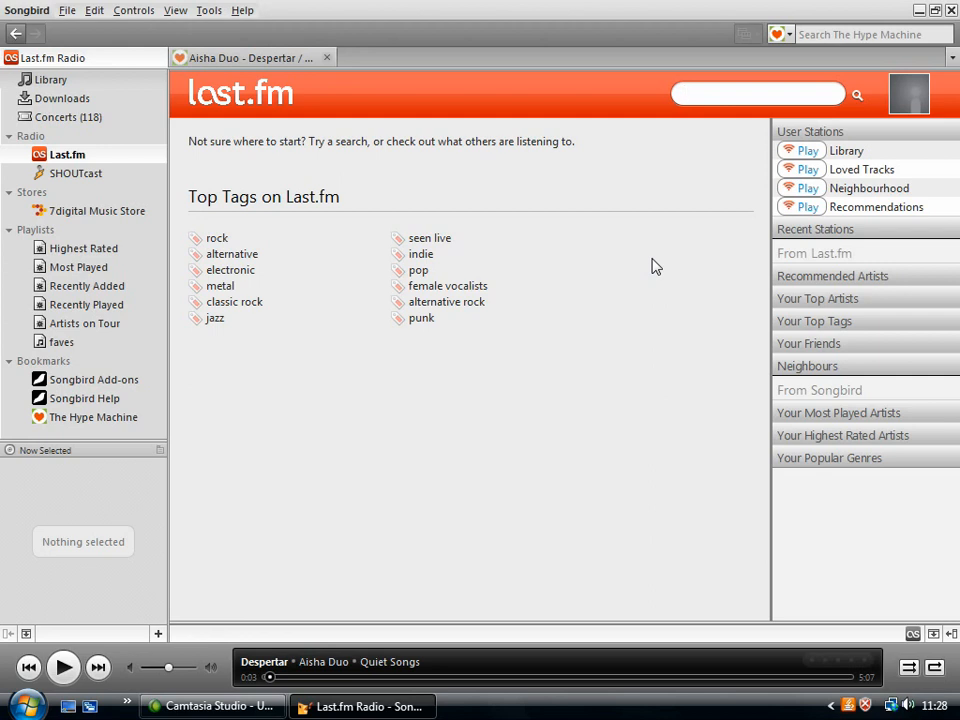
{"action": "mouse_move", "coordinate": [648, 262]}
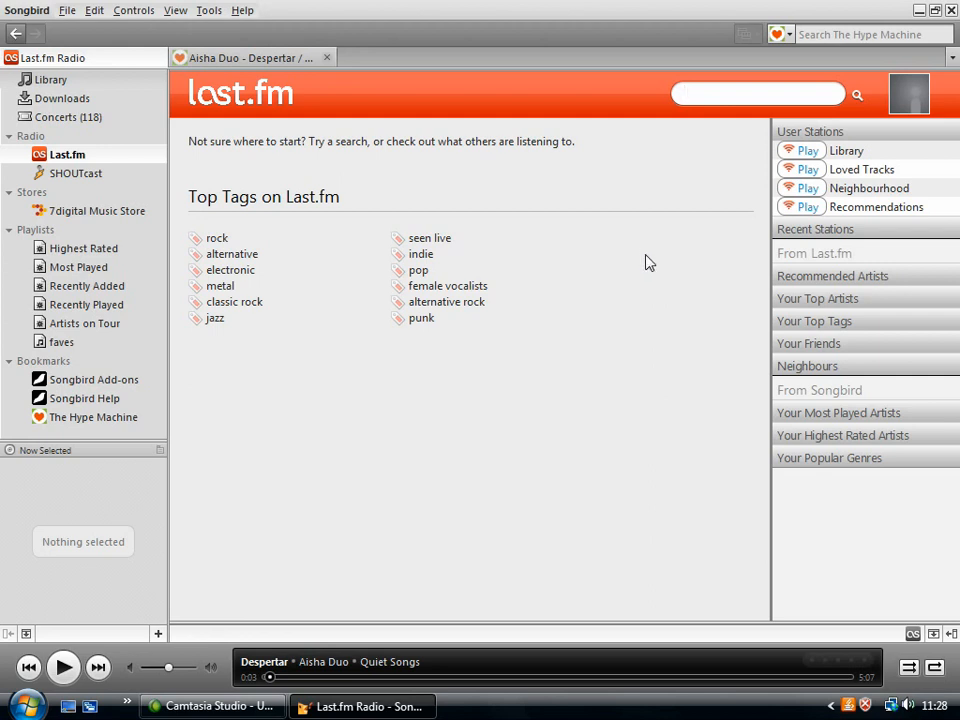
{"action": "mouse_move", "coordinate": [204, 124]}
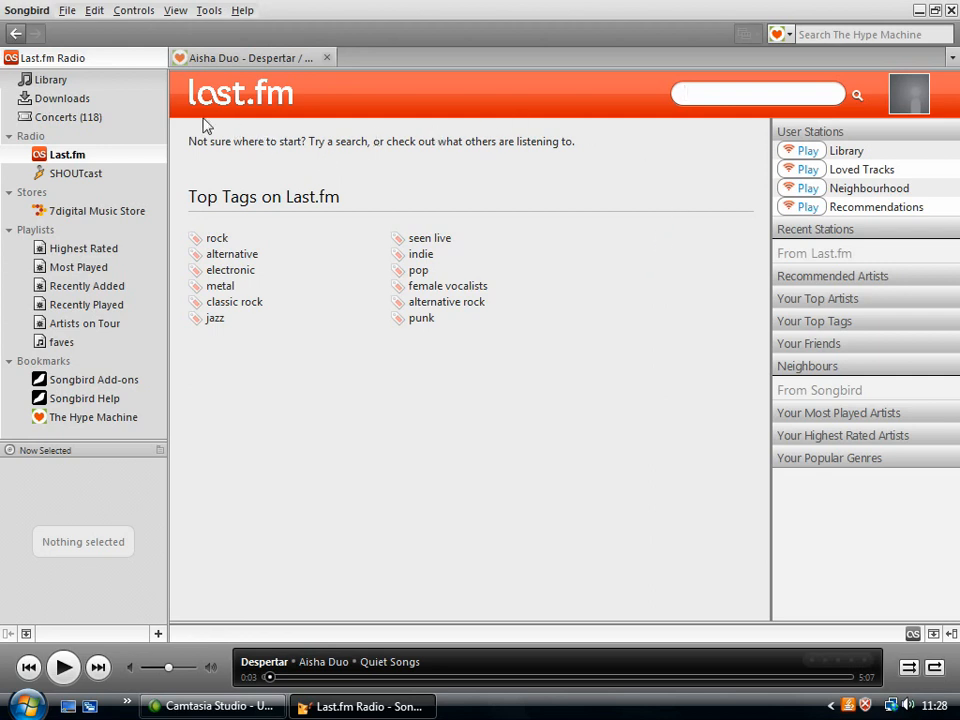
{"action": "mouse_move", "coordinate": [90, 160]}
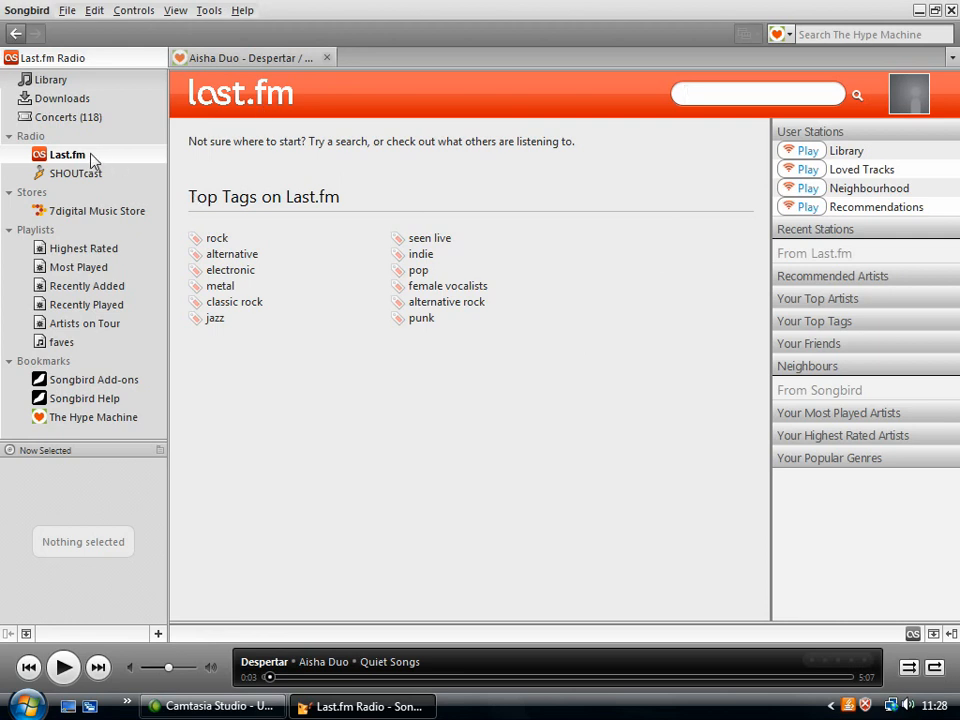
{"action": "mouse_move", "coordinate": [418, 382]}
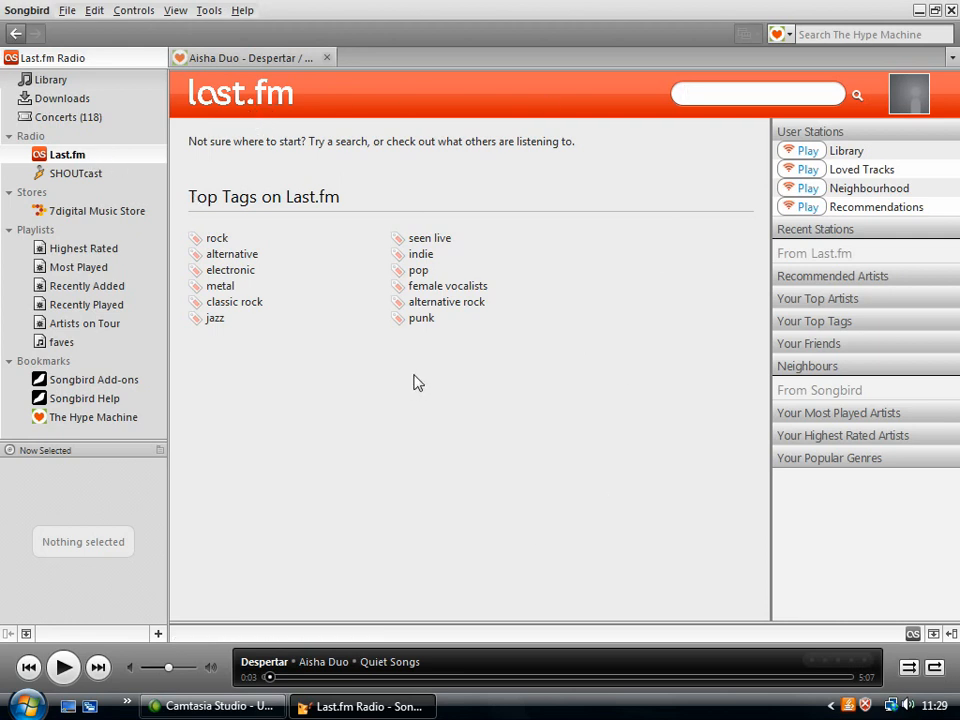
Expand the recommended artist stations and view Smoke City's artist detail page.
{"action": "left_click", "coordinate": [756, 94]}
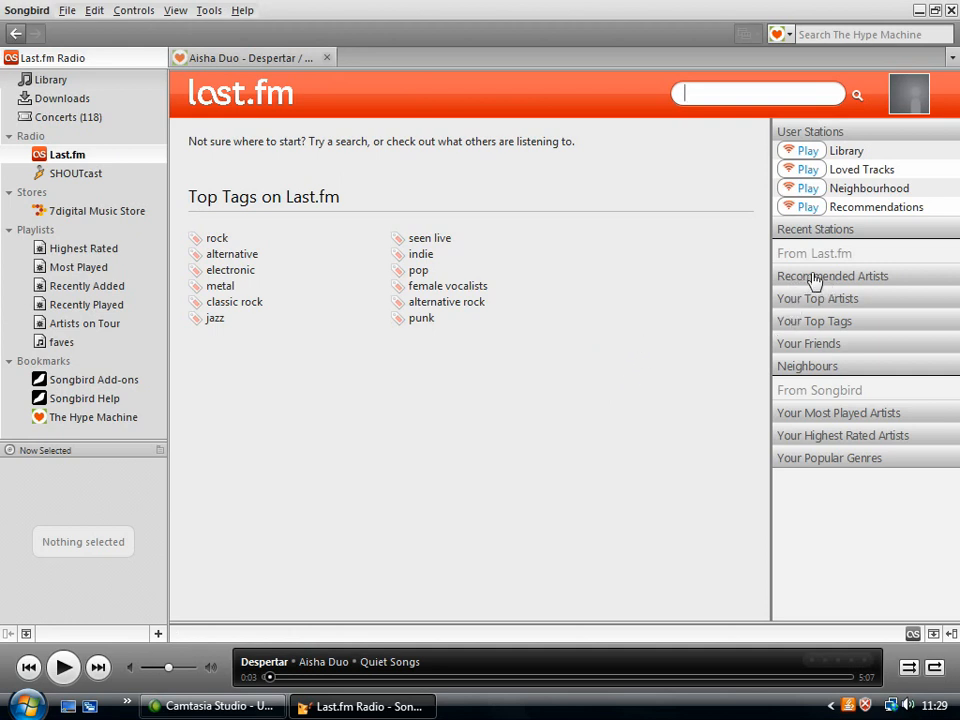
{"action": "left_click", "coordinate": [832, 276]}
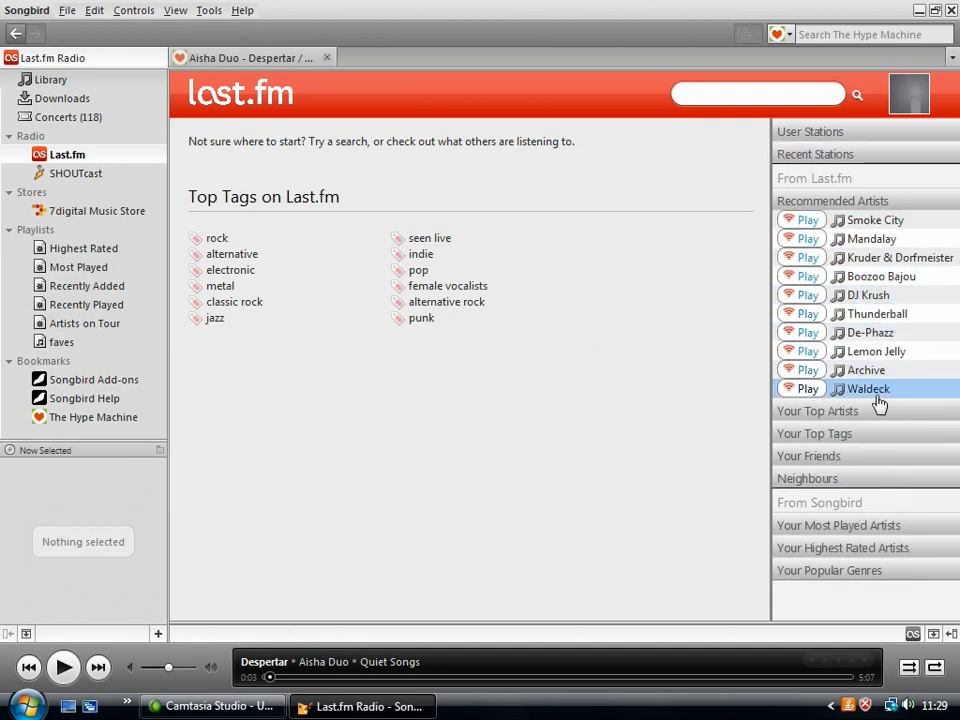
{"action": "mouse_move", "coordinate": [876, 352]}
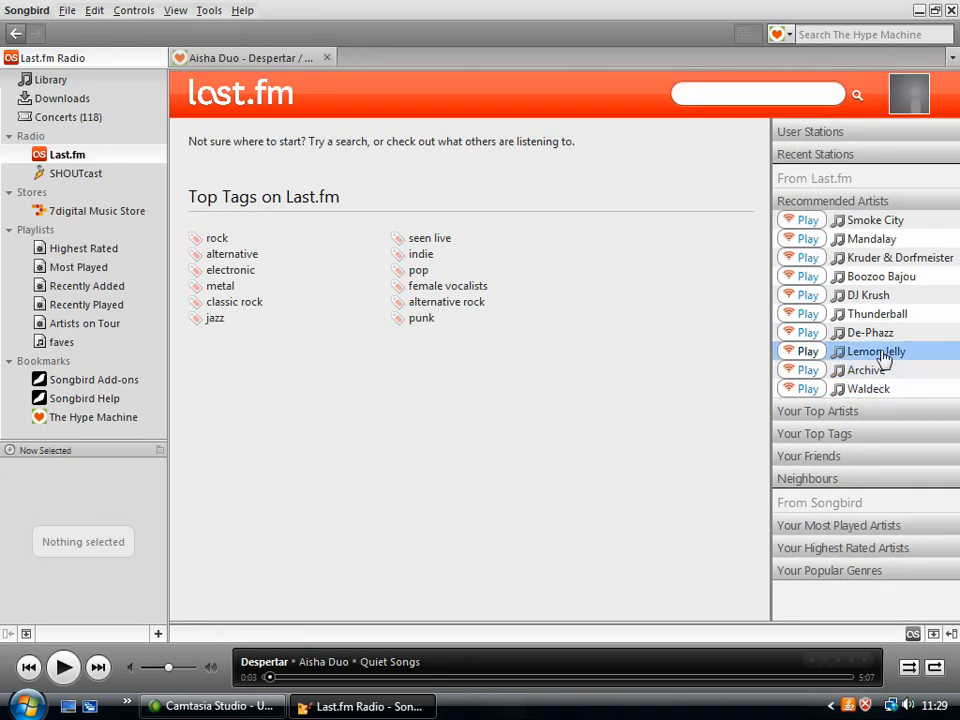
{"action": "mouse_move", "coordinate": [868, 238]}
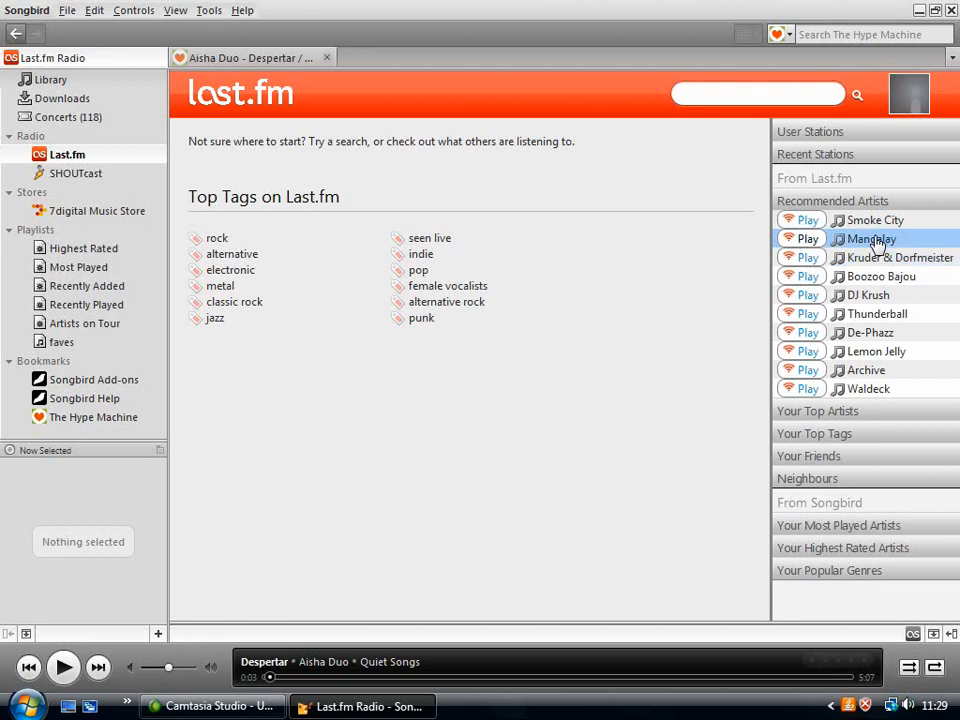
{"action": "left_click", "coordinate": [872, 218]}
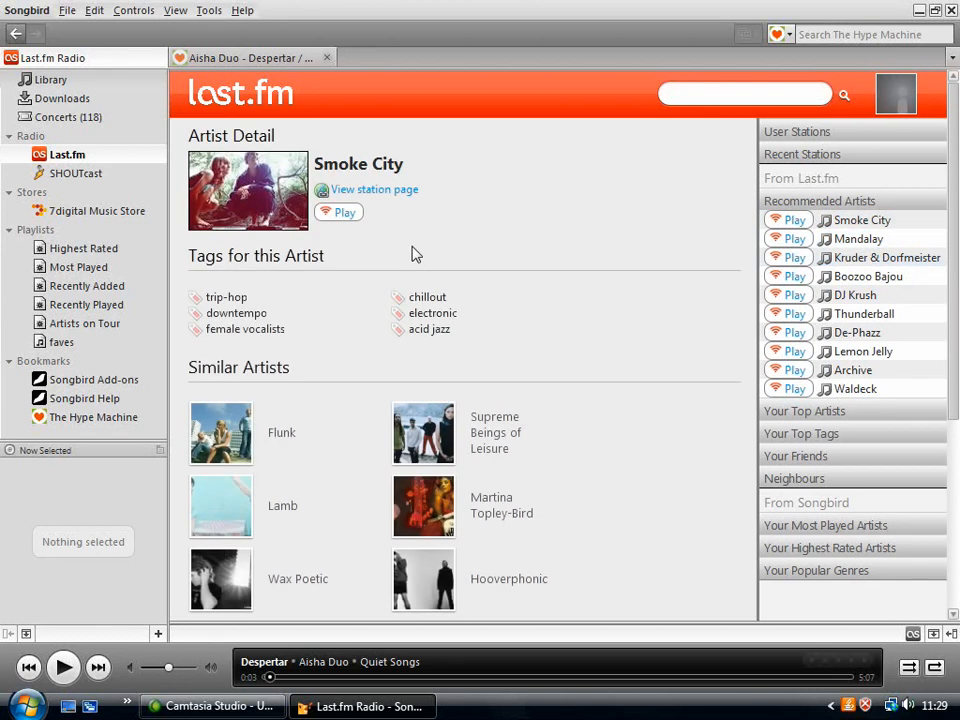
{"action": "mouse_move", "coordinate": [220, 432]}
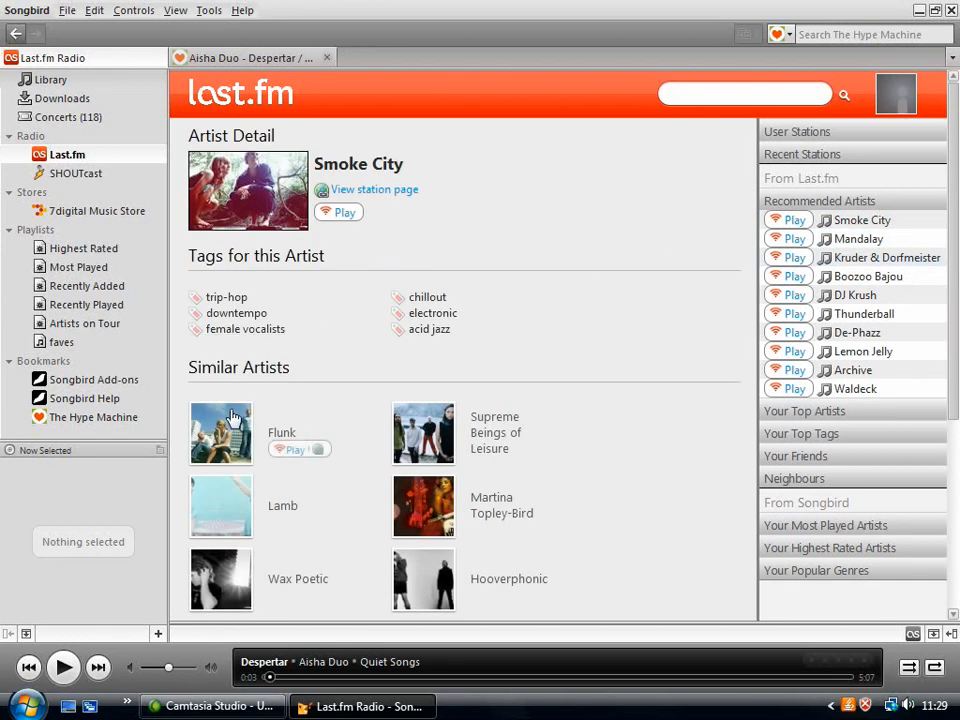
{"action": "mouse_move", "coordinate": [450, 530]}
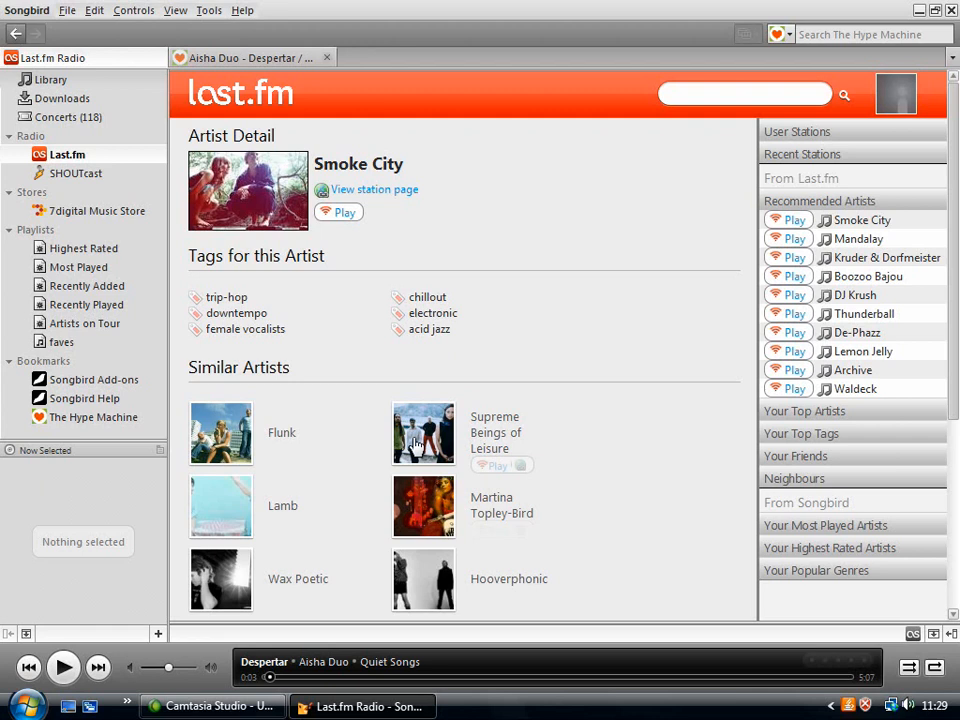
{"action": "mouse_move", "coordinate": [78, 188]}
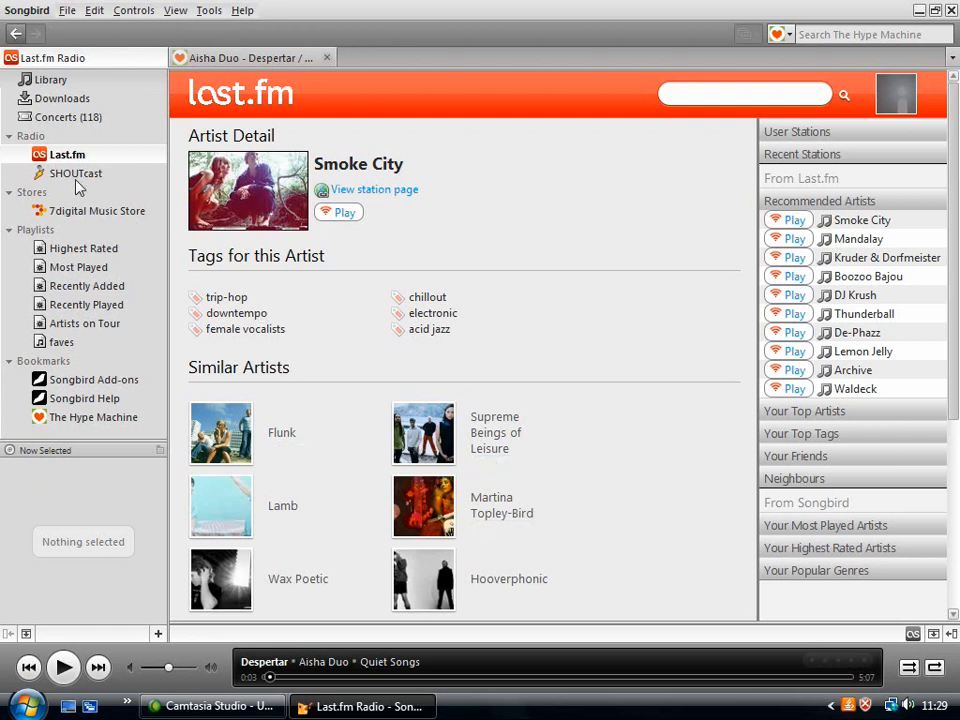
Filter the SHOUTcast directory to 'chill' stations and choose Groove Salad.
{"action": "left_click", "coordinate": [76, 172]}
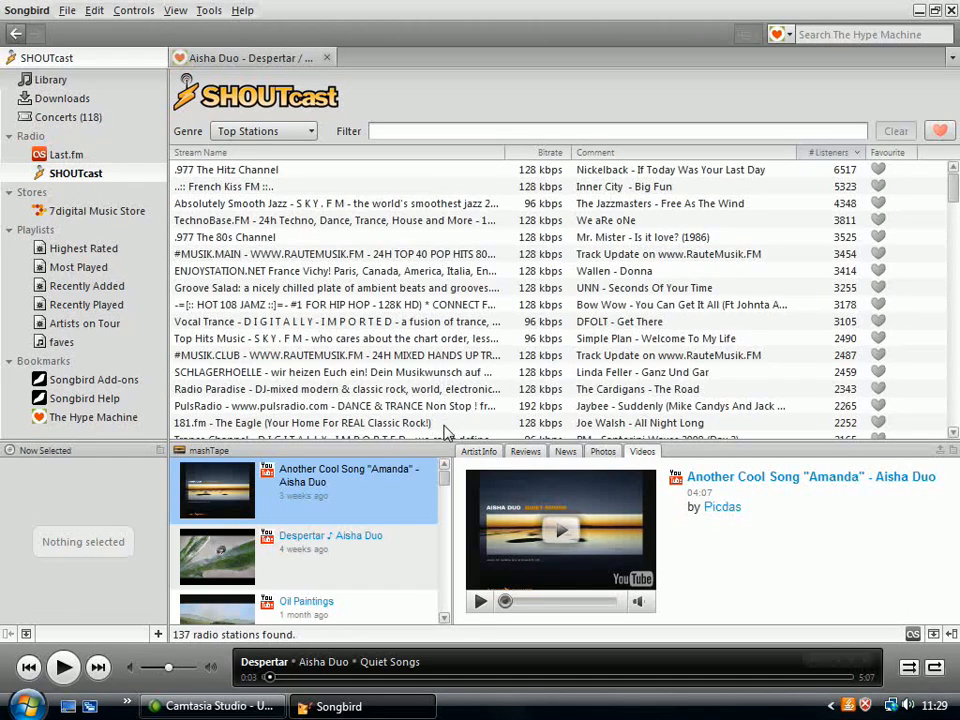
{"action": "mouse_move", "coordinate": [650, 410]}
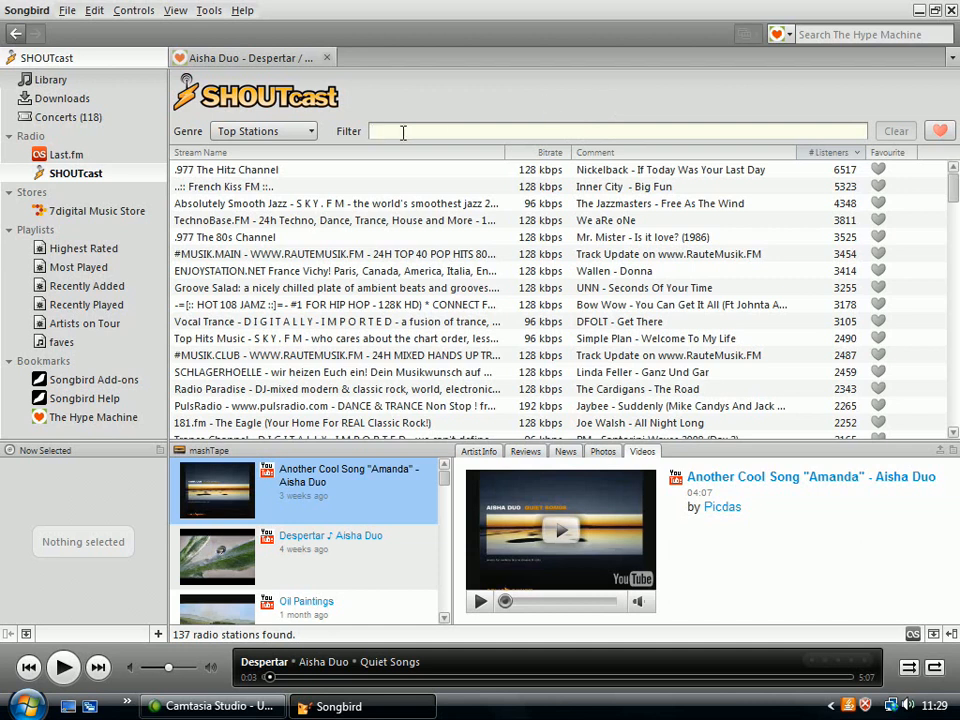
{"action": "type", "text": "chill"}
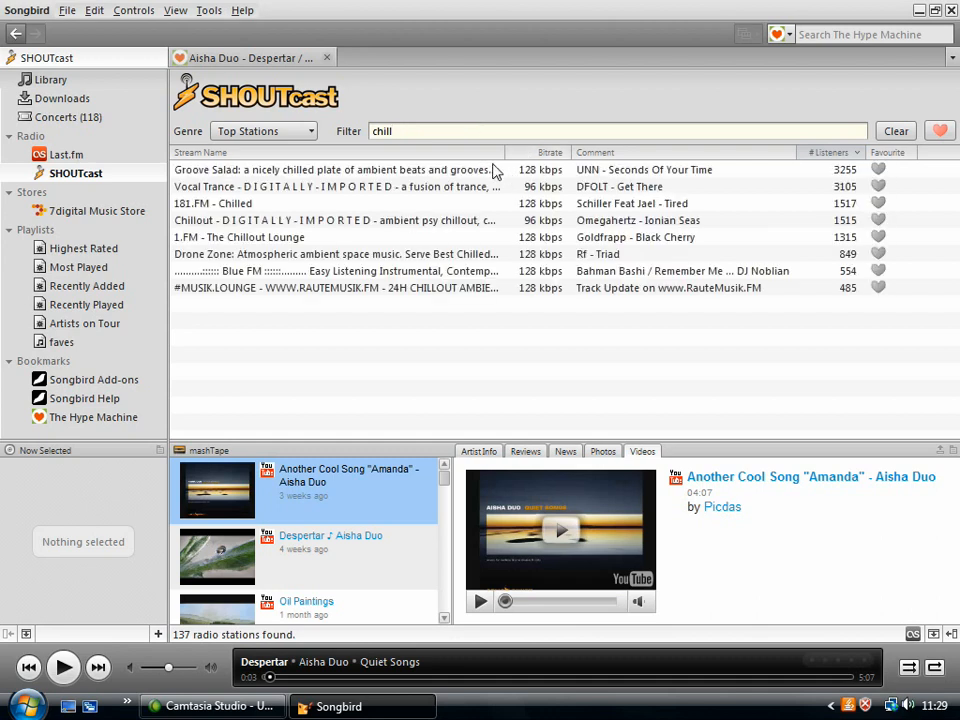
{"action": "mouse_move", "coordinate": [424, 292]}
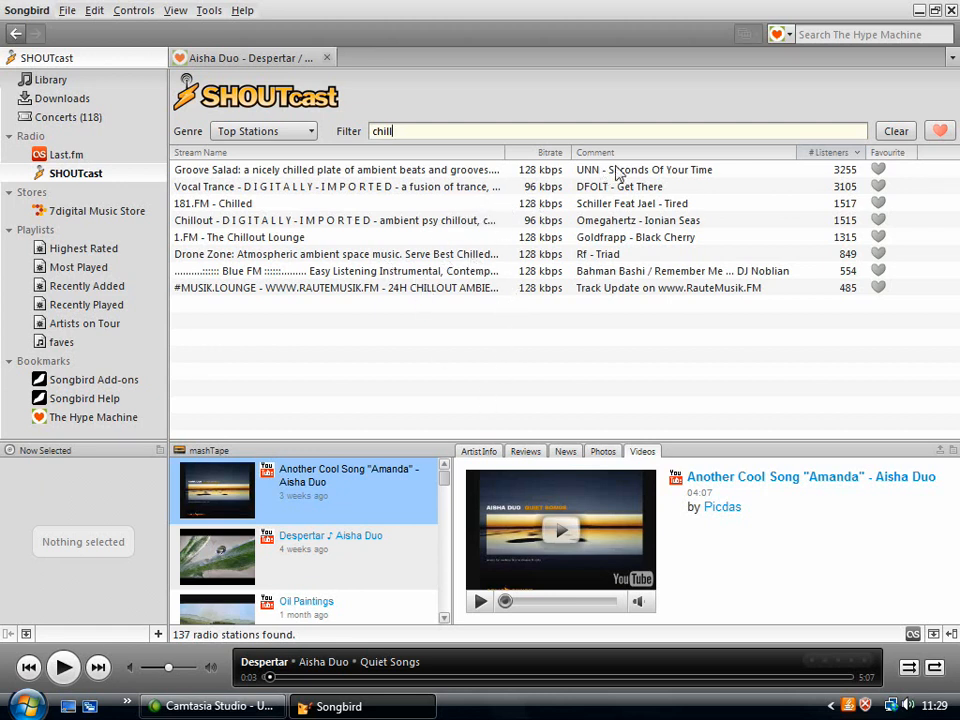
{"action": "left_click", "coordinate": [336, 168]}
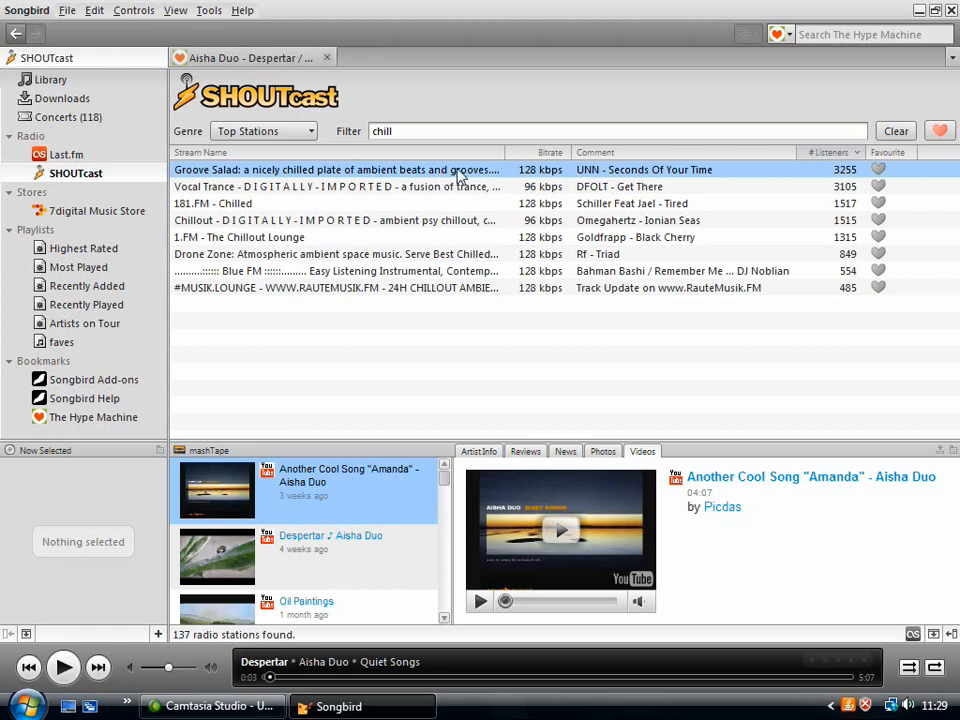
{"action": "mouse_move", "coordinate": [322, 444]}
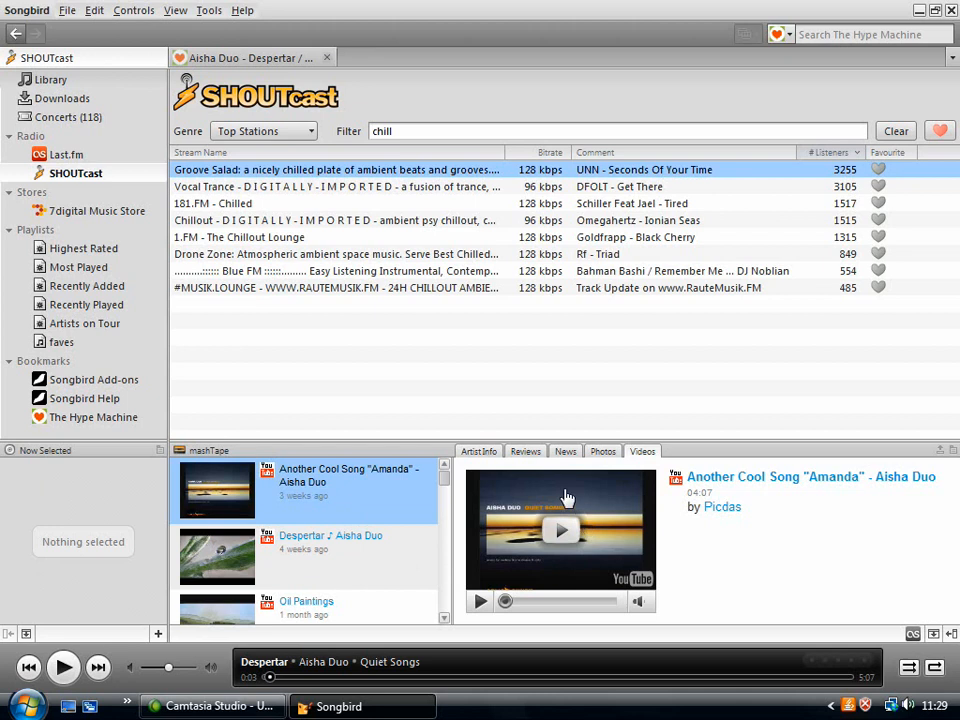
{"action": "mouse_move", "coordinate": [472, 532]}
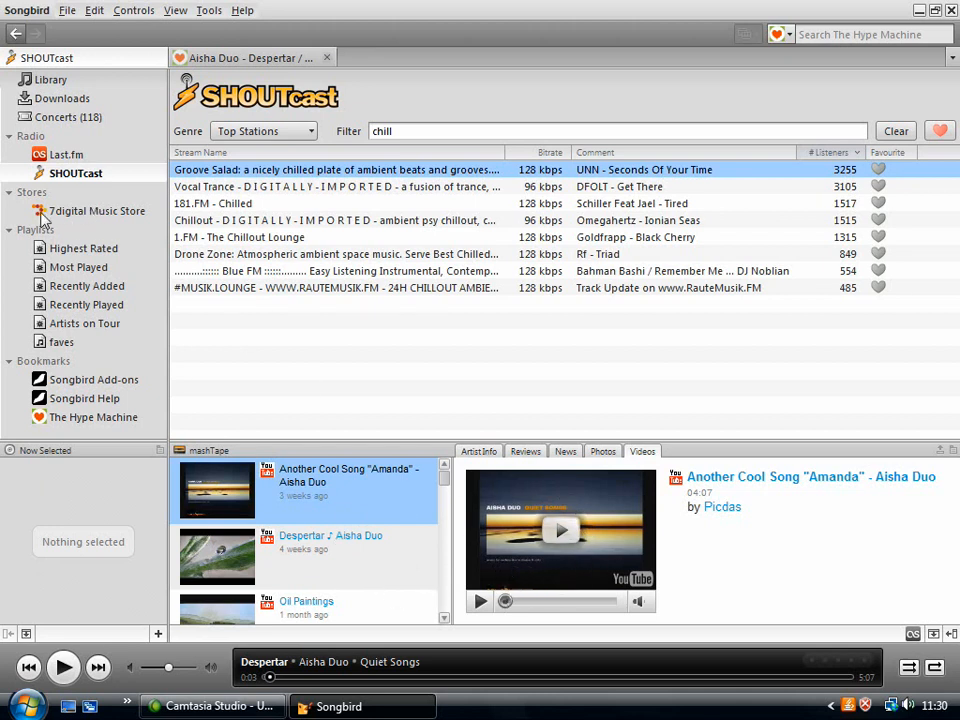
Browse the 7digital Music Store's top selling albums and latest releases.
{"action": "left_click", "coordinate": [96, 212]}
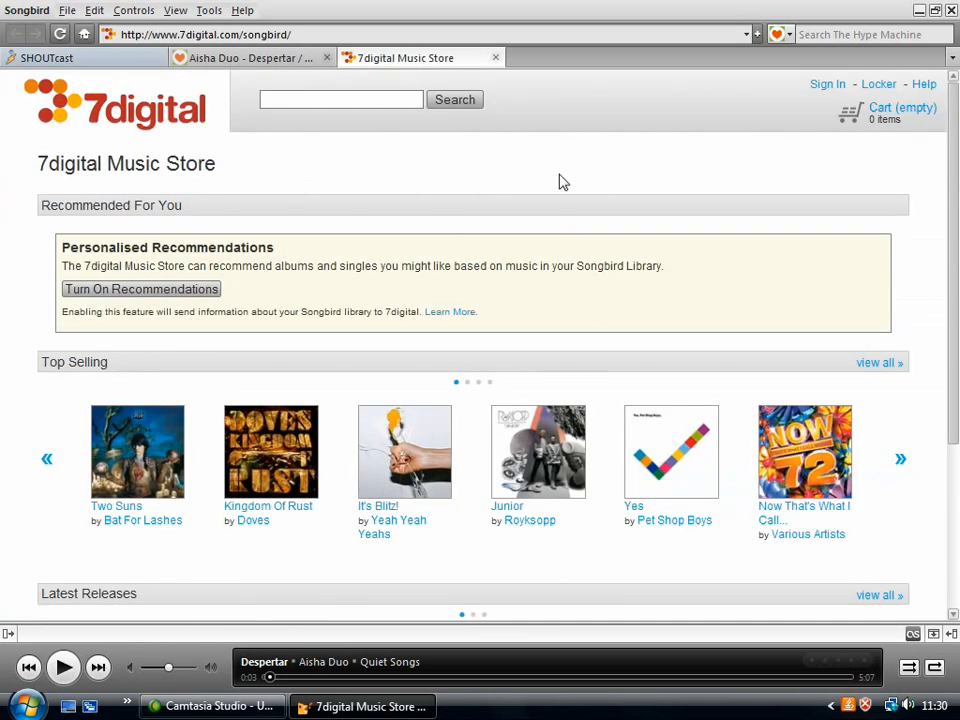
{"action": "scroll", "scroll_direction": "down", "scroll_amount": 3}
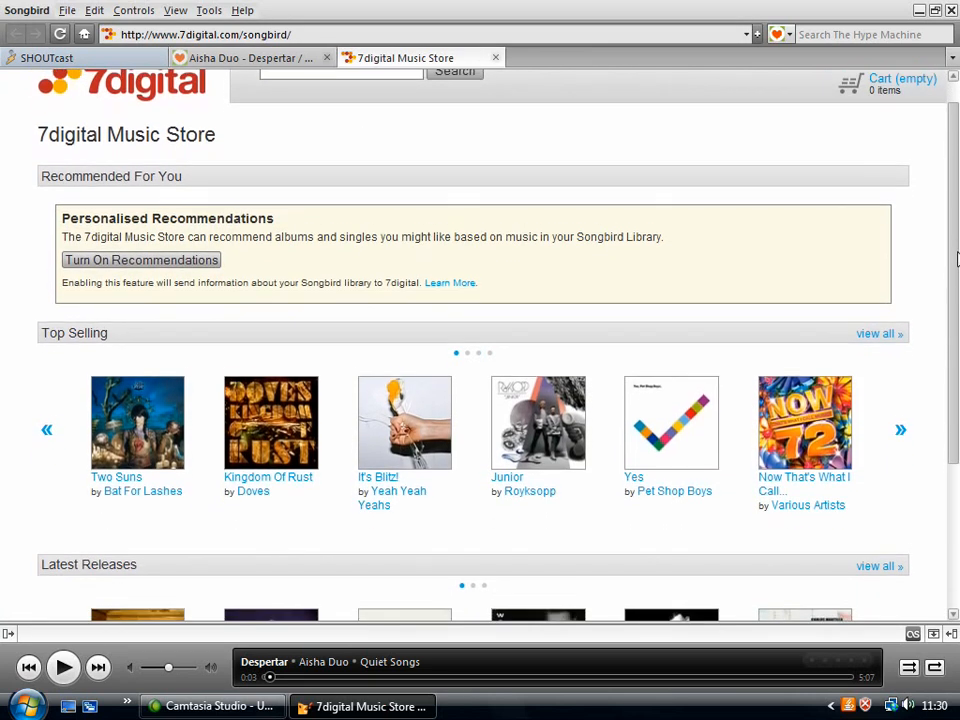
{"action": "scroll", "scroll_direction": "down", "scroll_amount": 3}
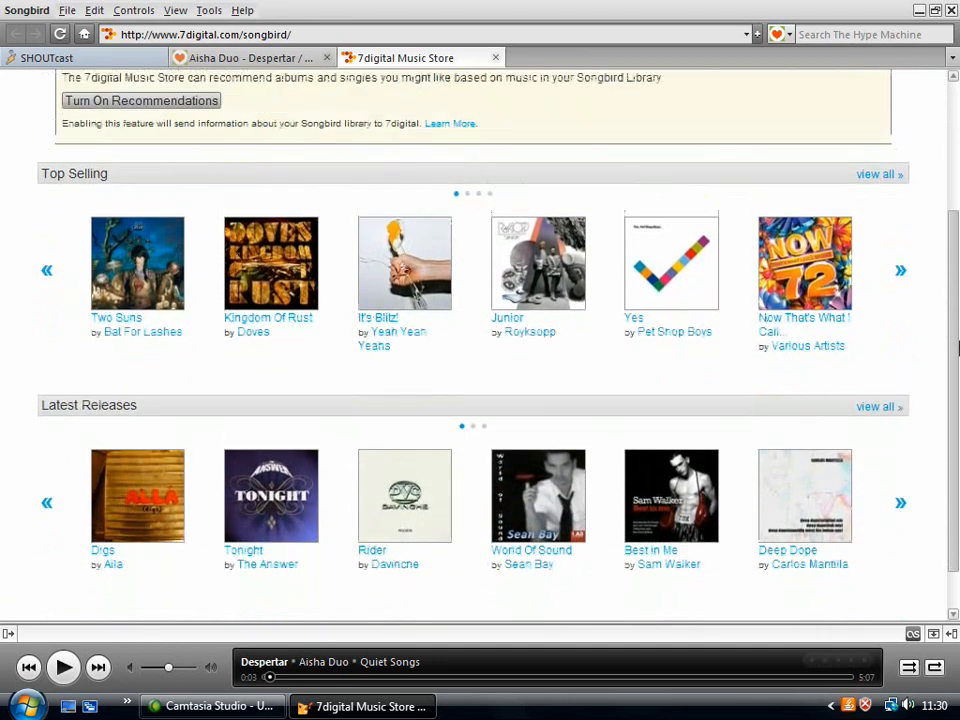
{"action": "scroll", "scroll_direction": "up", "scroll_amount": 3}
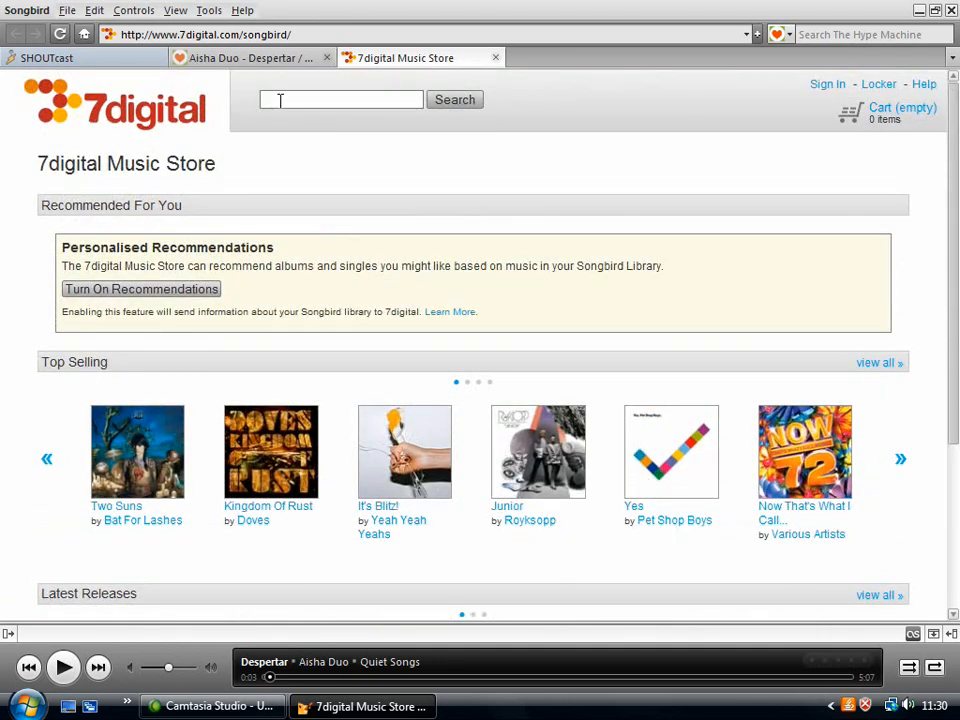
{"action": "mouse_move", "coordinate": [372, 388]}
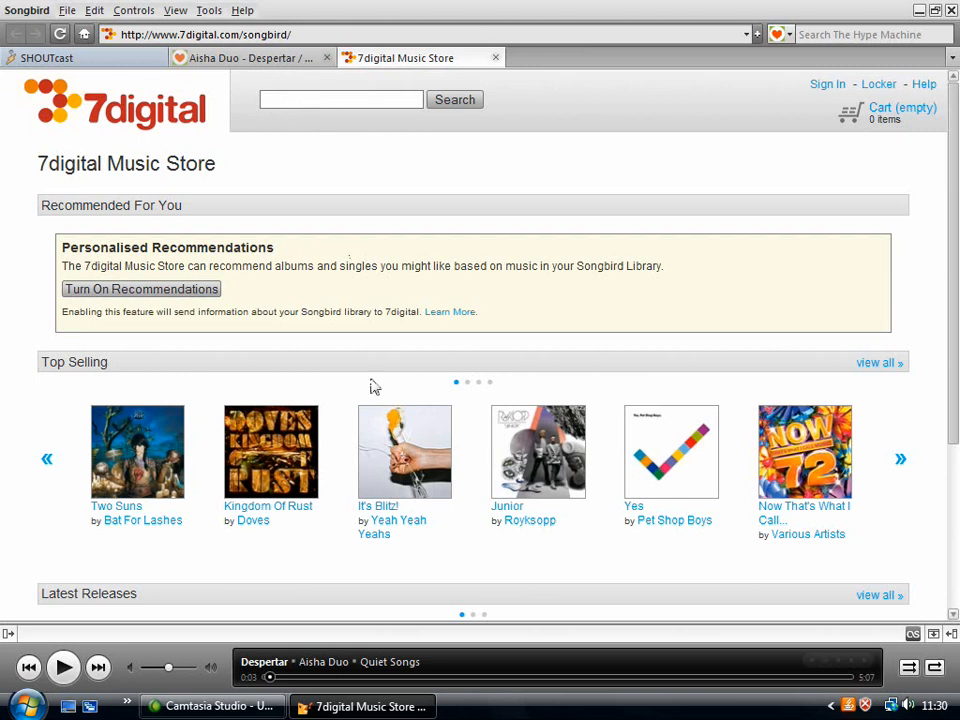
{"action": "scroll", "scroll_direction": "down", "scroll_amount": 3}
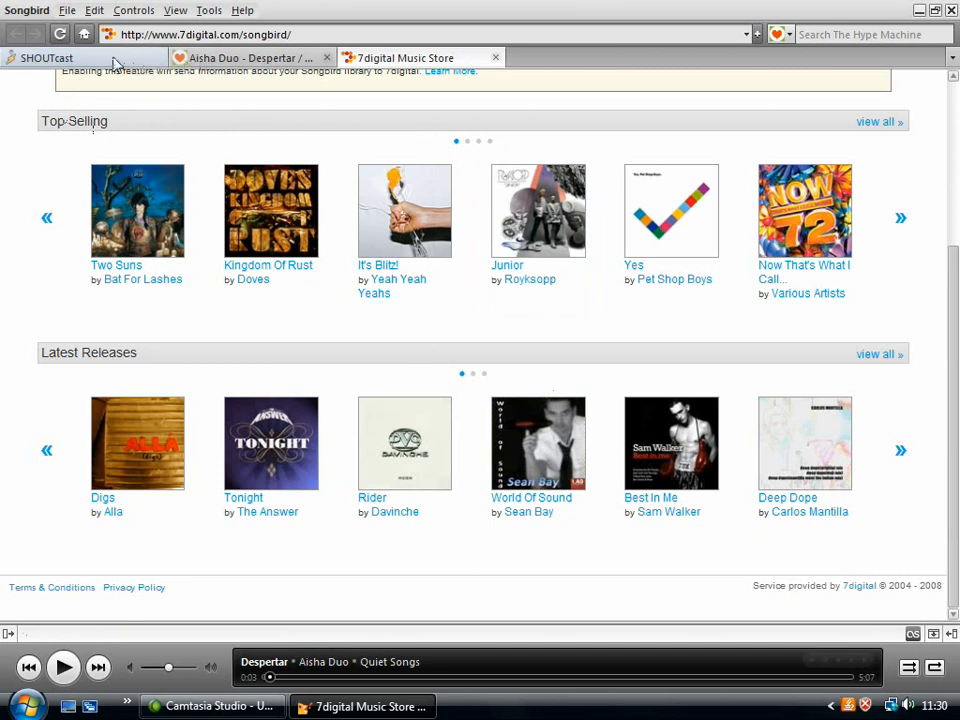
Return to the SHOUTcast tab, then show the Most Played playlist.
{"action": "left_click", "coordinate": [48, 56]}
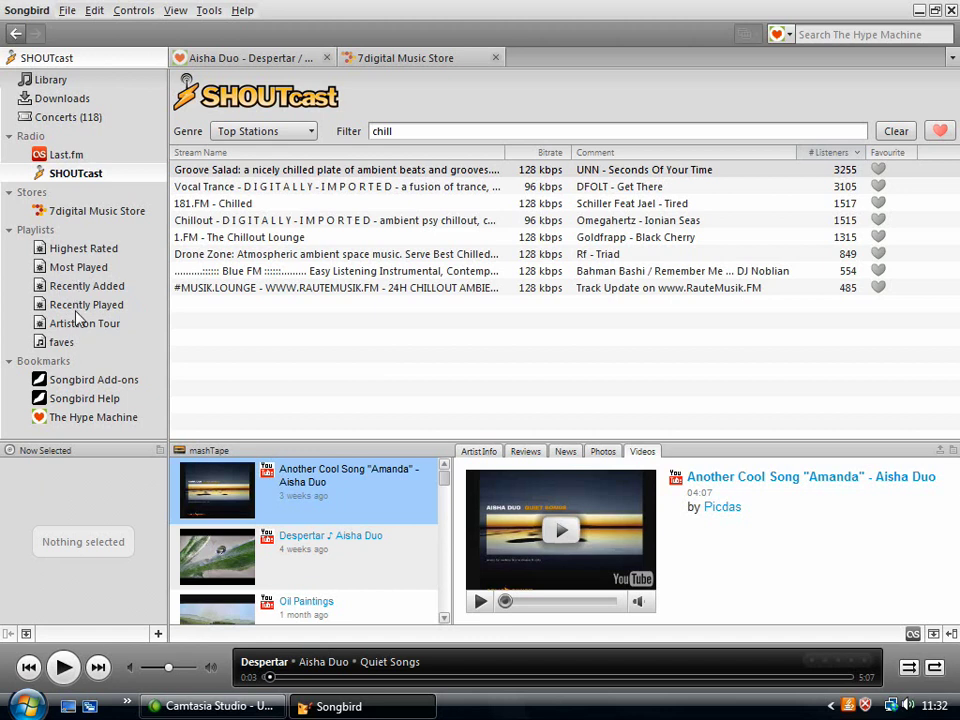
{"action": "mouse_move", "coordinate": [52, 266]}
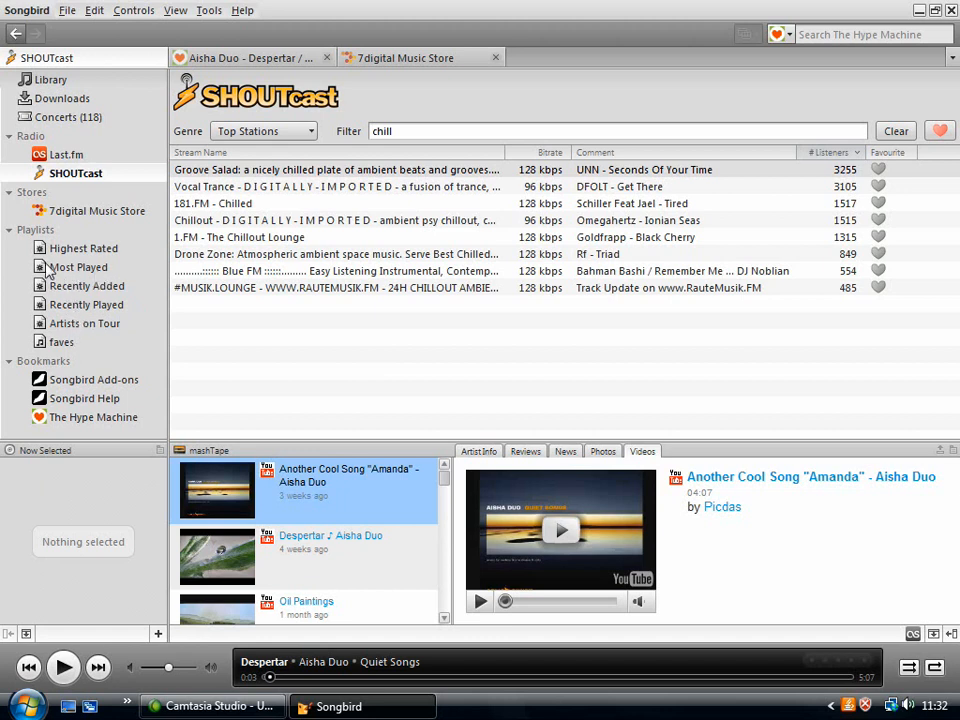
{"action": "left_click", "coordinate": [80, 268]}
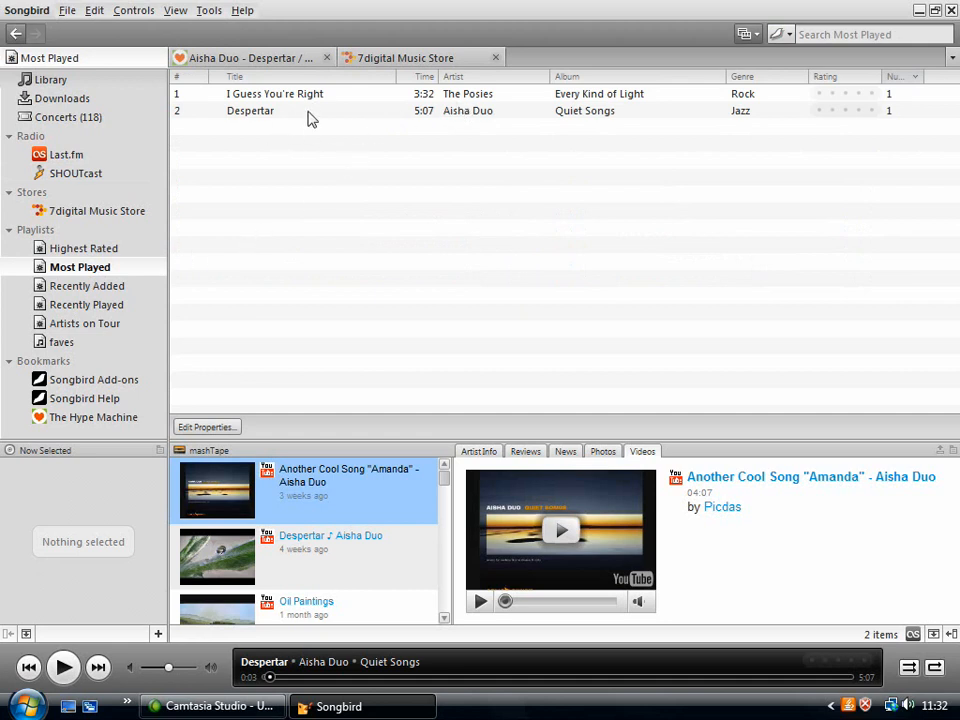
{"action": "mouse_move", "coordinate": [352, 254]}
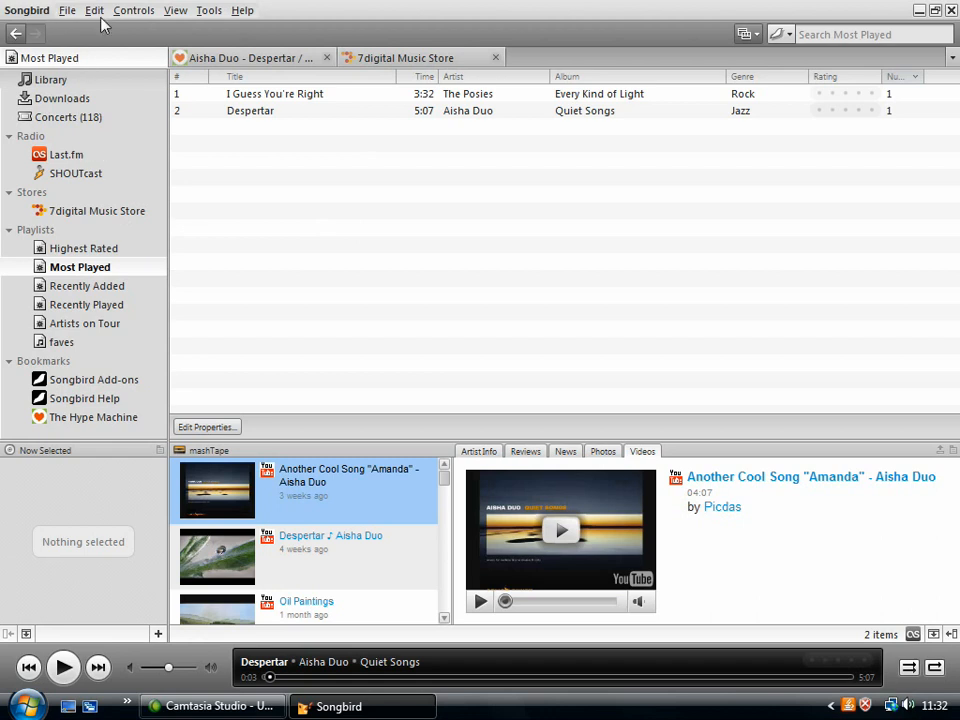
Start a new smart playlist from the menus to inspect the Most Played rules.
{"action": "left_click", "coordinate": [176, 10]}
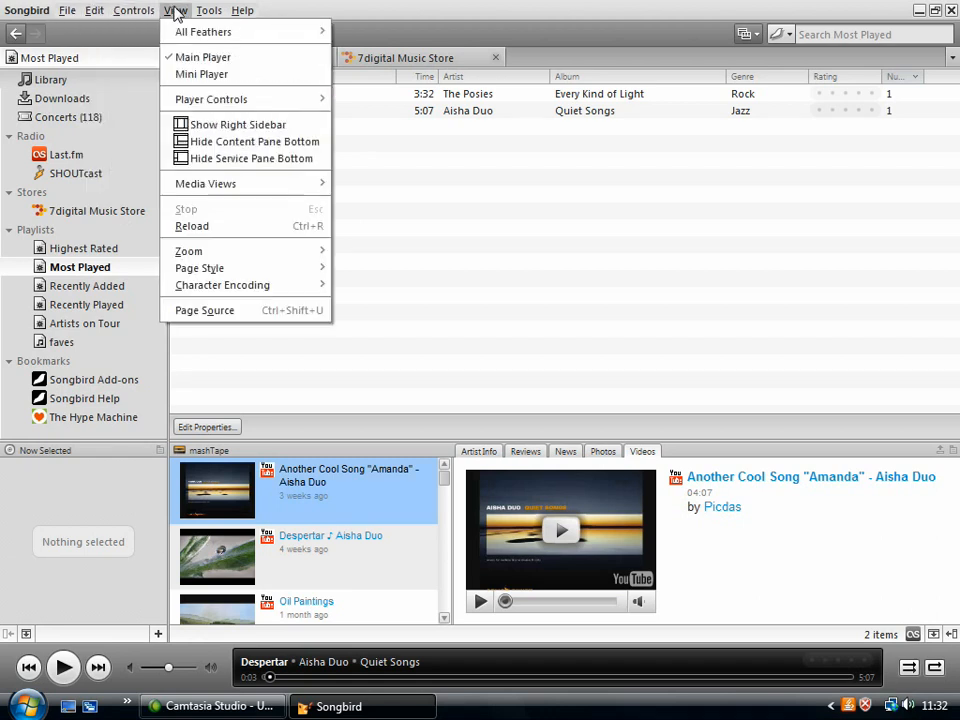
{"action": "left_click", "coordinate": [68, 10]}
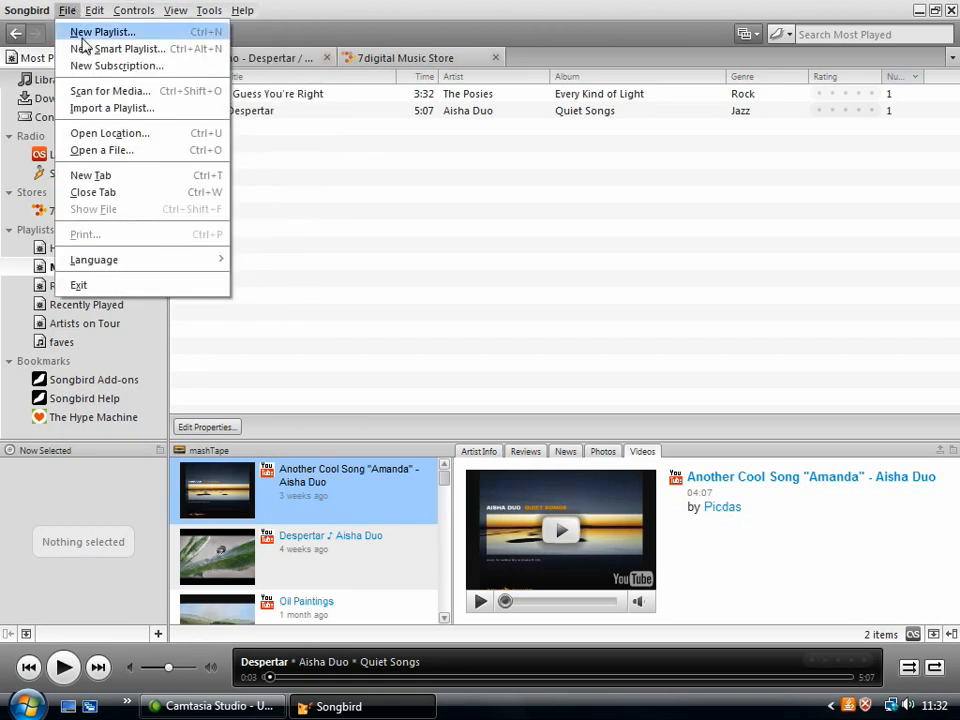
{"action": "left_click", "coordinate": [116, 48]}
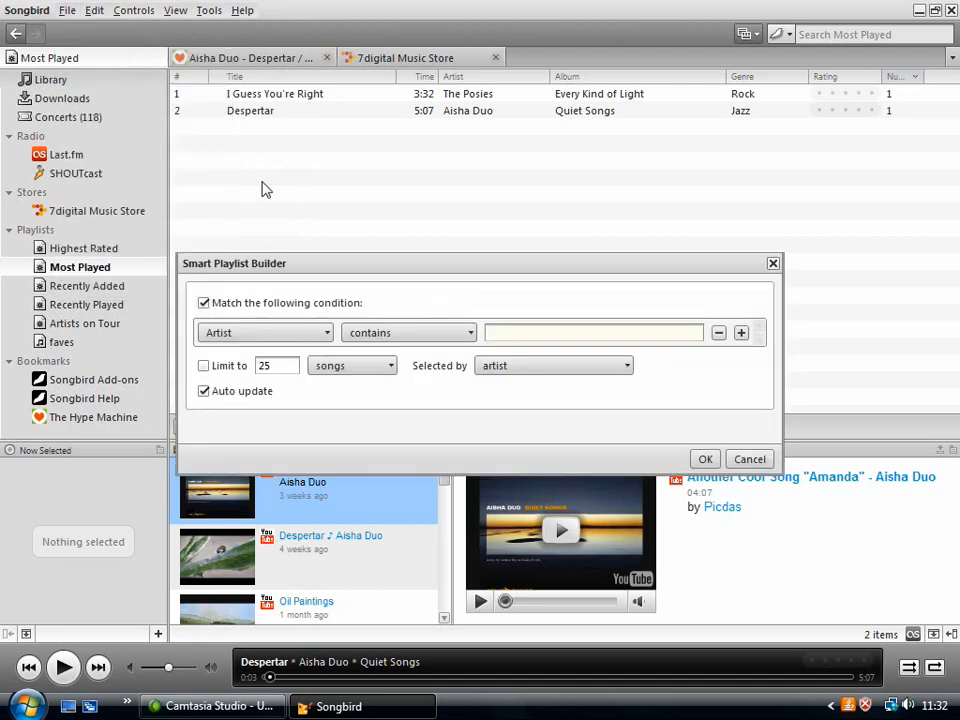
{"action": "mouse_move", "coordinate": [330, 338]}
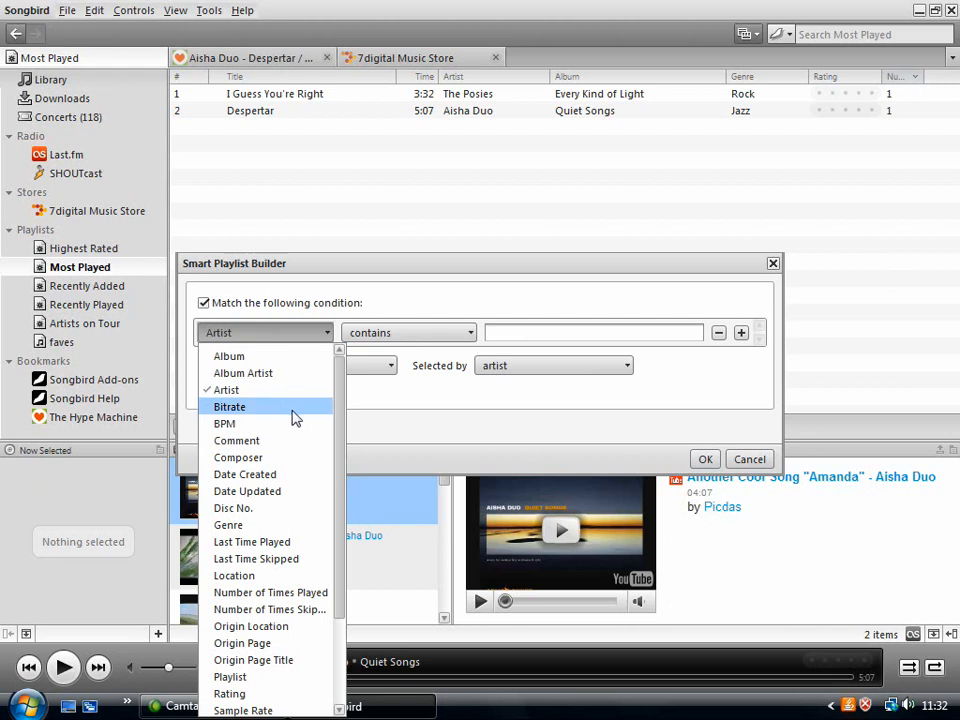
{"action": "scroll", "scroll_direction": "down", "scroll_amount": 3}
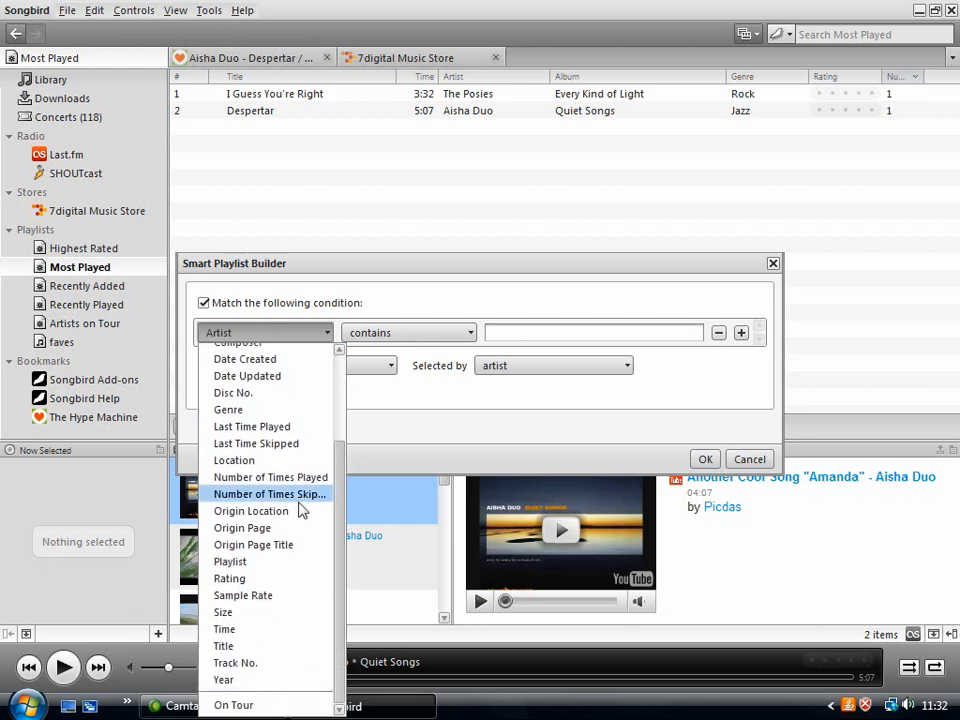
{"action": "mouse_move", "coordinate": [340, 522]}
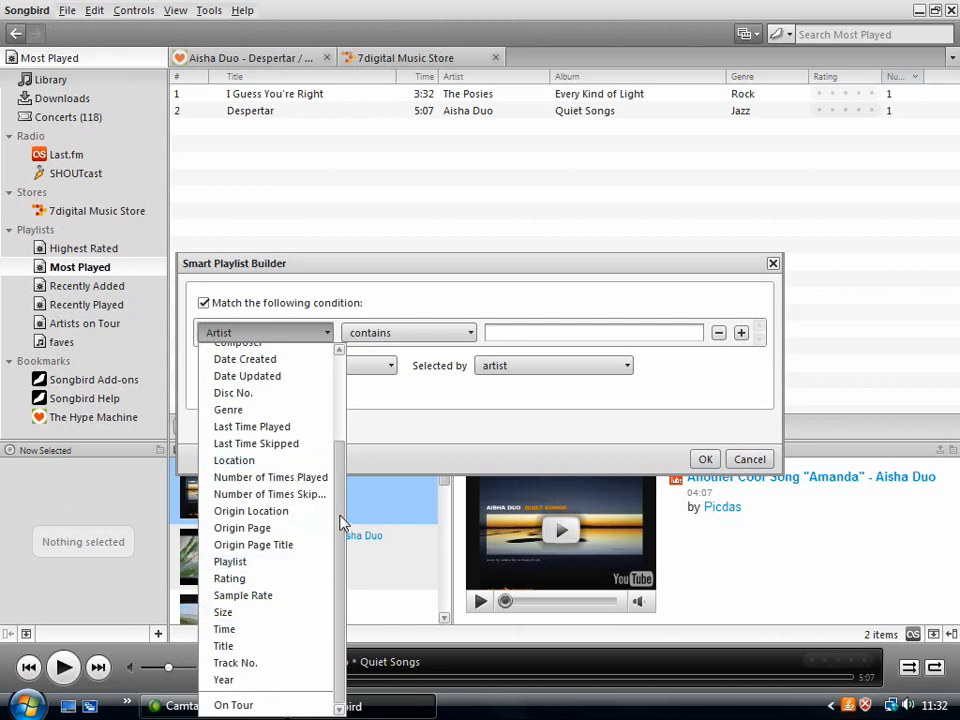
Keep the Artist-contains match rule, then cancel the Smart Playlist Builder without saving.
{"action": "left_click", "coordinate": [264, 332]}
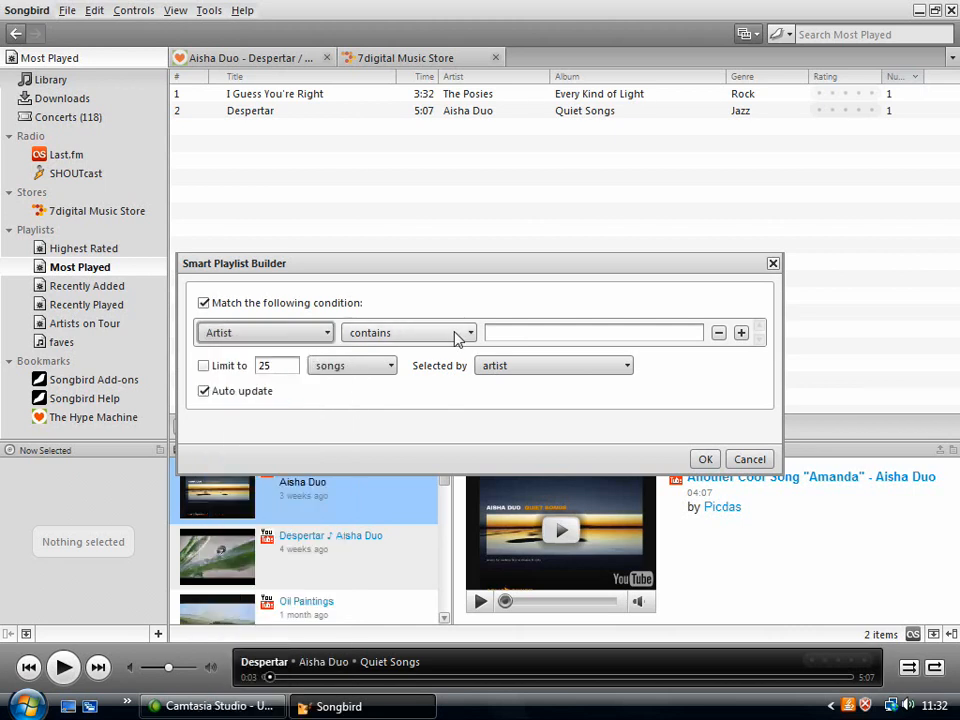
{"action": "left_click", "coordinate": [408, 332]}
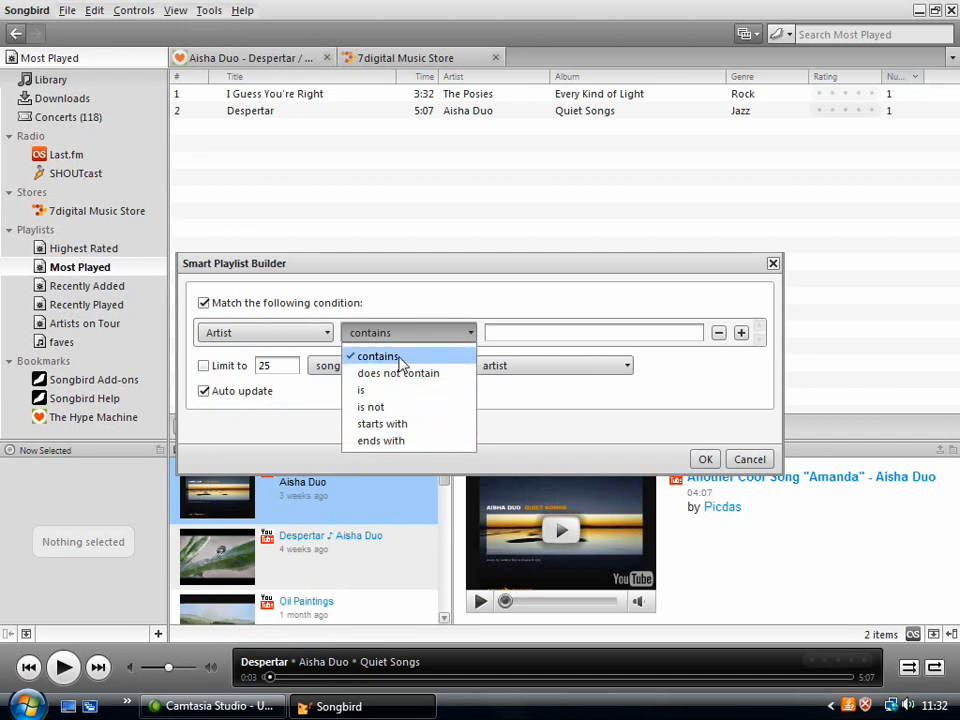
{"action": "left_click", "coordinate": [376, 356]}
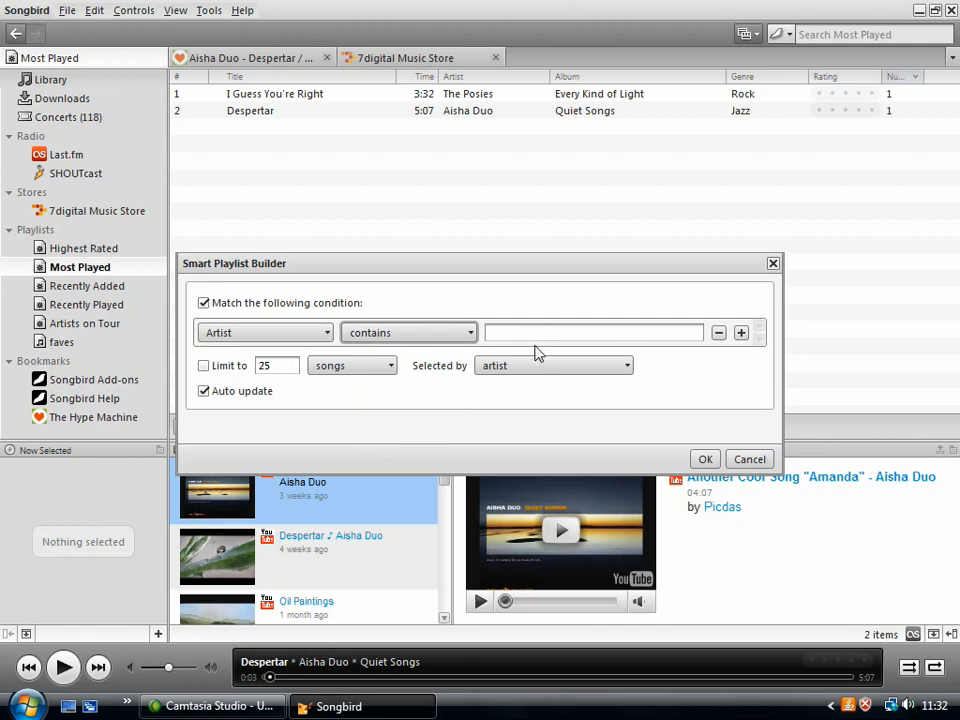
{"action": "mouse_move", "coordinate": [576, 302]}
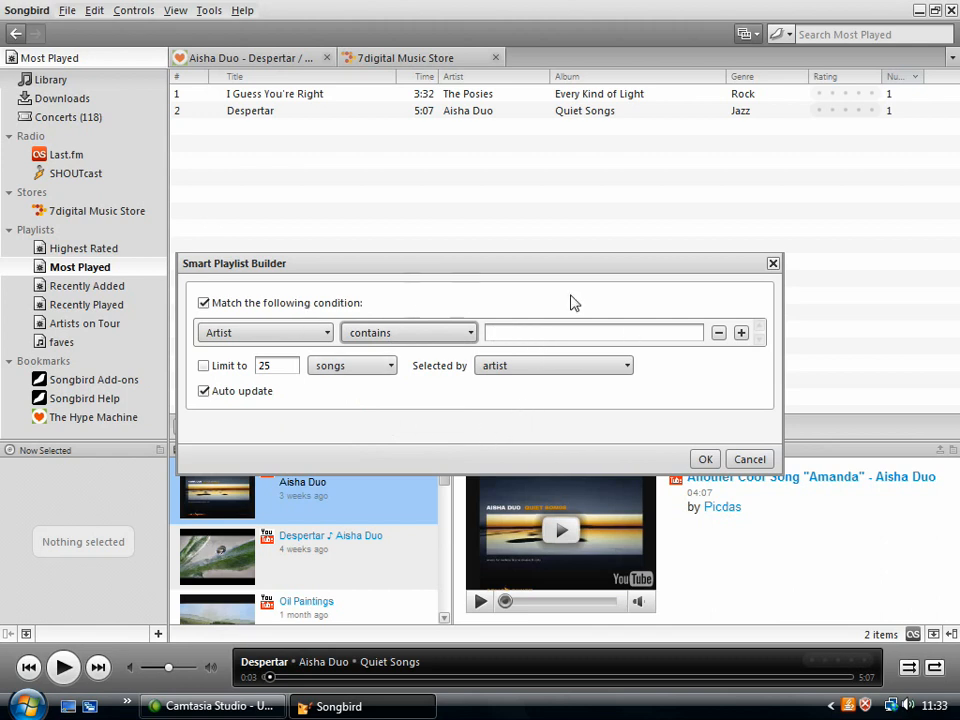
{"action": "mouse_move", "coordinate": [152, 340]}
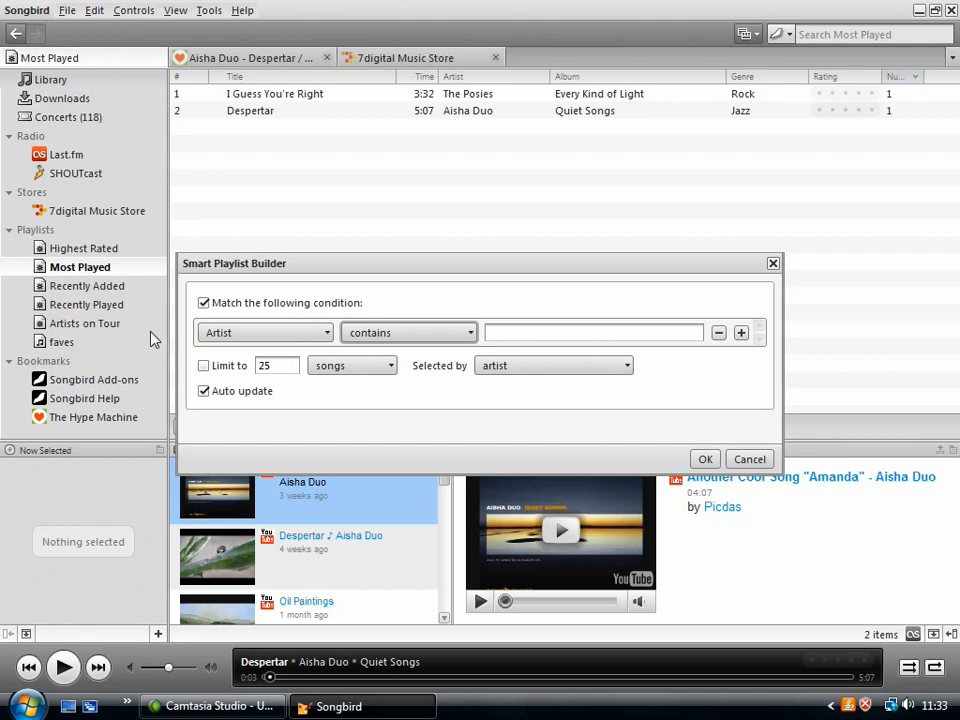
{"action": "mouse_move", "coordinate": [728, 418]}
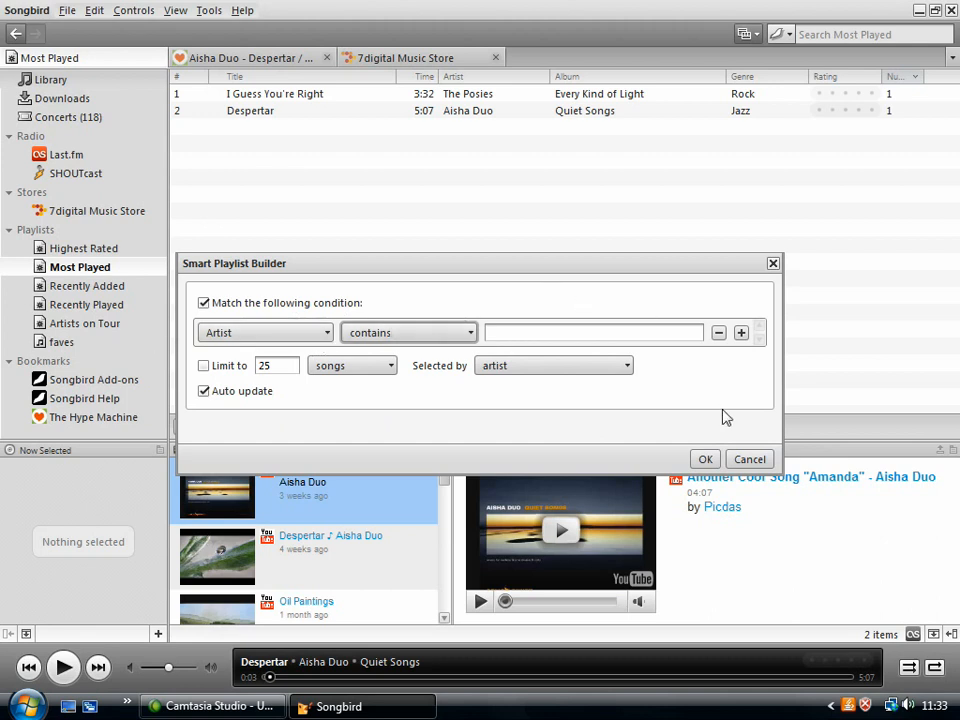
{"action": "left_click", "coordinate": [748, 458]}
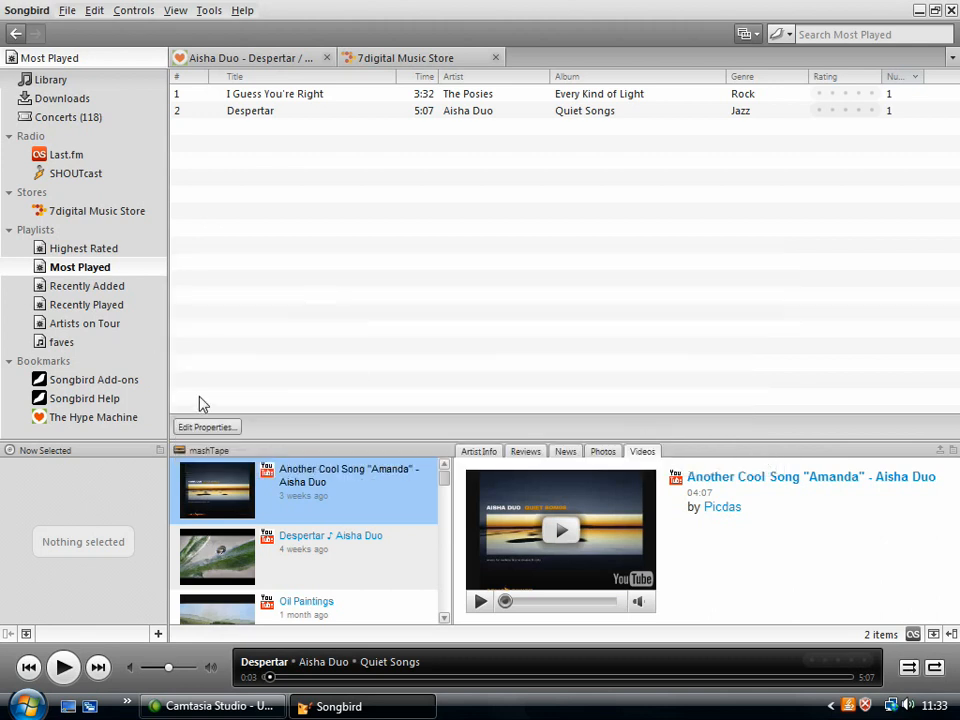
Show the full library, switch search to The Hype Machine, and enter 'smashing pump'.
{"action": "left_click", "coordinate": [48, 80]}
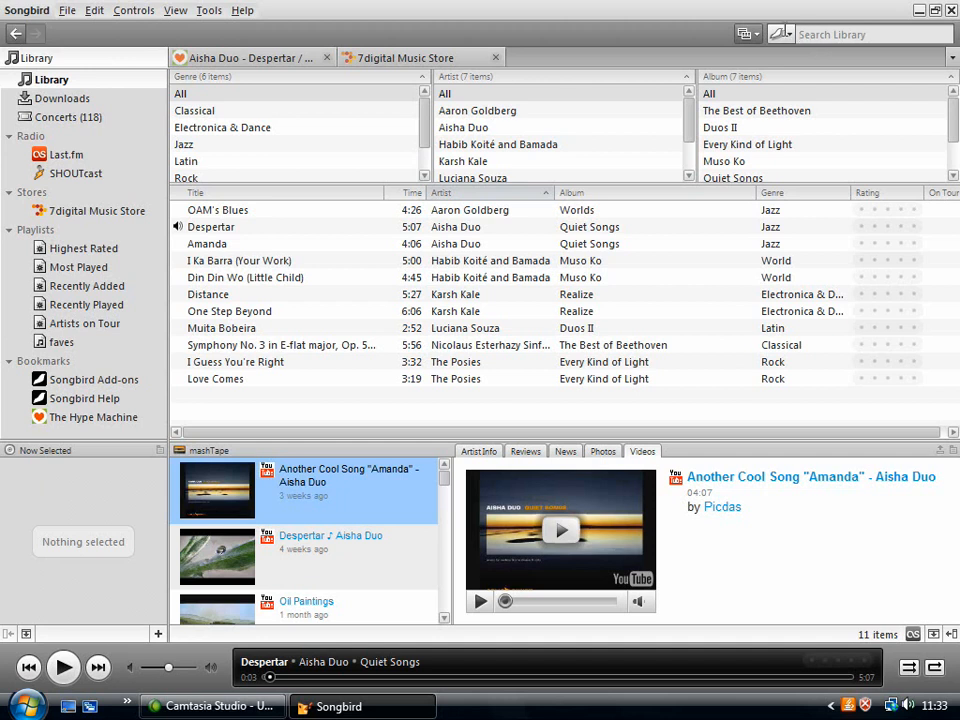
{"action": "left_click", "coordinate": [780, 34]}
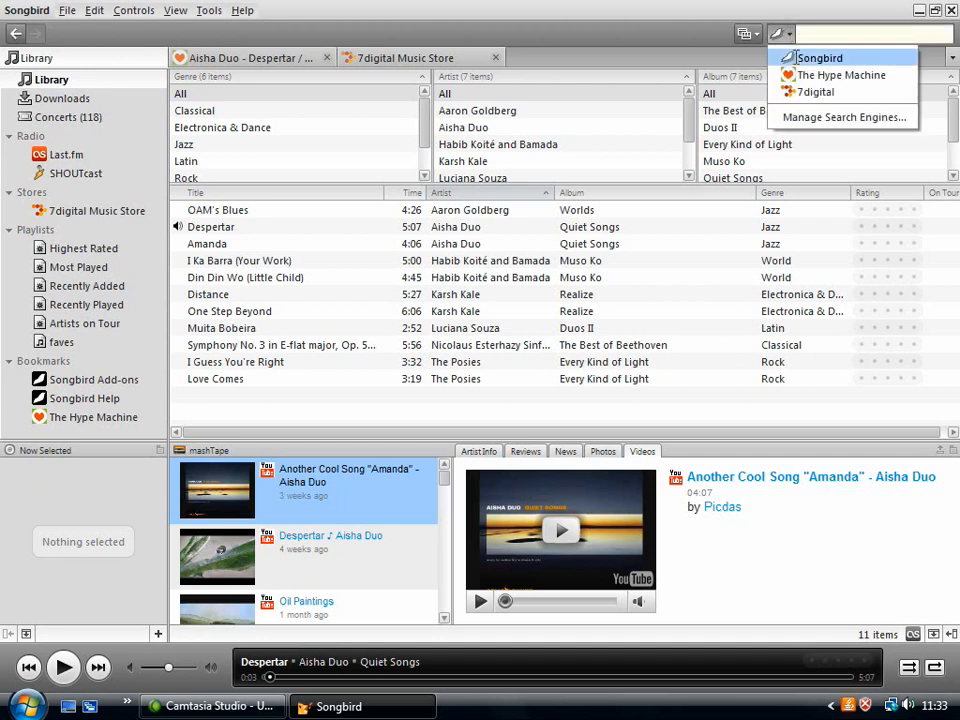
{"action": "mouse_move", "coordinate": [840, 76]}
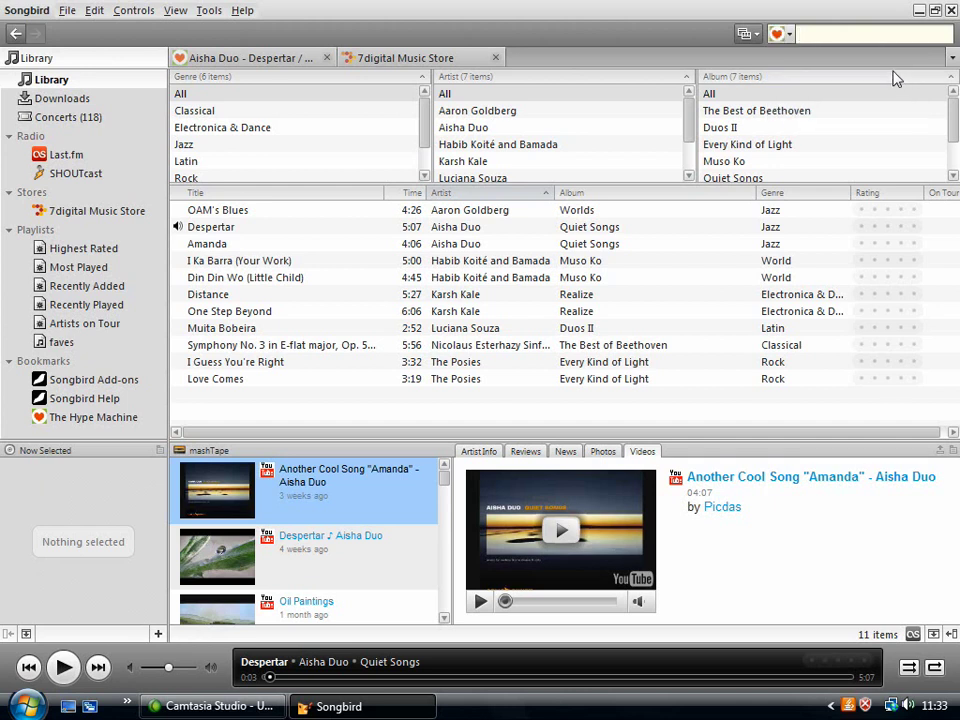
{"action": "mouse_move", "coordinate": [654, 24]}
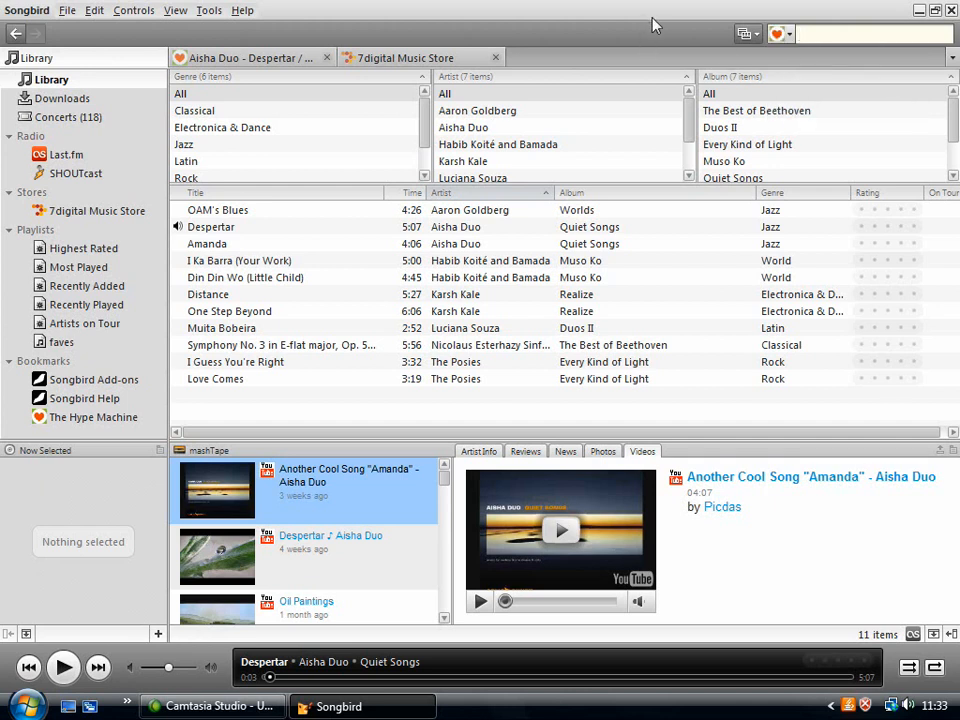
{"action": "mouse_move", "coordinate": [710, 8]}
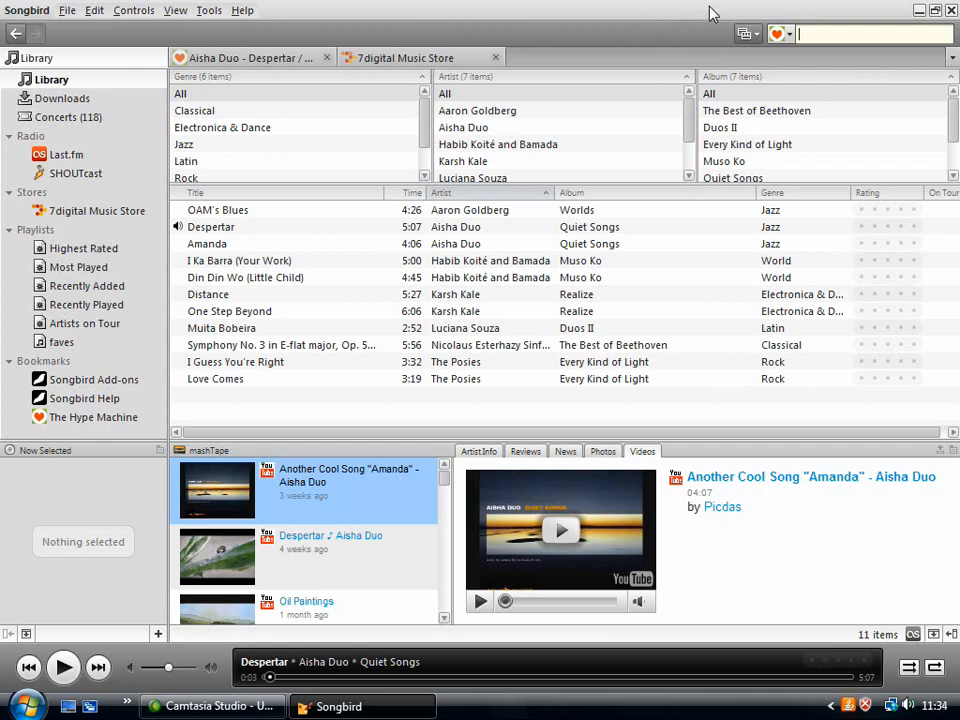
{"action": "type", "text": "smas"}
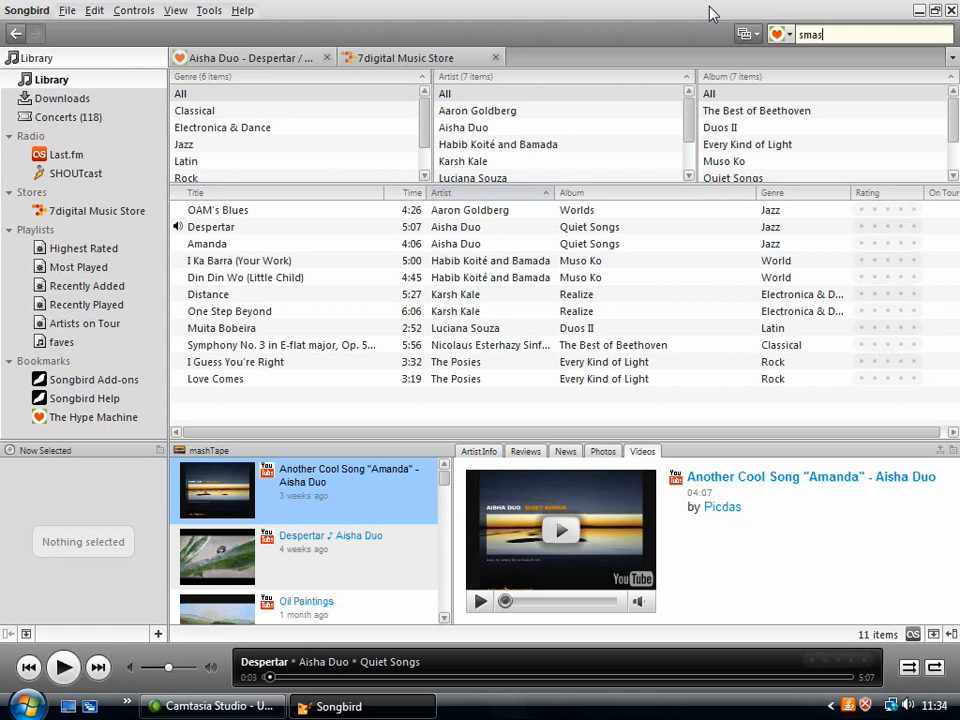
{"action": "type", "text": "hing pump"}
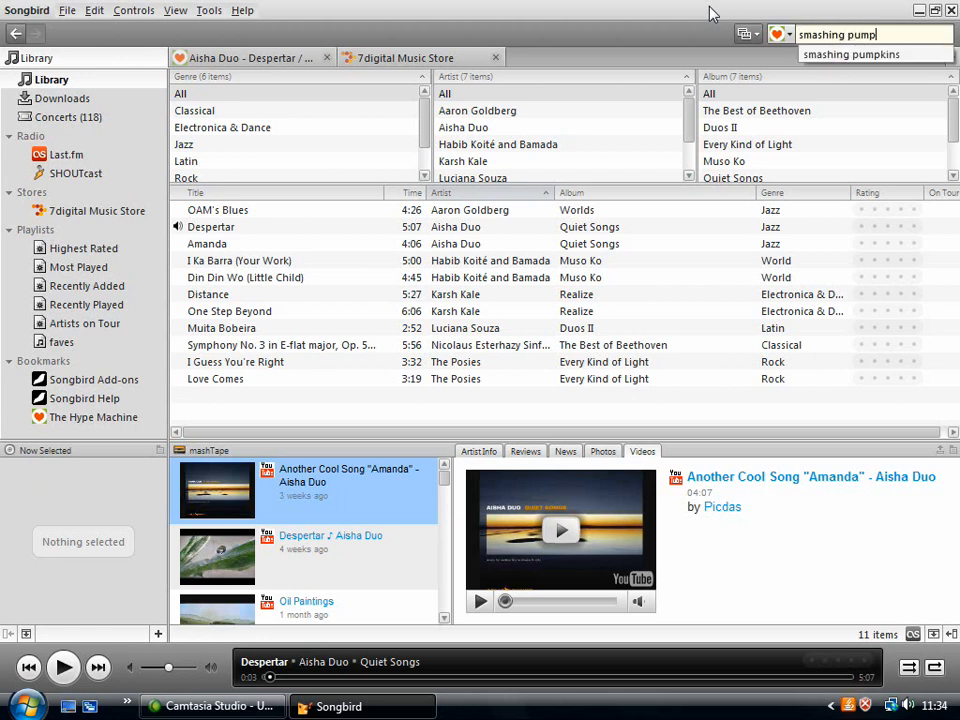
Search Hype Machine for smashing pumpkins and play Cherub Rock [Acoustic].
{"action": "left_click", "coordinate": [852, 54]}
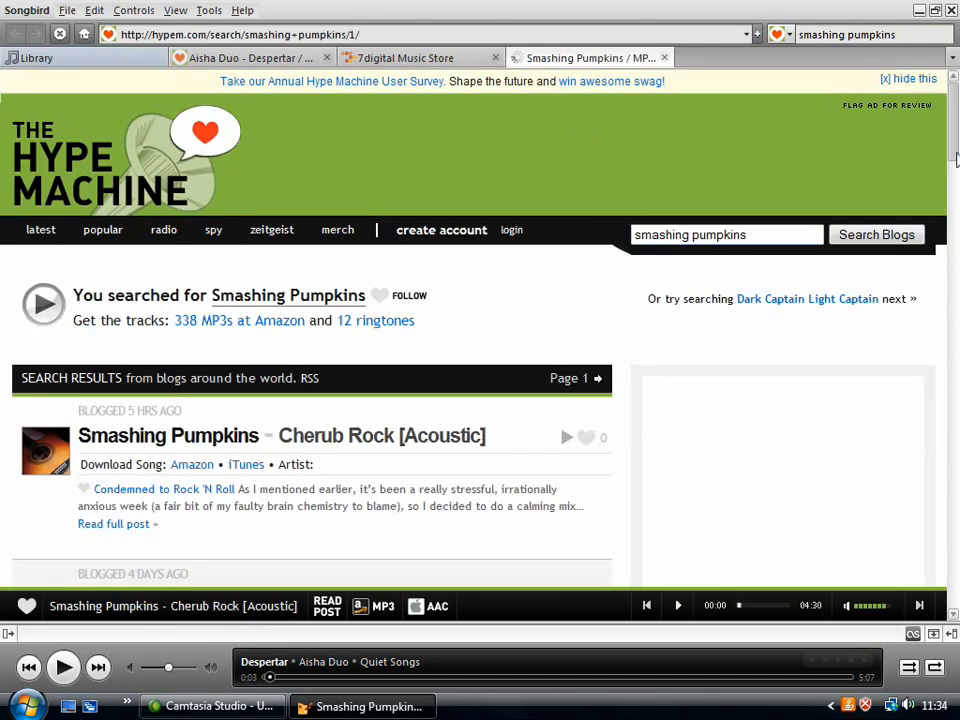
{"action": "scroll", "scroll_direction": "down", "scroll_amount": 3}
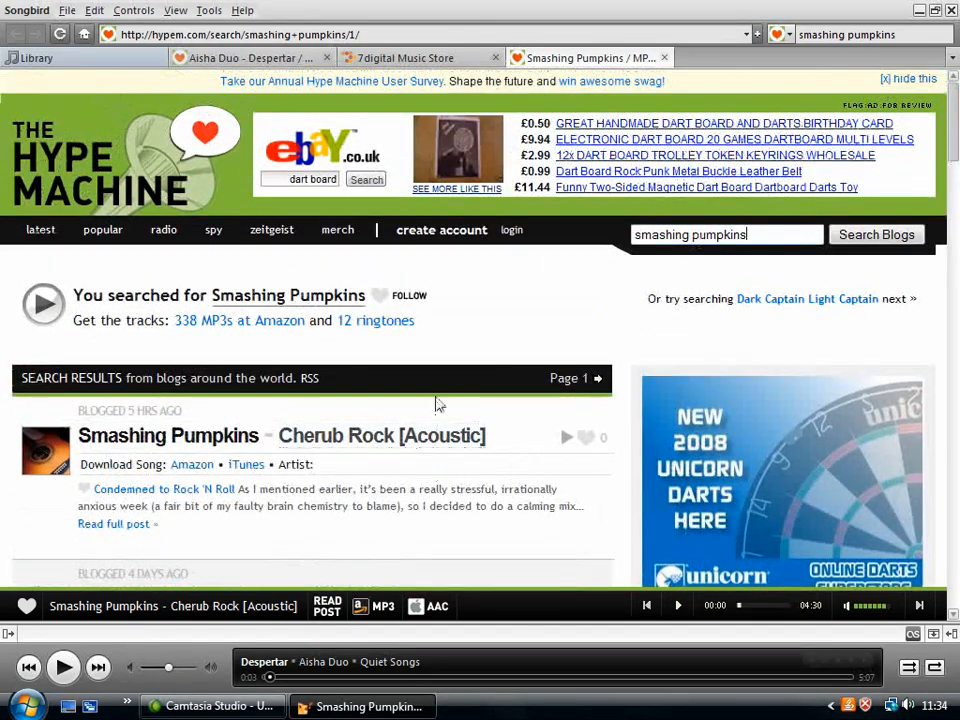
{"action": "mouse_move", "coordinate": [566, 436]}
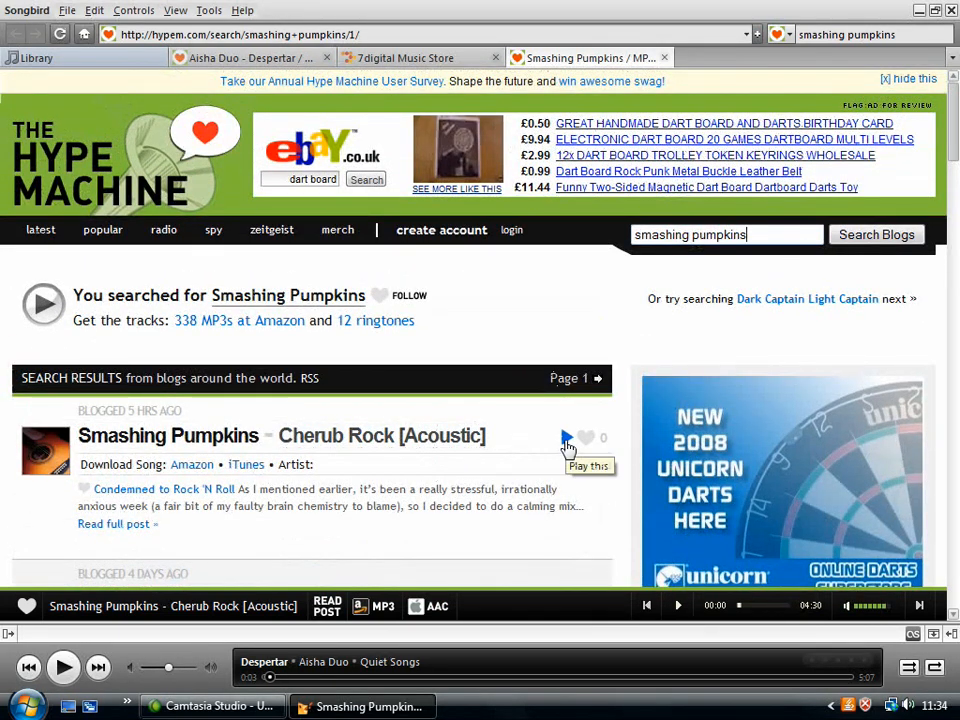
{"action": "left_click", "coordinate": [564, 438]}
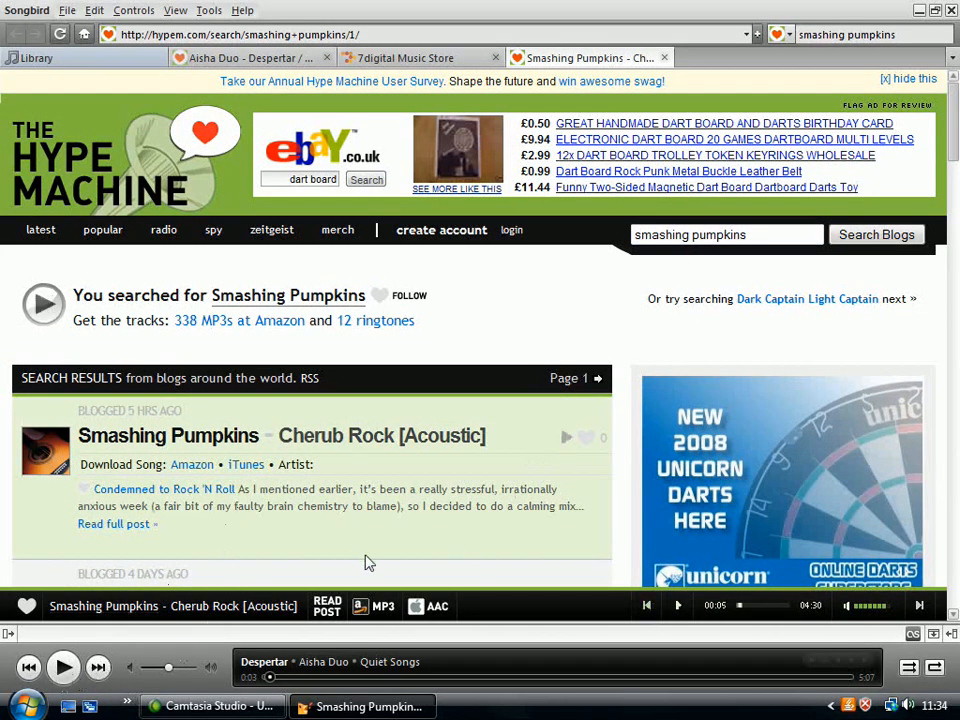
{"action": "mouse_move", "coordinate": [178, 500]}
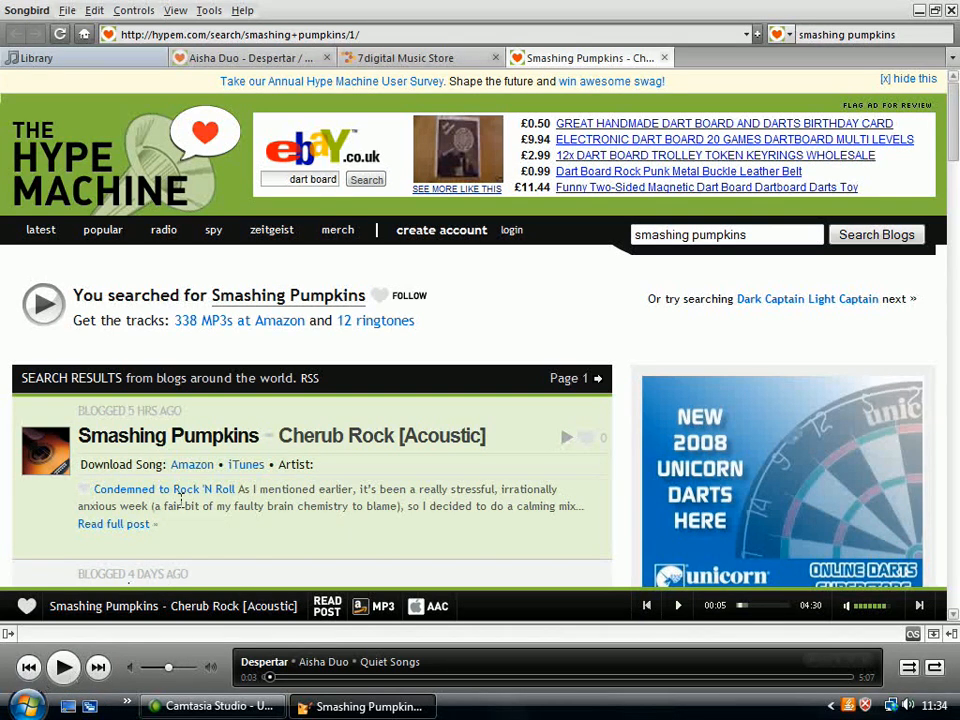
{"action": "mouse_move", "coordinate": [476, 324]}
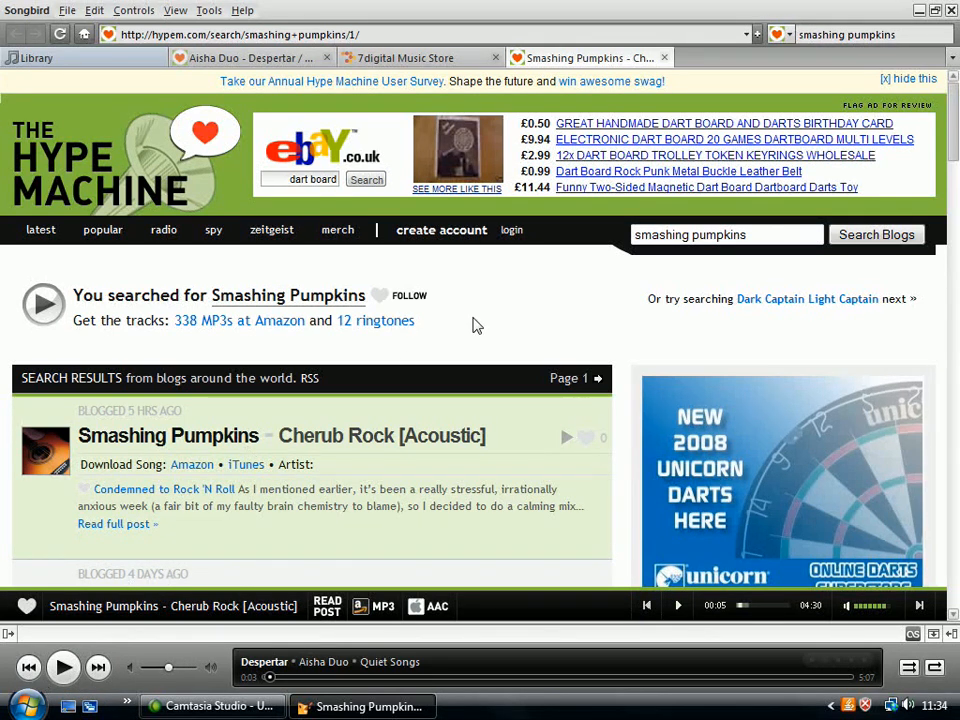
{"action": "mouse_move", "coordinate": [520, 286]}
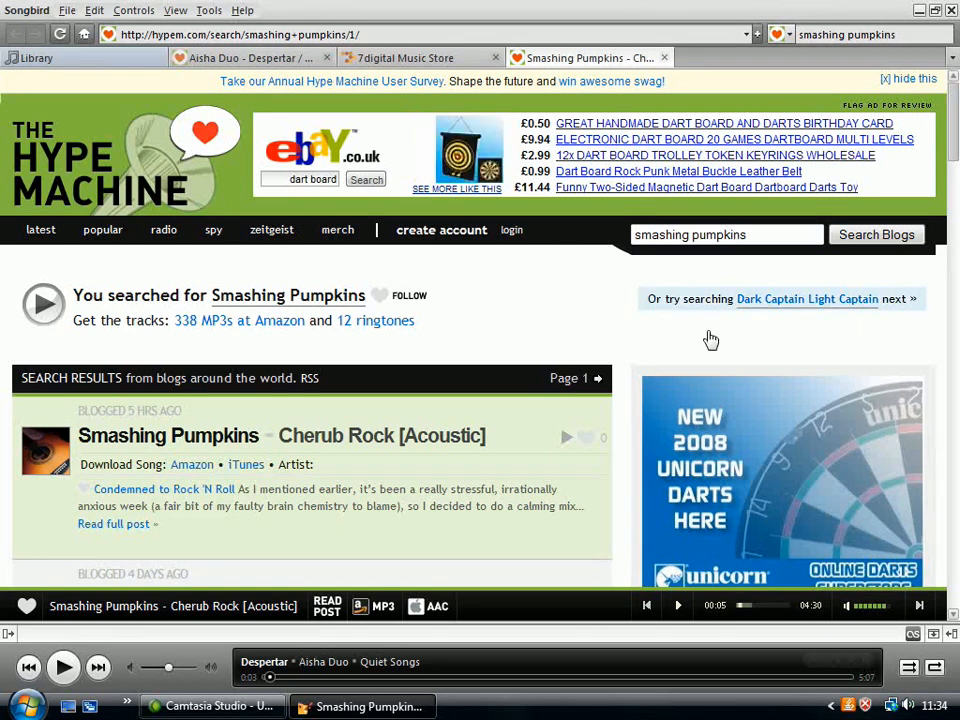
{"action": "mouse_move", "coordinate": [556, 330]}
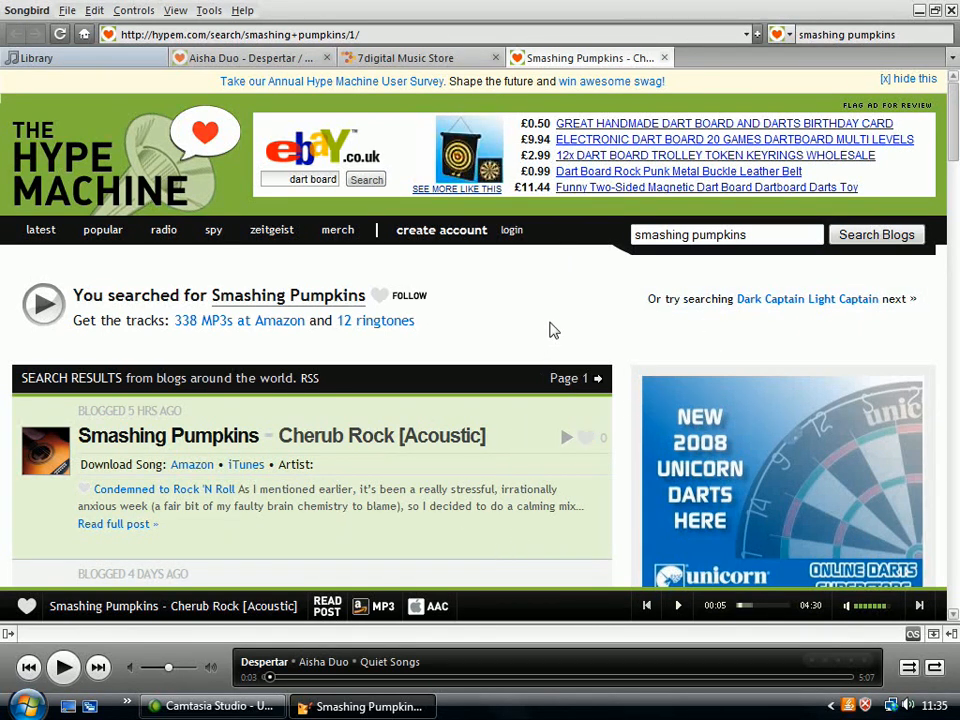
{"action": "mouse_move", "coordinate": [550, 320]}
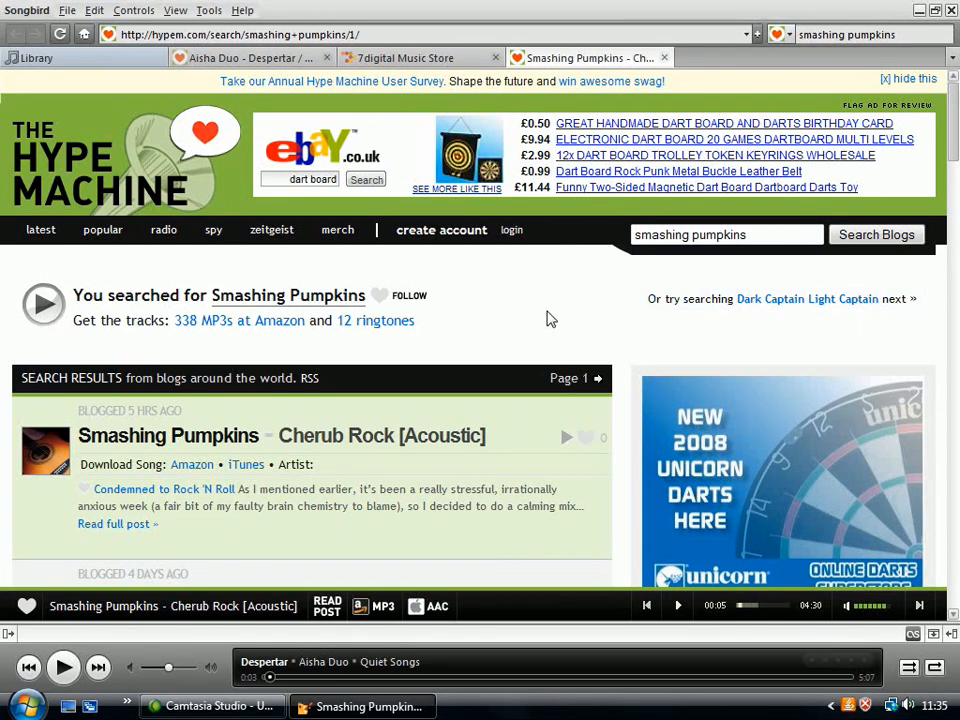
Return to the library view, keeping the Smashing Pumpkins results in their tab.
{"action": "left_click", "coordinate": [40, 56]}
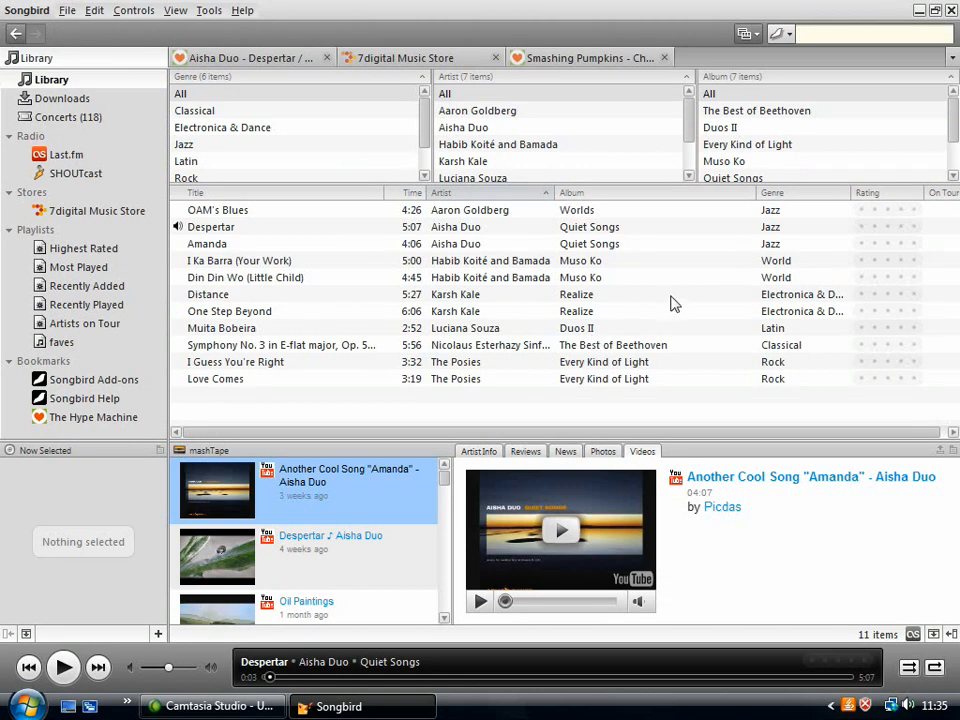
{"action": "mouse_move", "coordinate": [328, 164]}
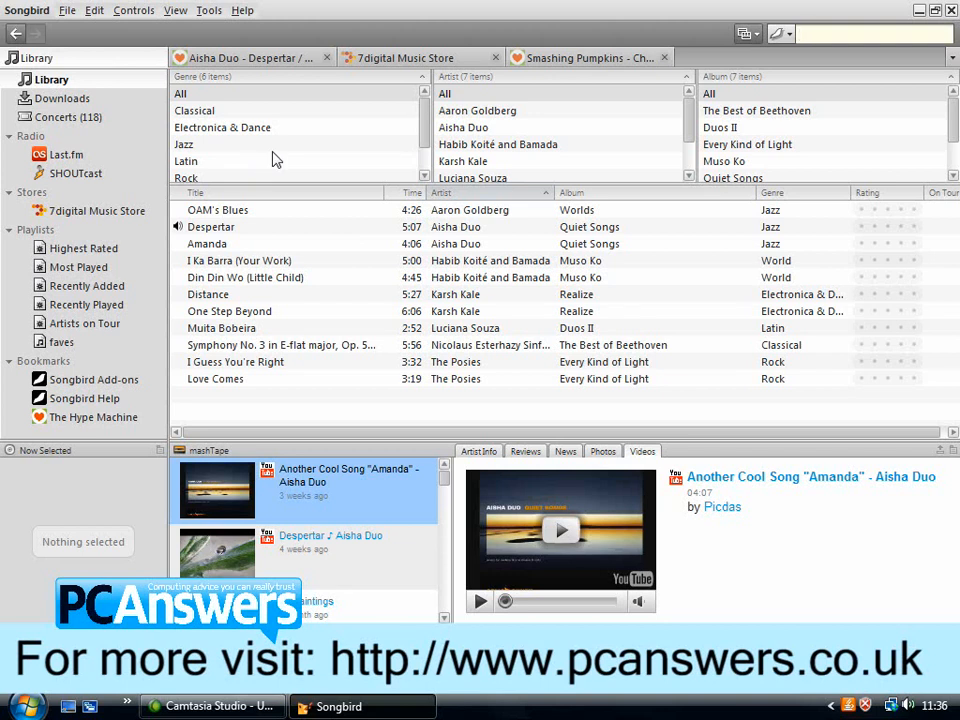
{"action": "left_click", "coordinate": [876, 32]}
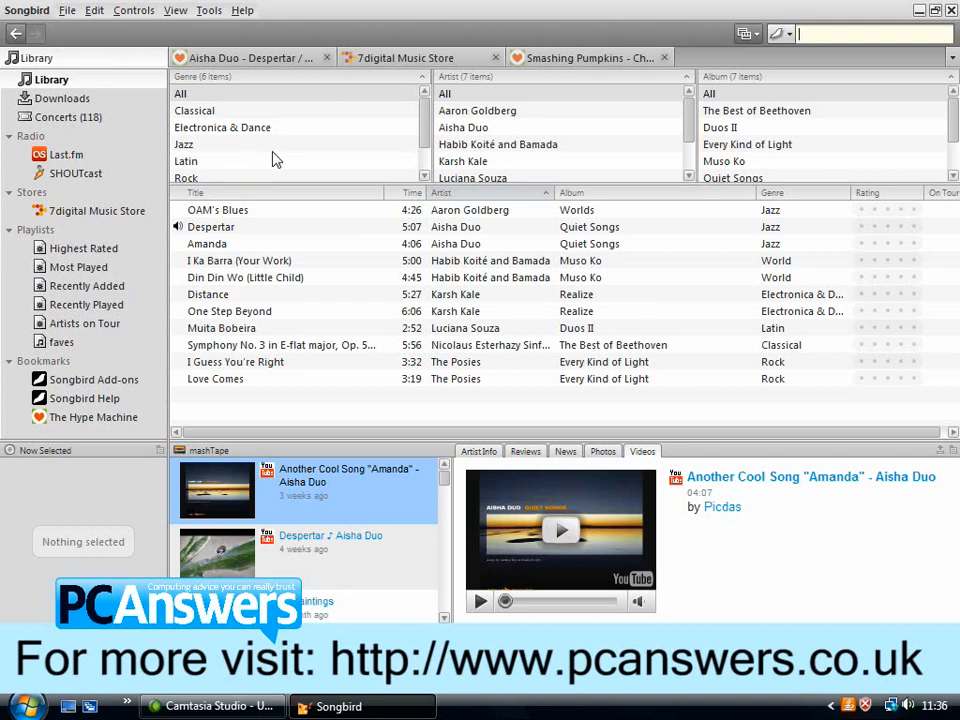